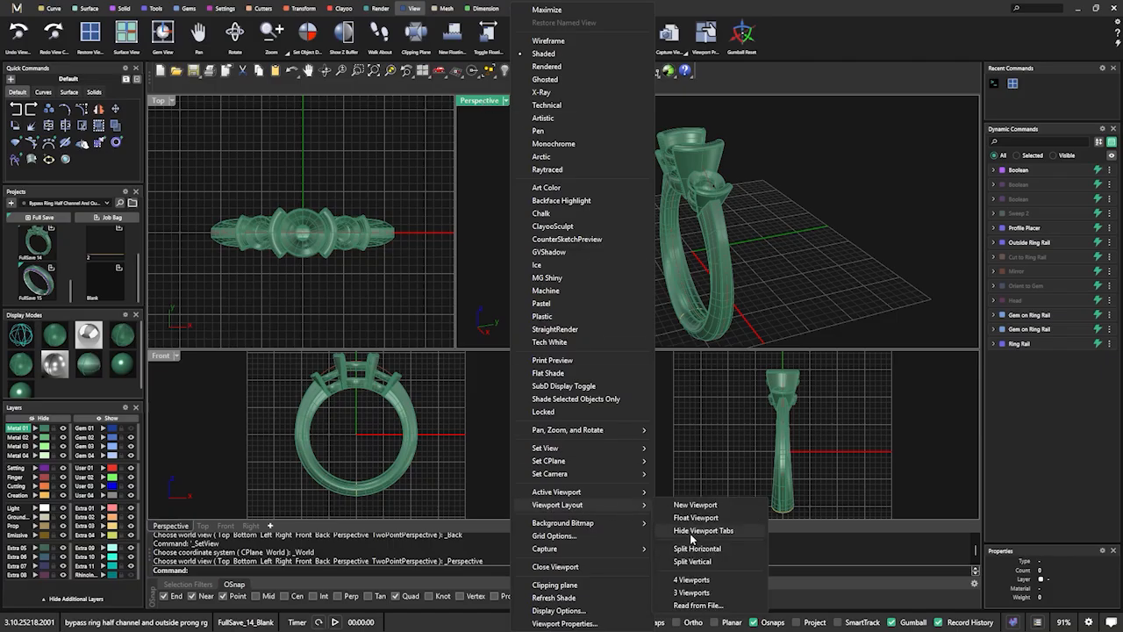
- Try another viewport arrangement, then restore the standard four-viewport layout
{"action": "left_click", "coordinate": [692, 562]}
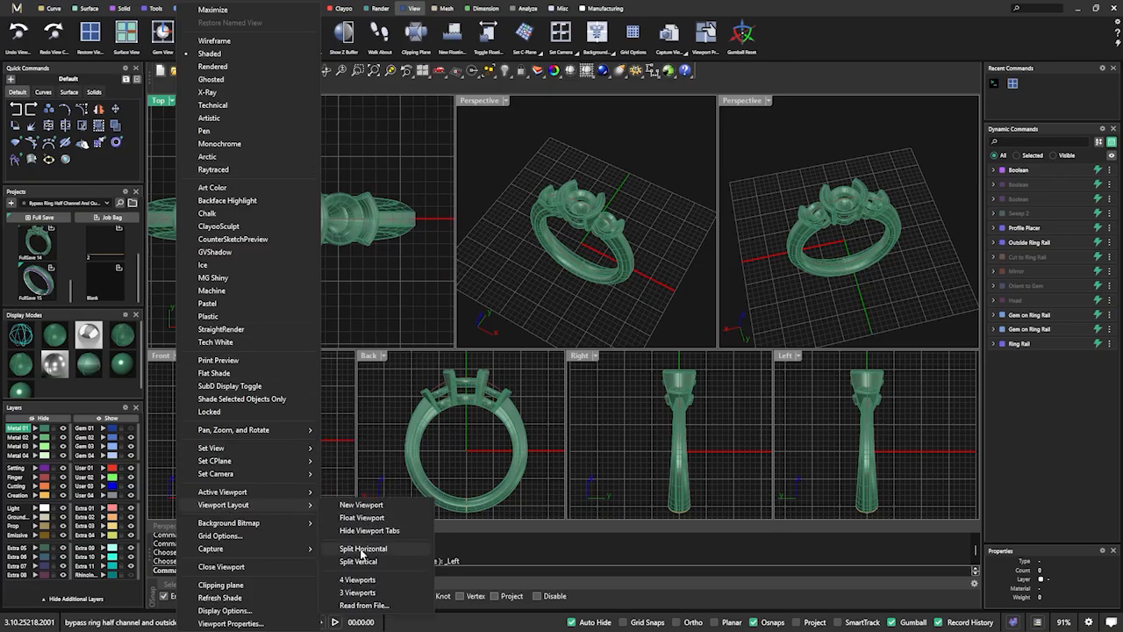
{"action": "left_click", "coordinate": [361, 547]}
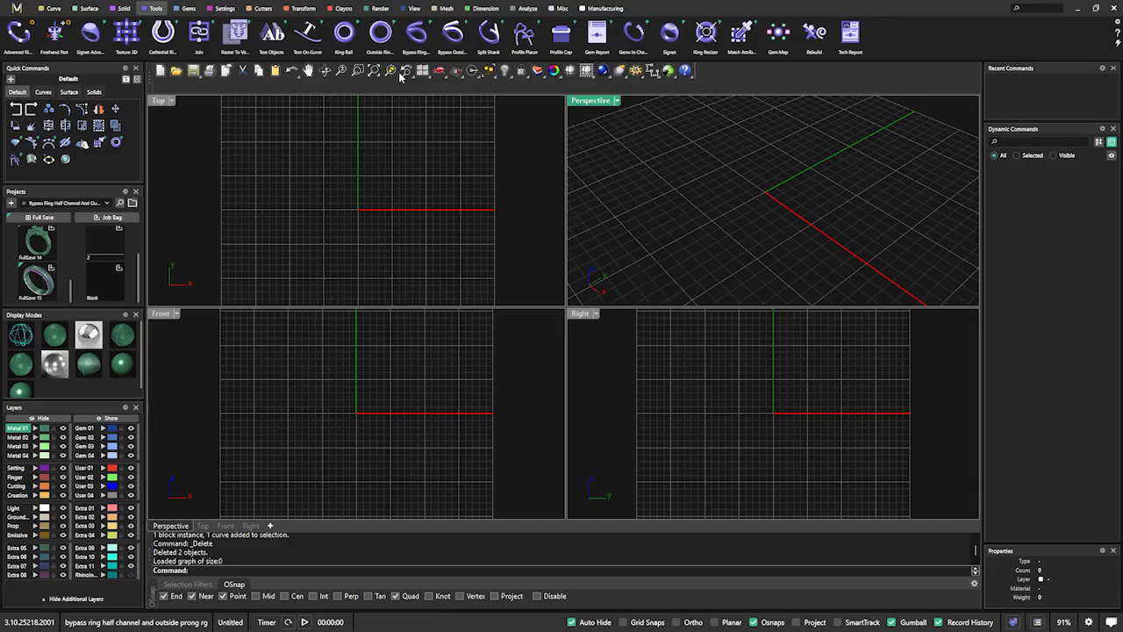
{"action": "mouse_move", "coordinate": [671, 387]}
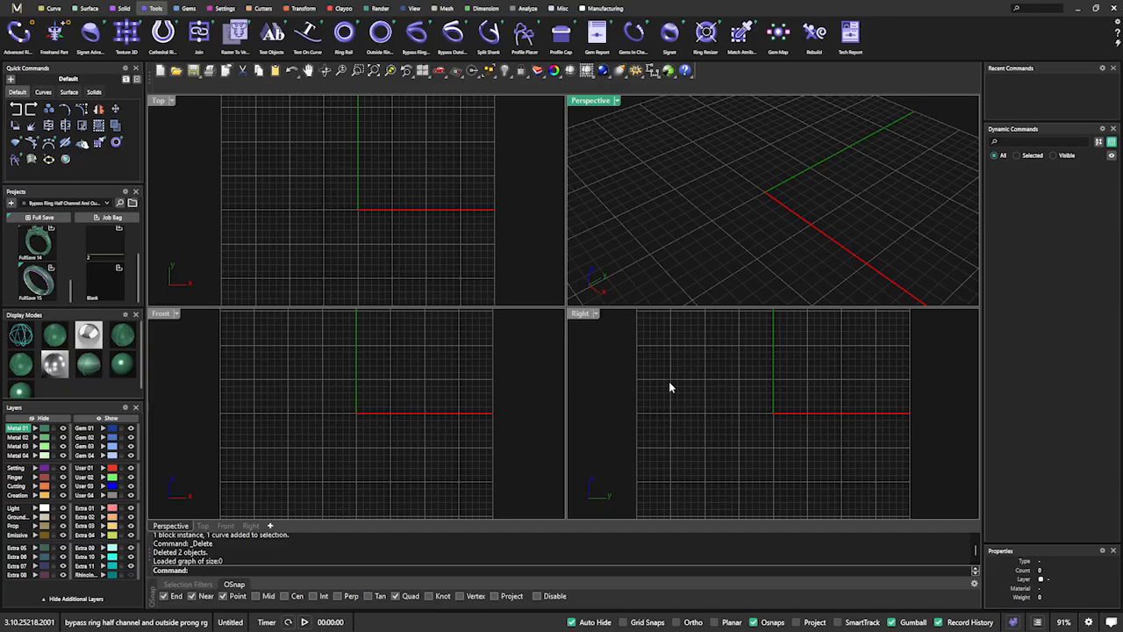
{"action": "mouse_move", "coordinate": [516, 388]}
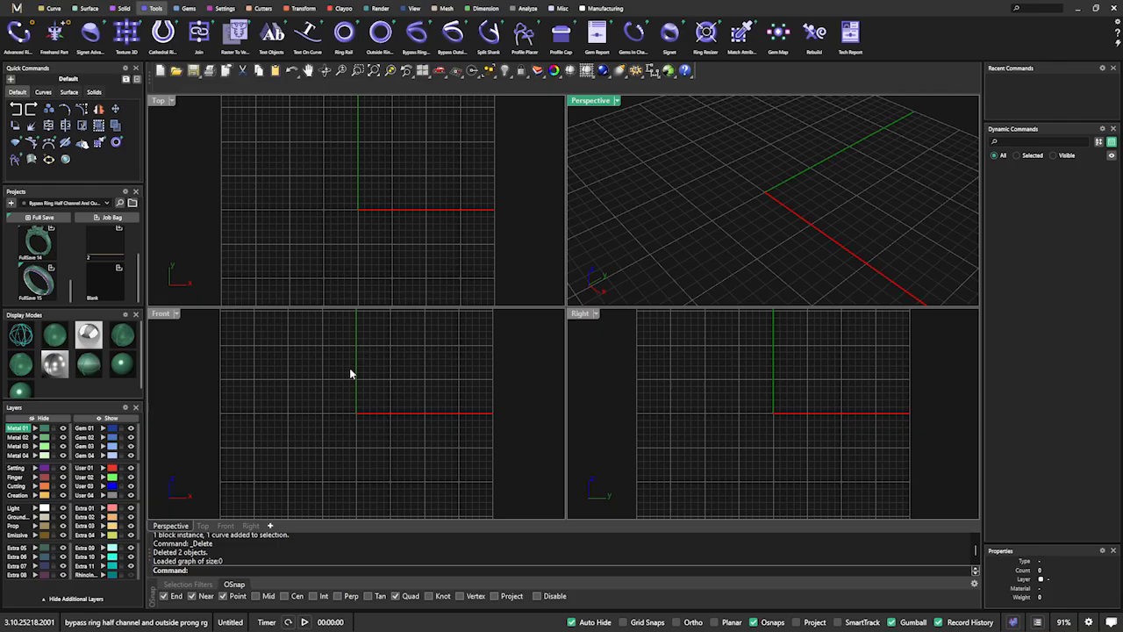
{"action": "mouse_move", "coordinate": [347, 386]}
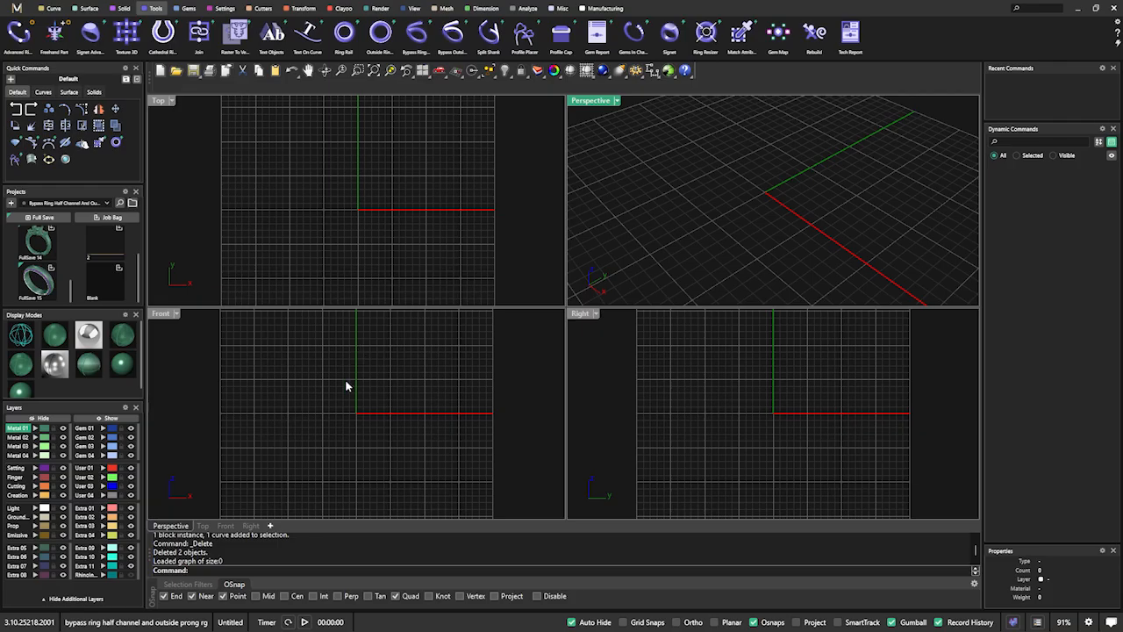
{"action": "mouse_move", "coordinate": [375, 372]}
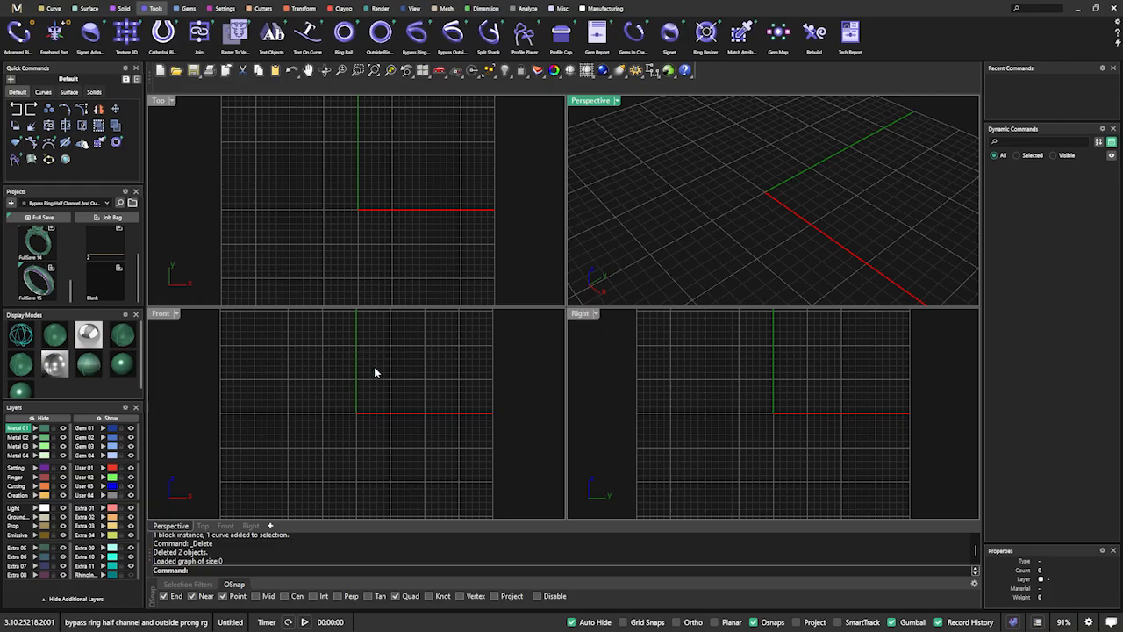
{"action": "mouse_move", "coordinate": [442, 300]}
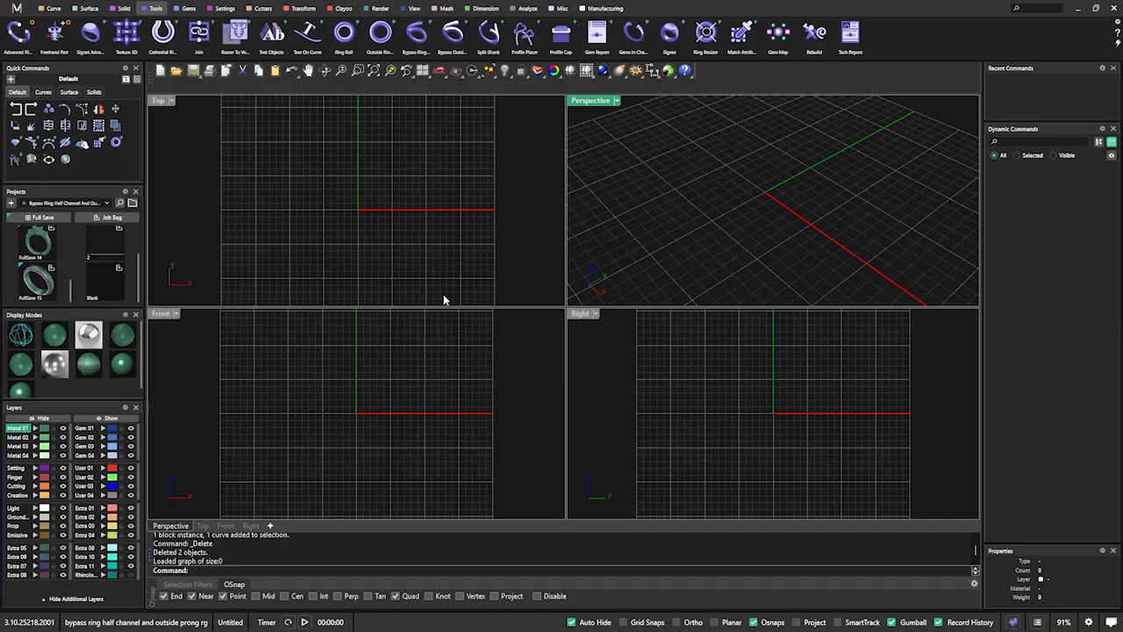
{"action": "mouse_move", "coordinate": [403, 221]}
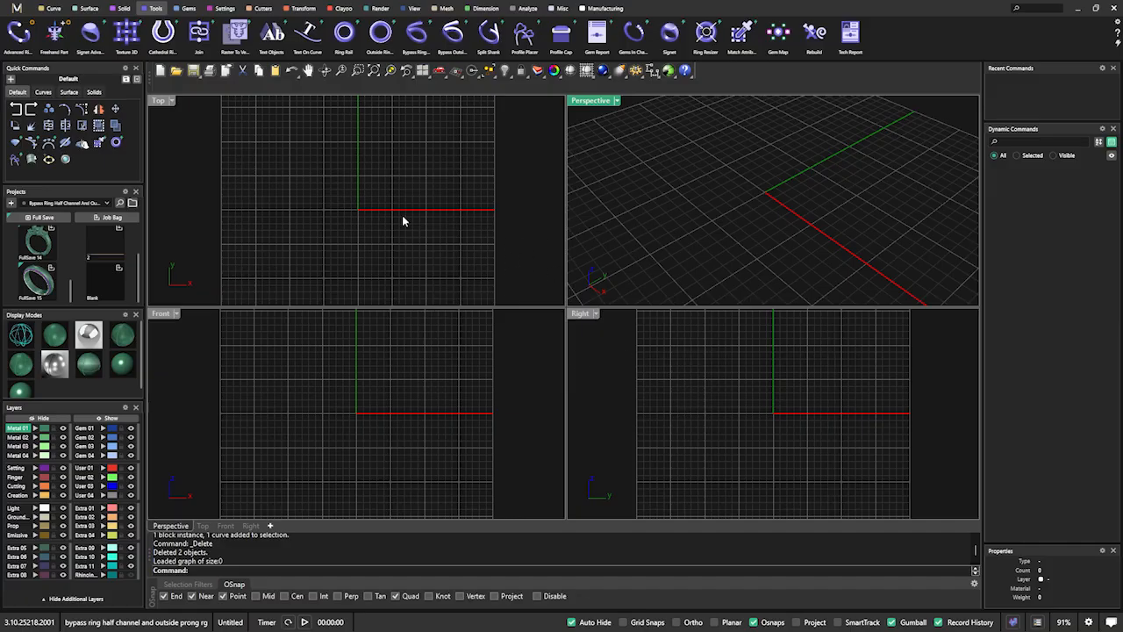
{"action": "mouse_move", "coordinate": [378, 193]}
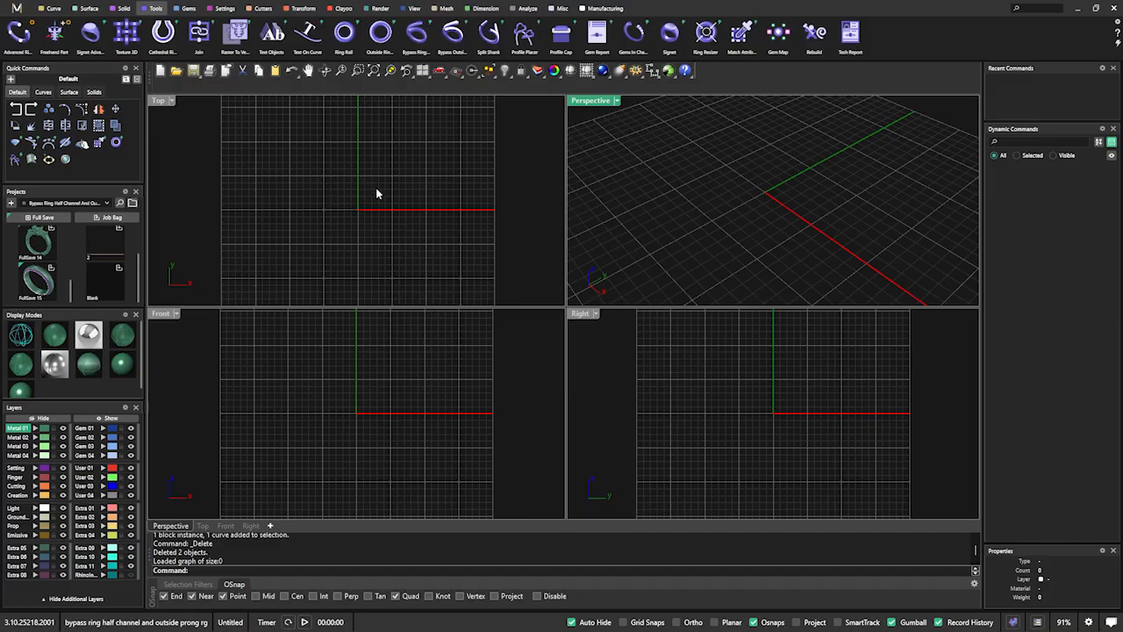
{"action": "mouse_move", "coordinate": [466, 320]}
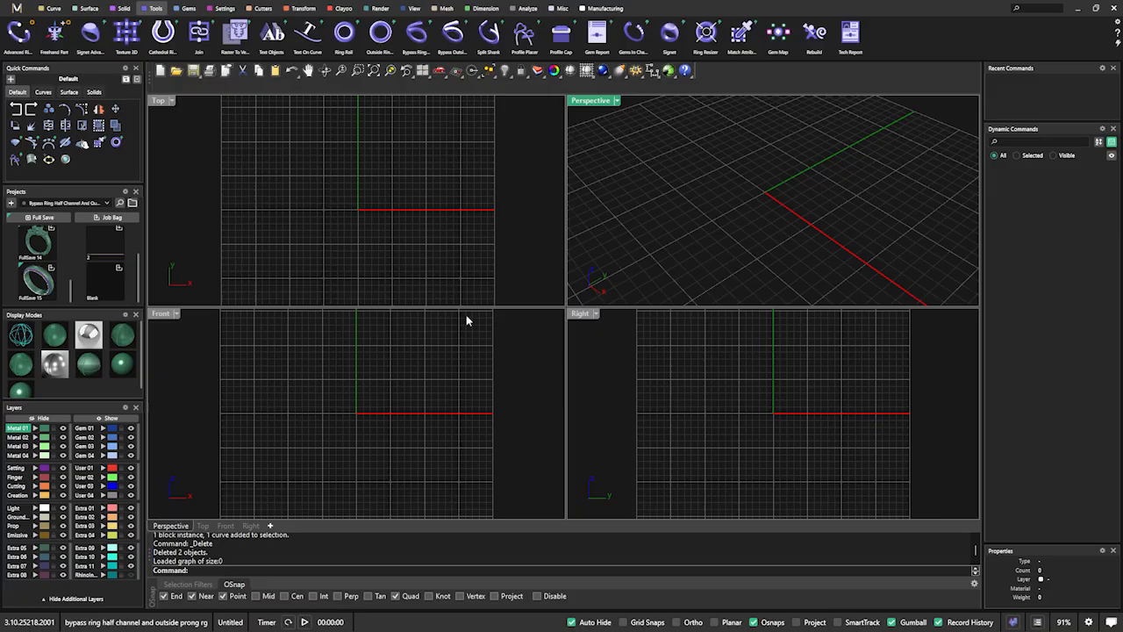
{"action": "mouse_move", "coordinate": [456, 298]}
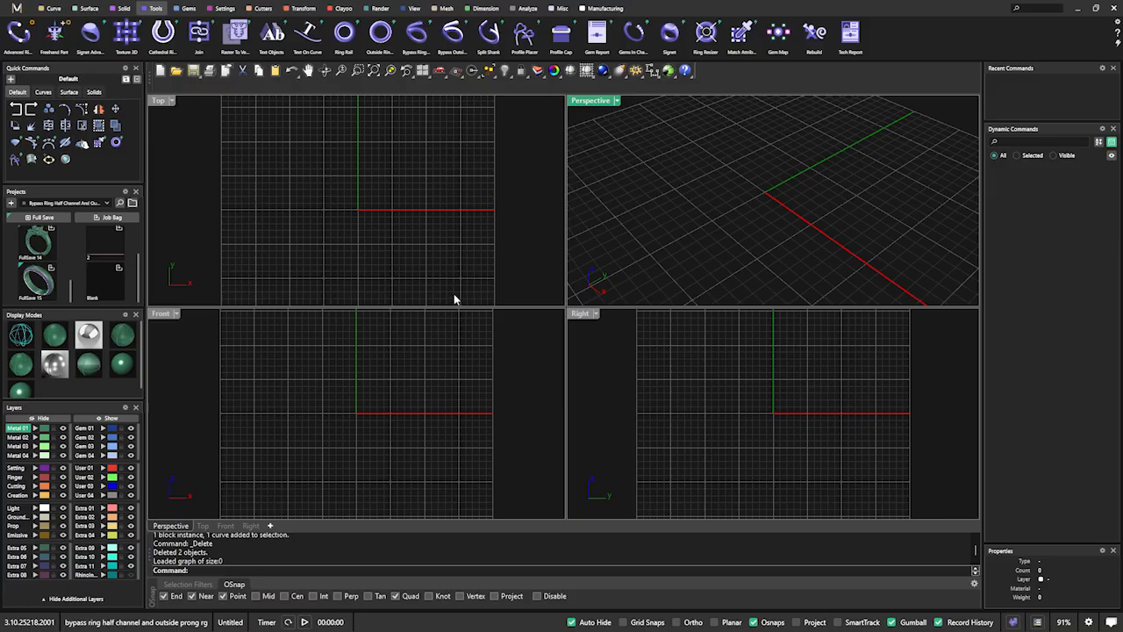
{"action": "mouse_move", "coordinate": [494, 269]}
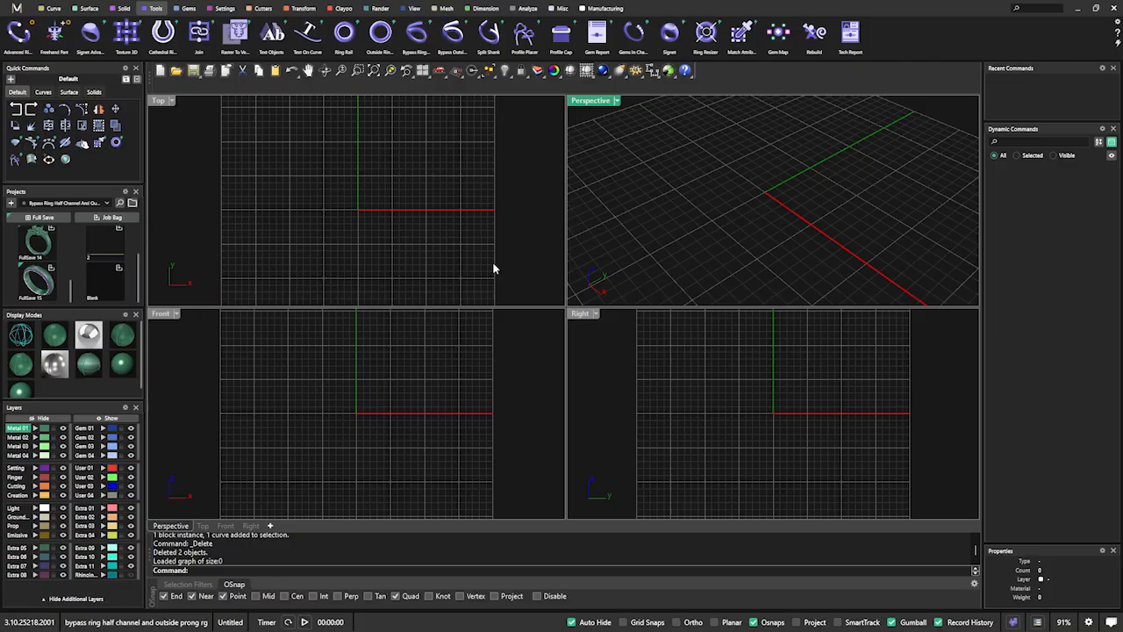
{"action": "mouse_move", "coordinate": [472, 326]}
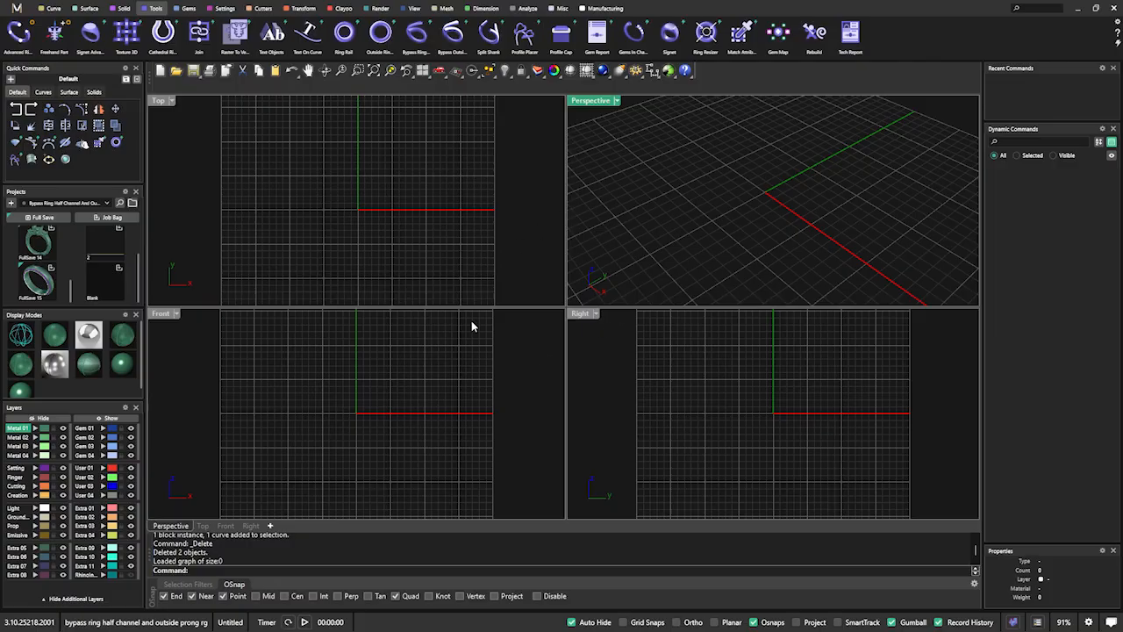
{"action": "mouse_move", "coordinate": [661, 482]}
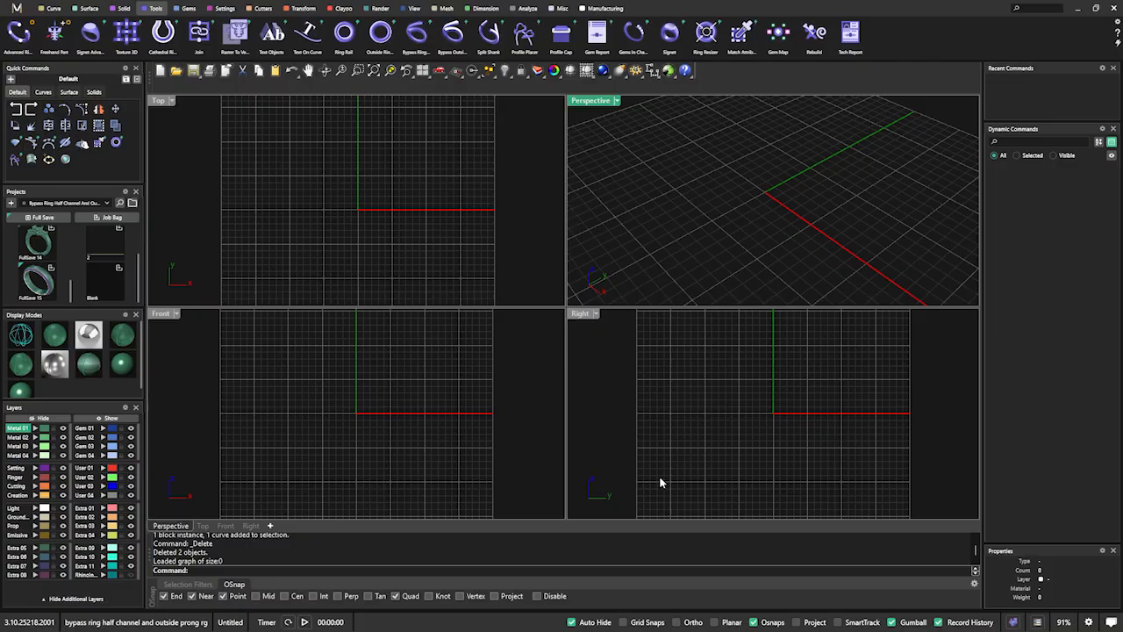
{"action": "mouse_move", "coordinate": [663, 483]}
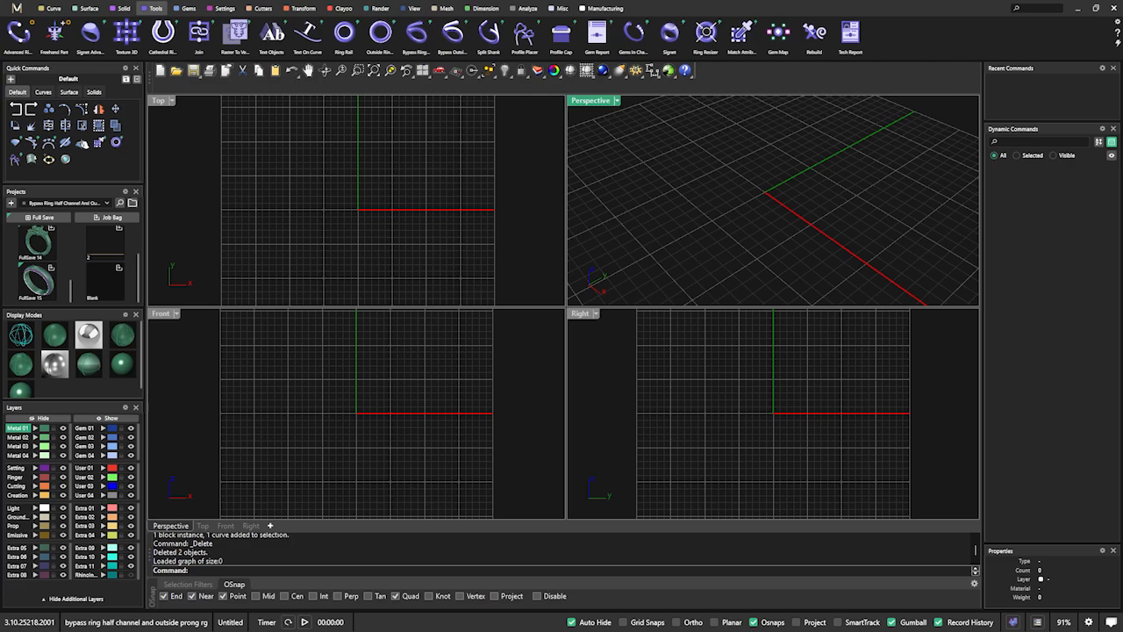
{"action": "mouse_move", "coordinate": [472, 418]}
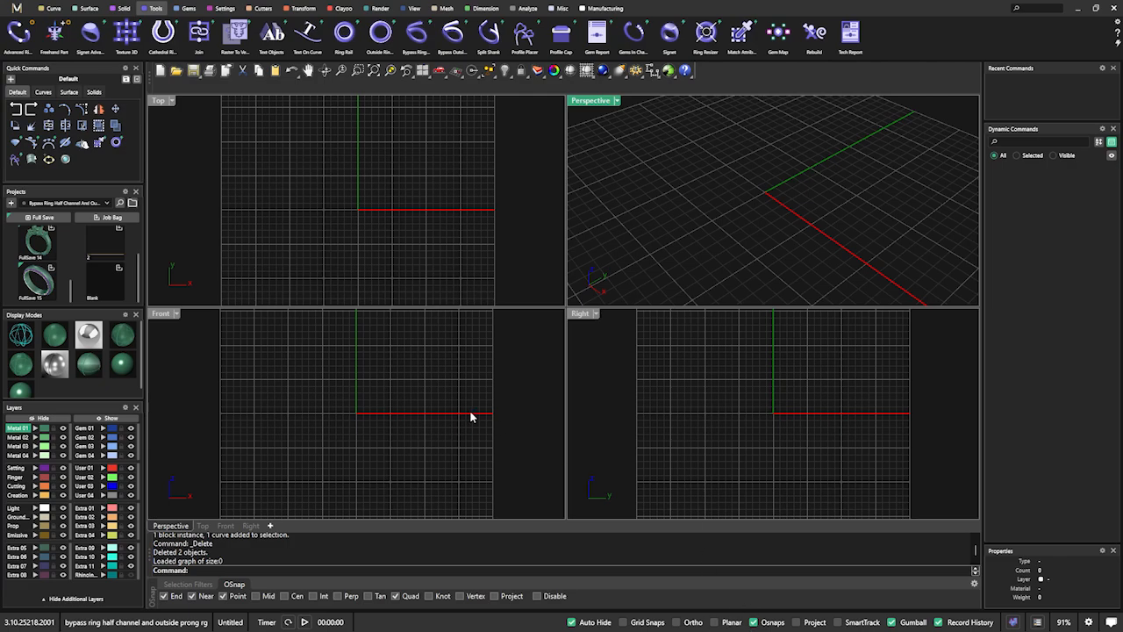
{"action": "mouse_move", "coordinate": [369, 354]}
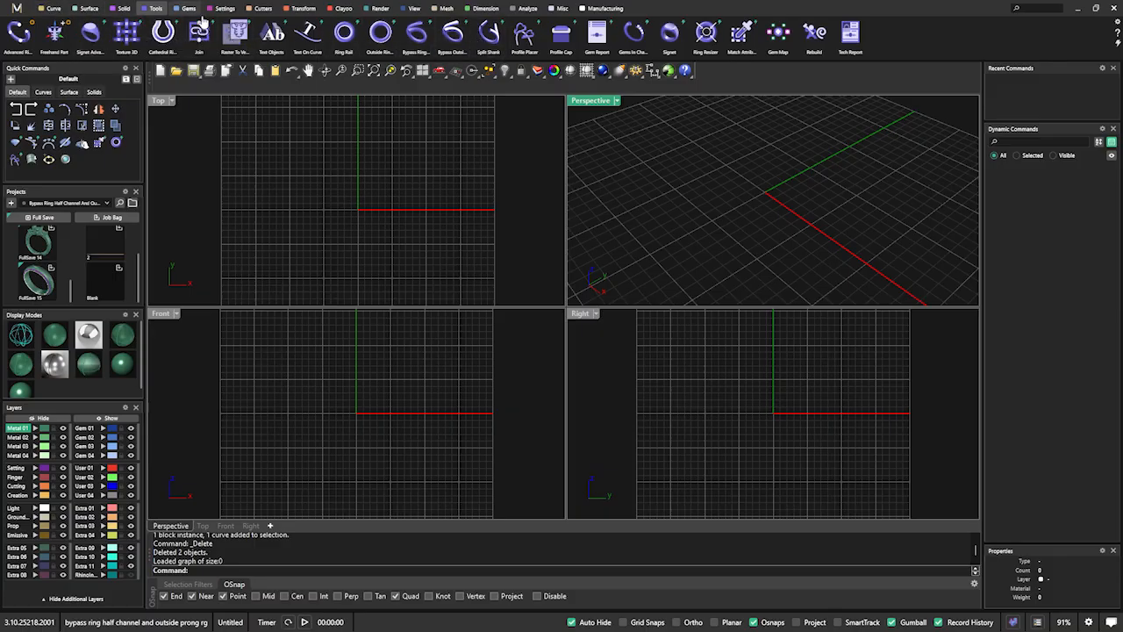
{"action": "mouse_move", "coordinate": [307, 33]}
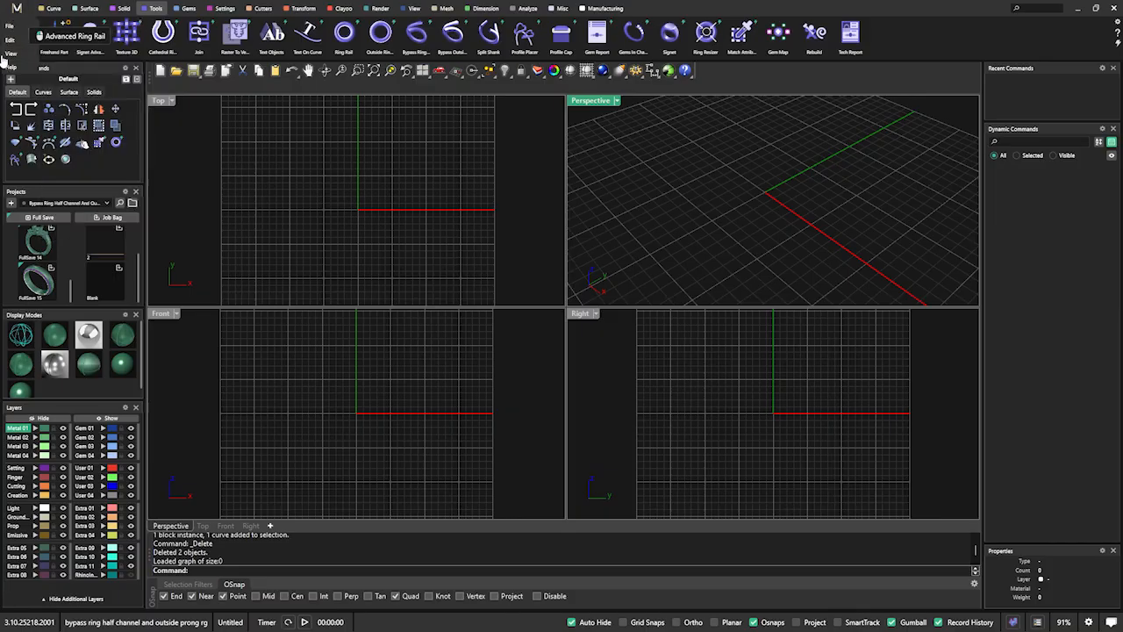
- Bring up the Window menu with Save Layout, Load Layout and Reset Window Layout options
{"action": "left_click", "coordinate": [10, 53]}
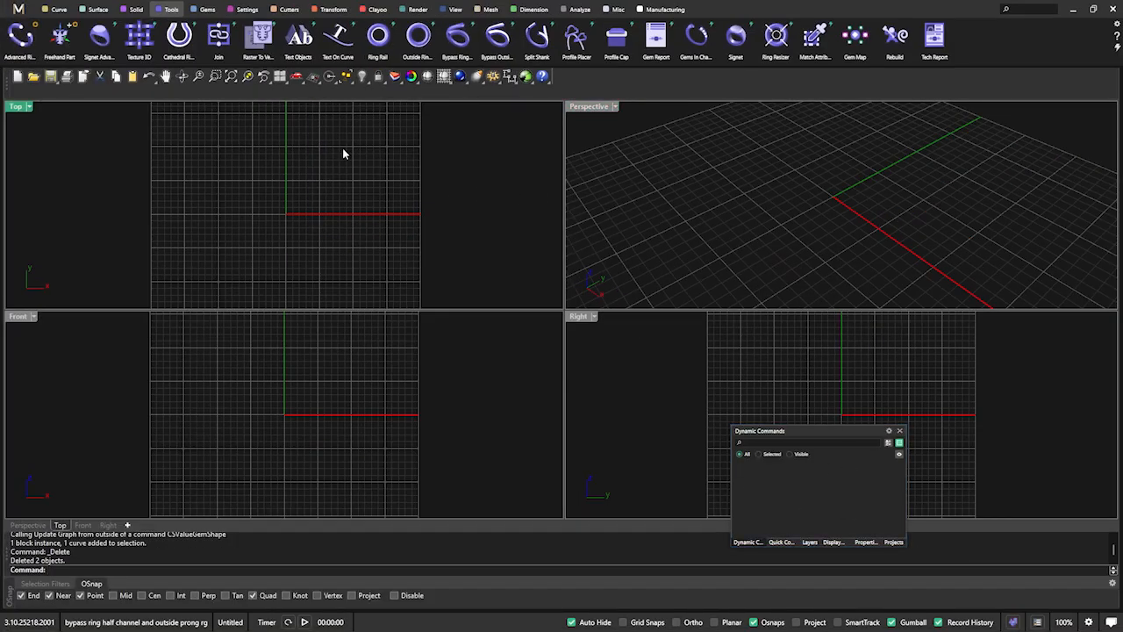
{"action": "mouse_move", "coordinate": [614, 184]}
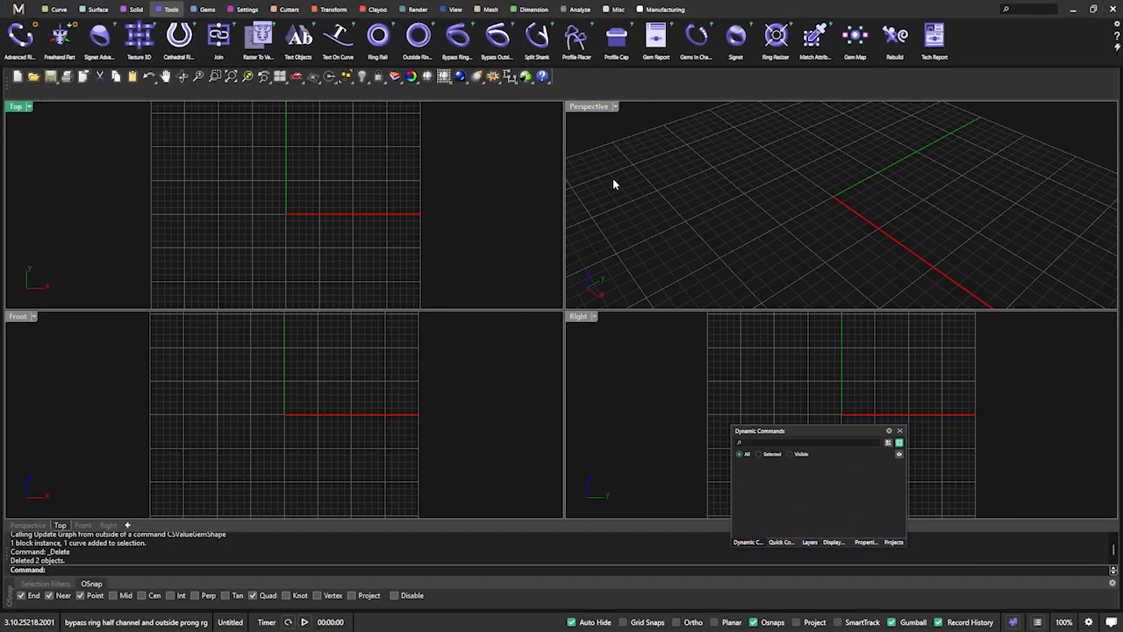
{"action": "mouse_move", "coordinate": [618, 294]}
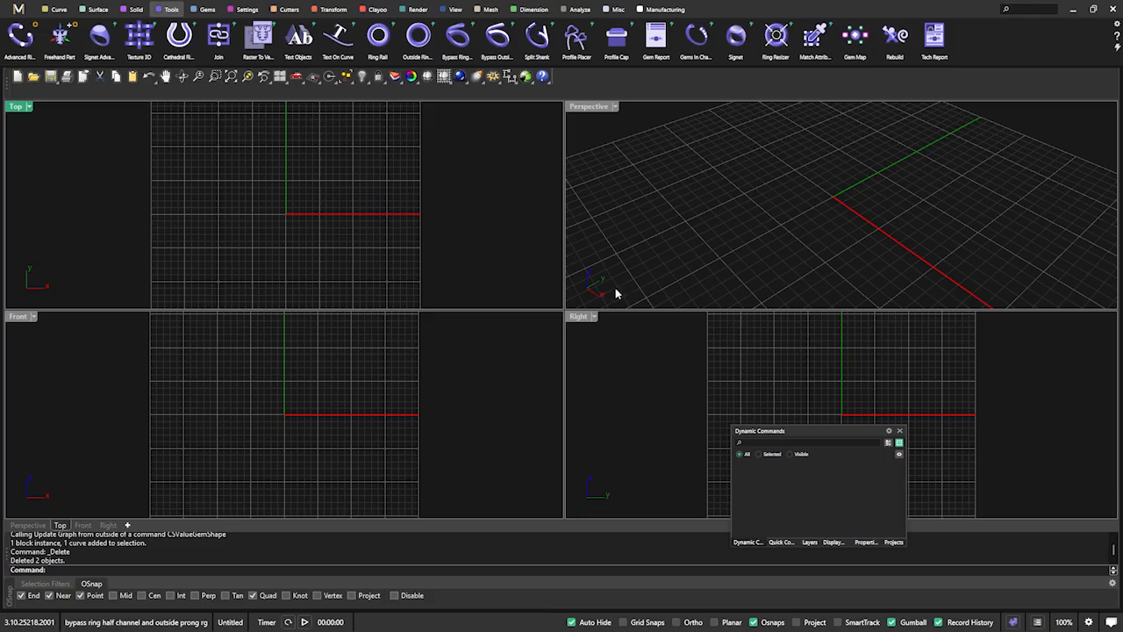
{"action": "mouse_move", "coordinate": [605, 233]}
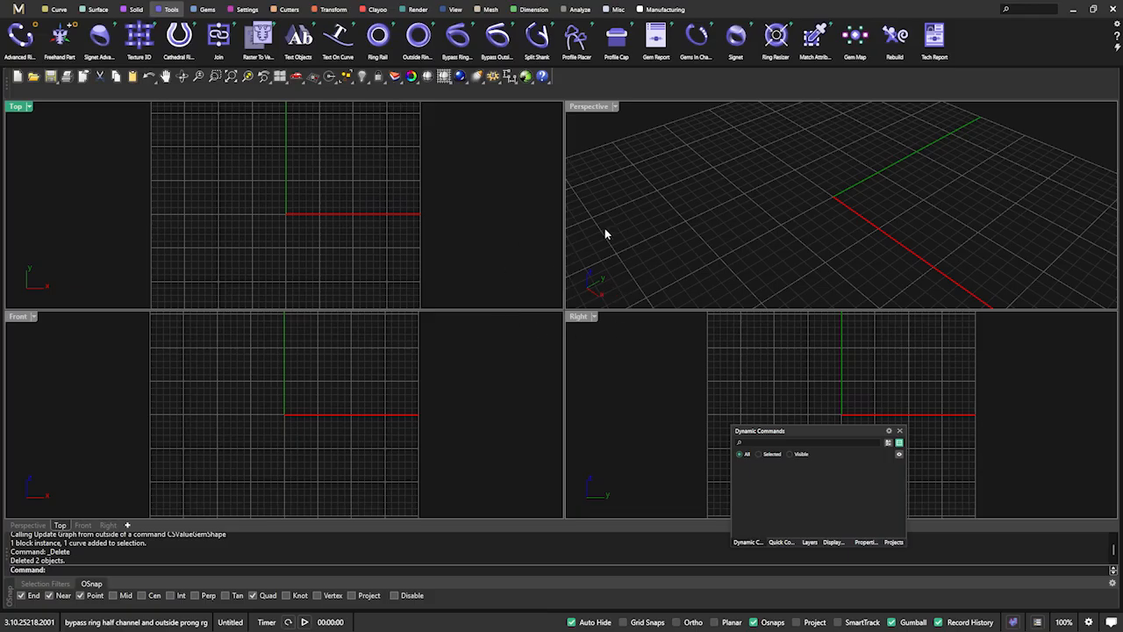
{"action": "mouse_move", "coordinate": [542, 225]}
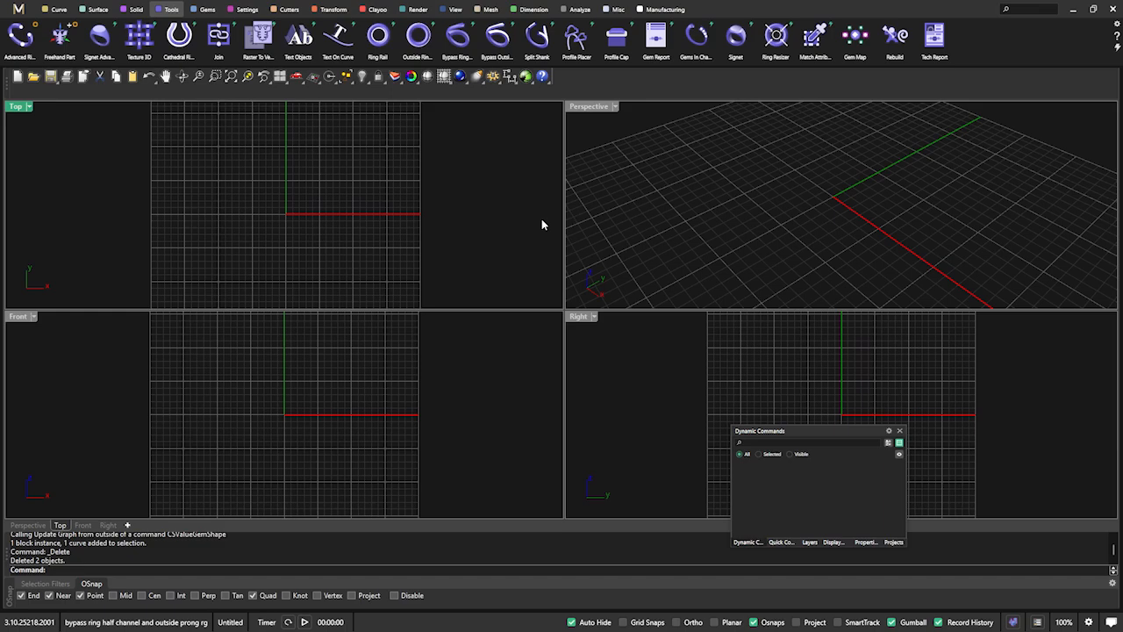
{"action": "mouse_move", "coordinate": [30, 181]}
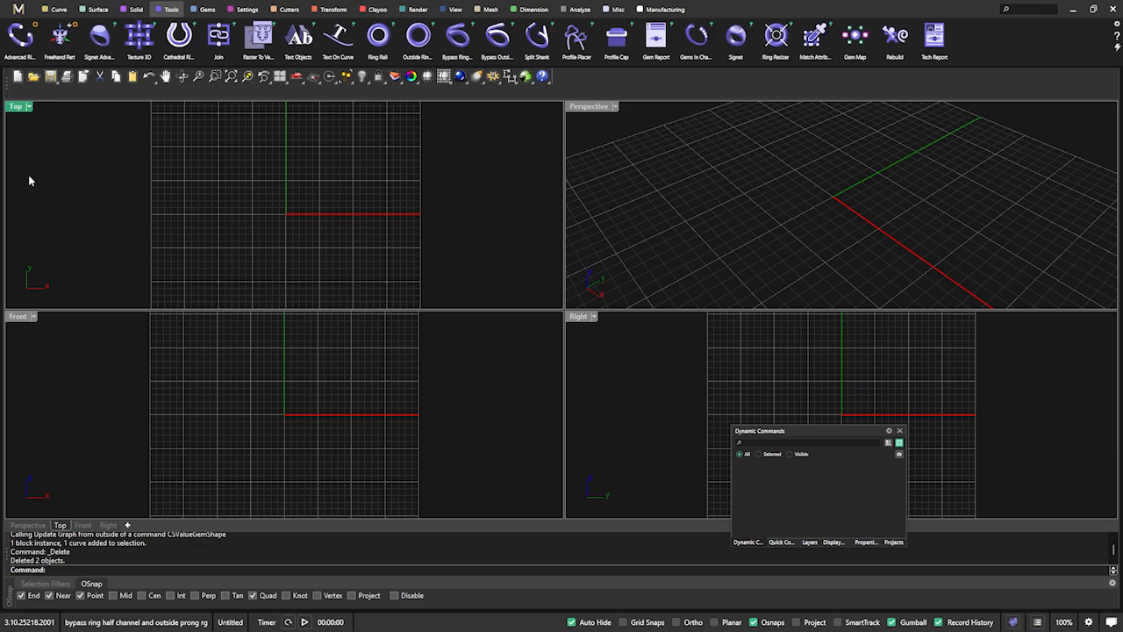
{"action": "mouse_move", "coordinate": [211, 200]}
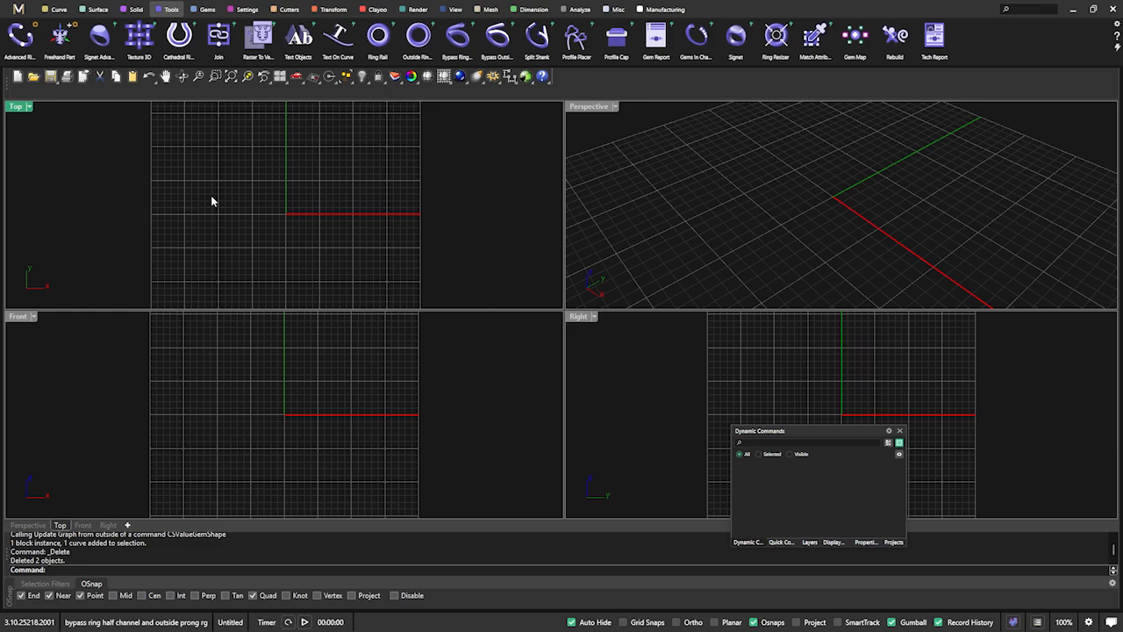
{"action": "mouse_move", "coordinate": [460, 265]}
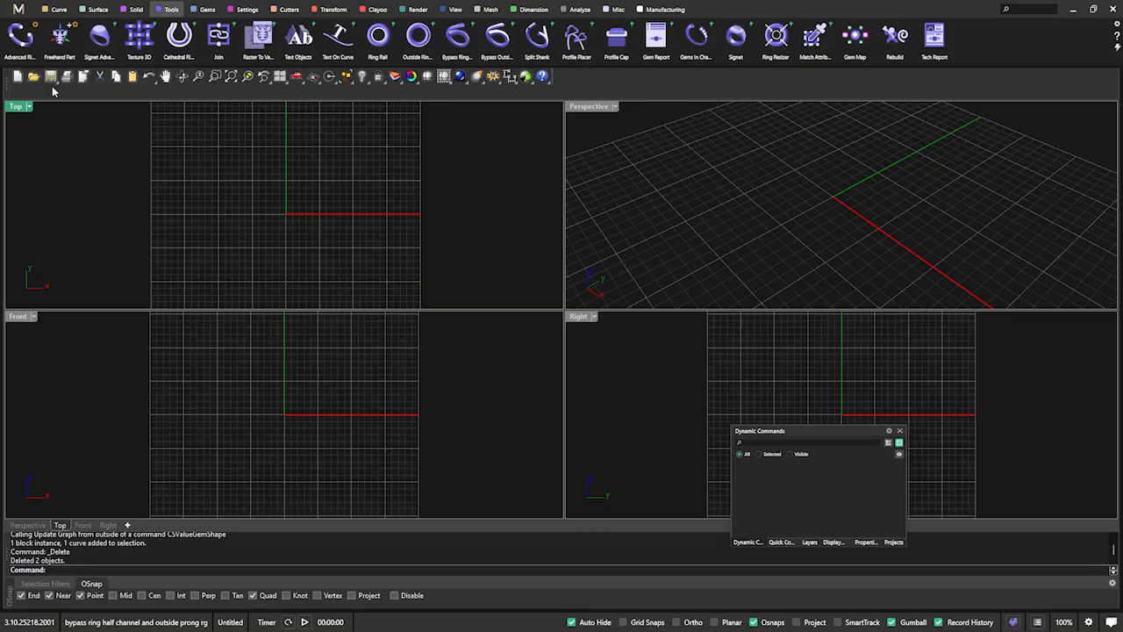
{"action": "left_click", "coordinate": [11, 58]}
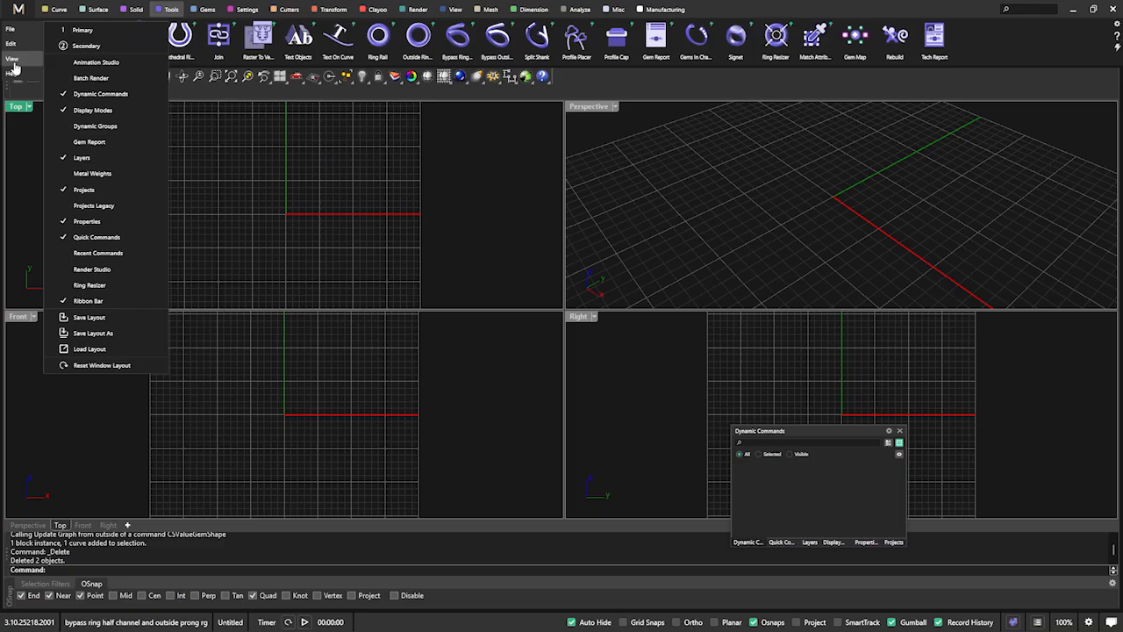
{"action": "mouse_move", "coordinate": [81, 42]}
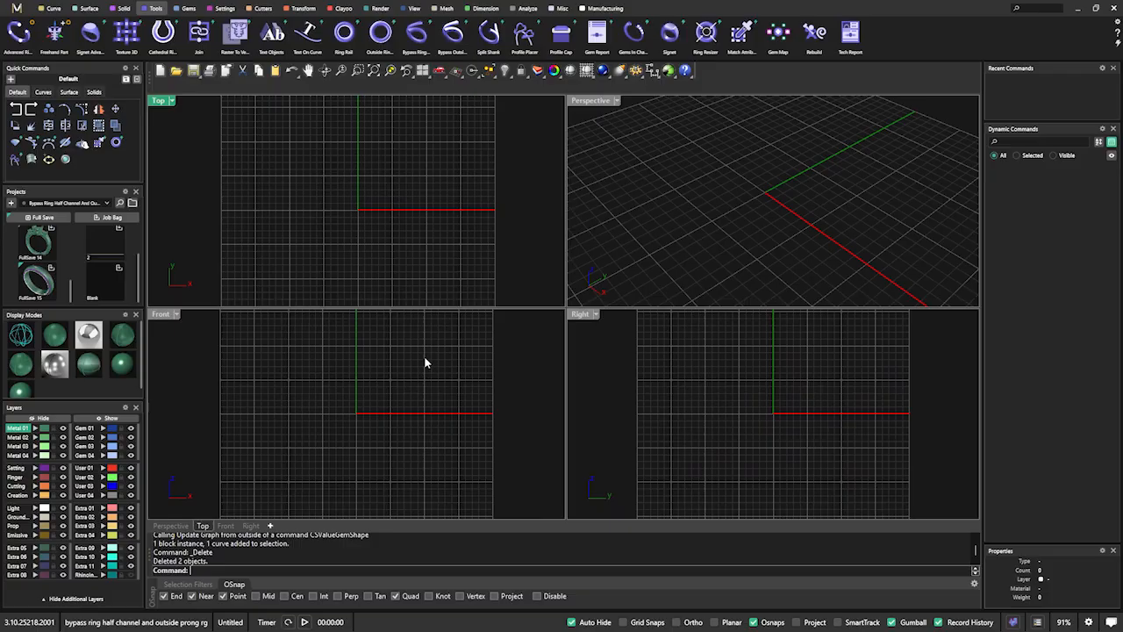
{"action": "mouse_move", "coordinate": [430, 302]}
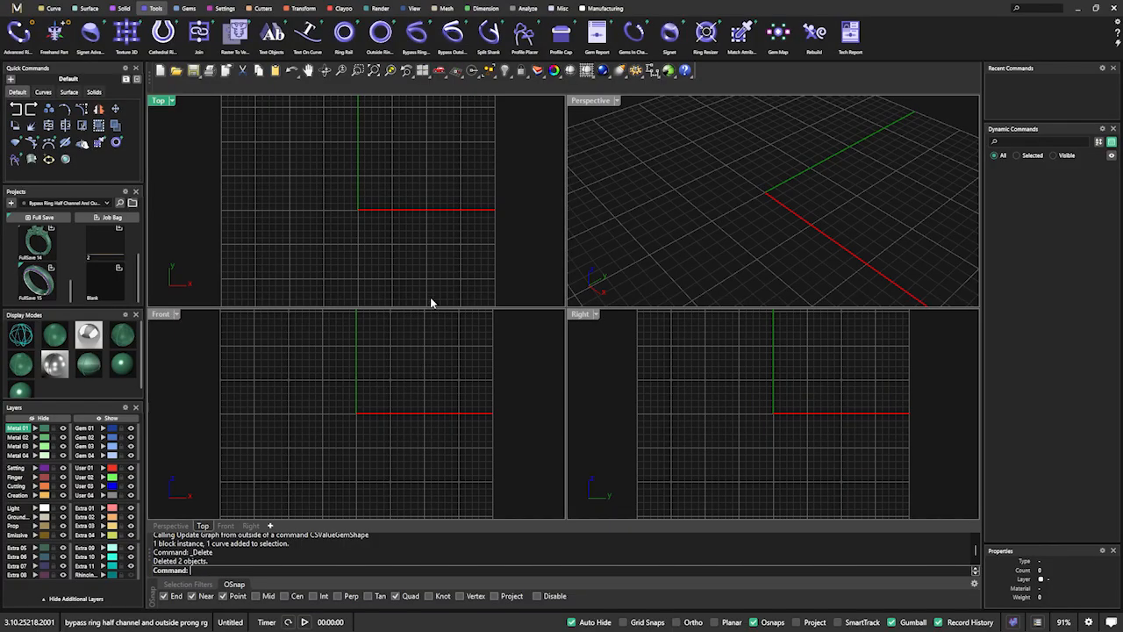
{"action": "mouse_move", "coordinate": [484, 272]}
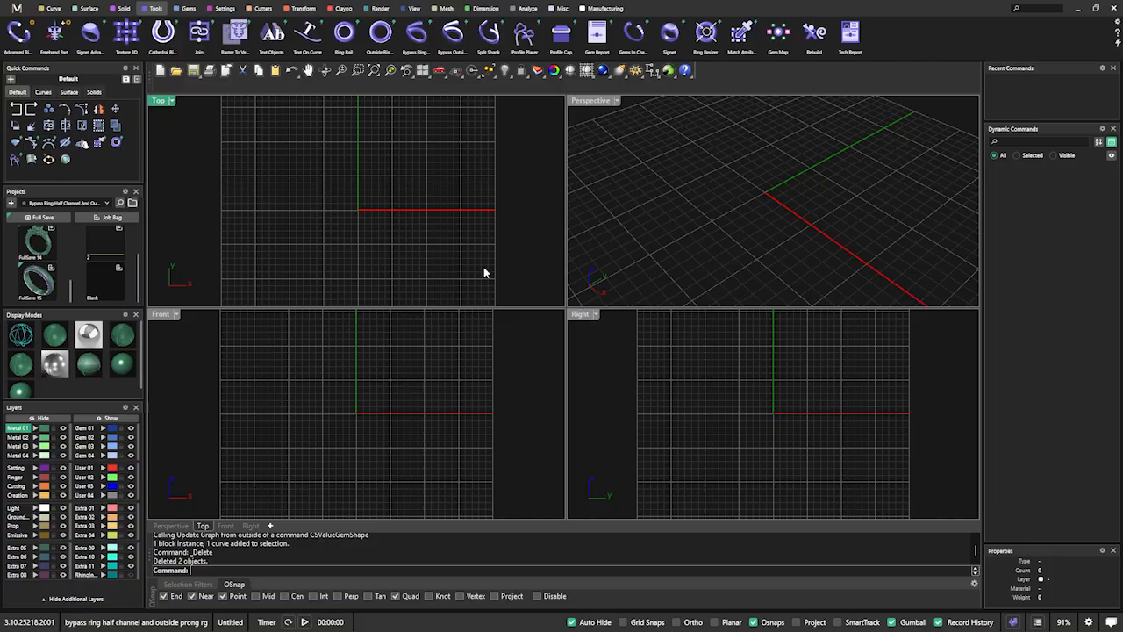
{"action": "mouse_move", "coordinate": [530, 237]}
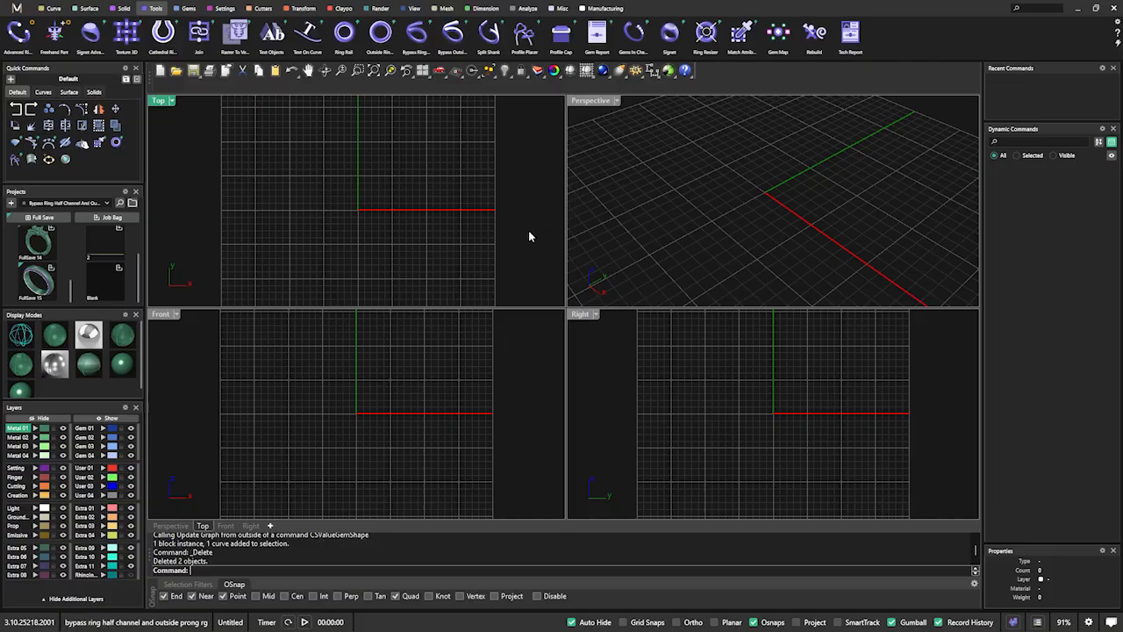
{"action": "mouse_move", "coordinate": [452, 404]}
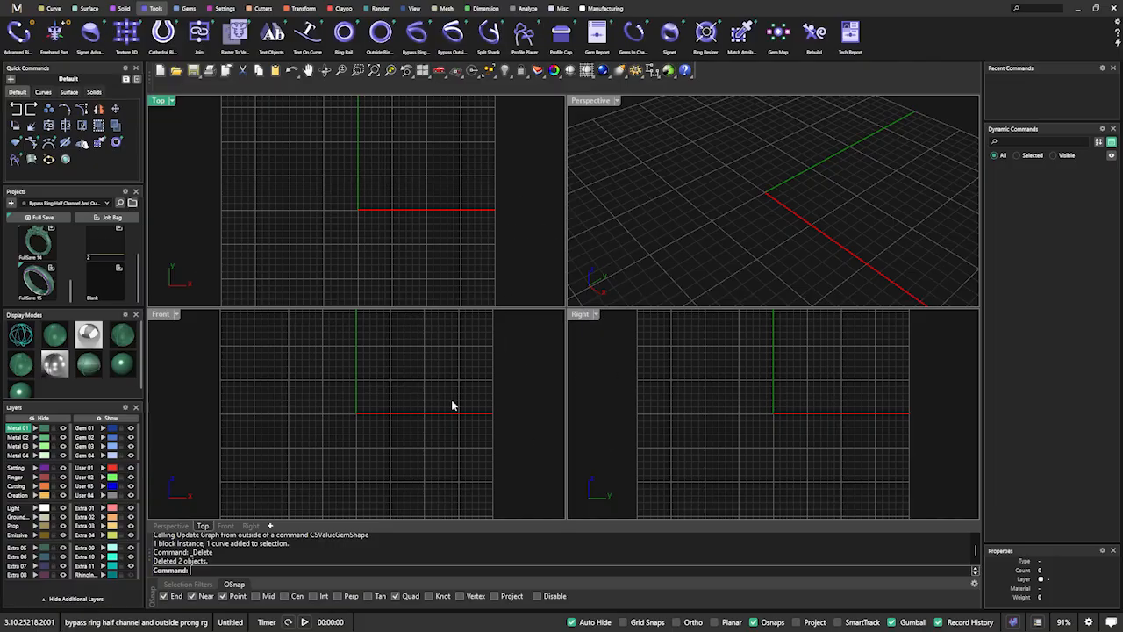
{"action": "mouse_move", "coordinate": [770, 191]}
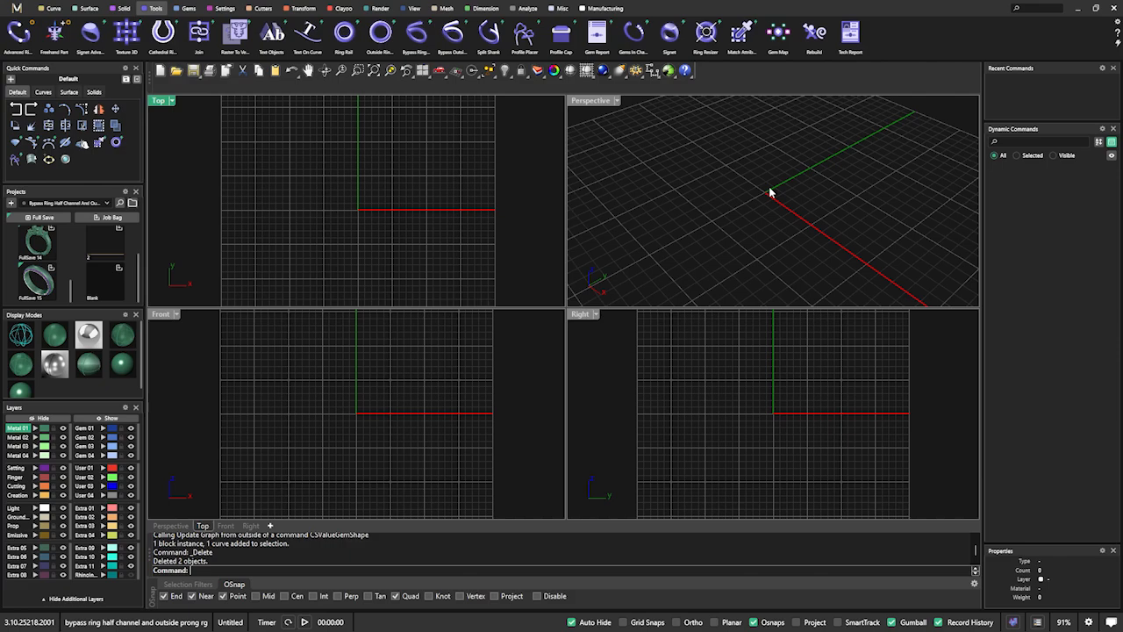
{"action": "mouse_move", "coordinate": [673, 228]}
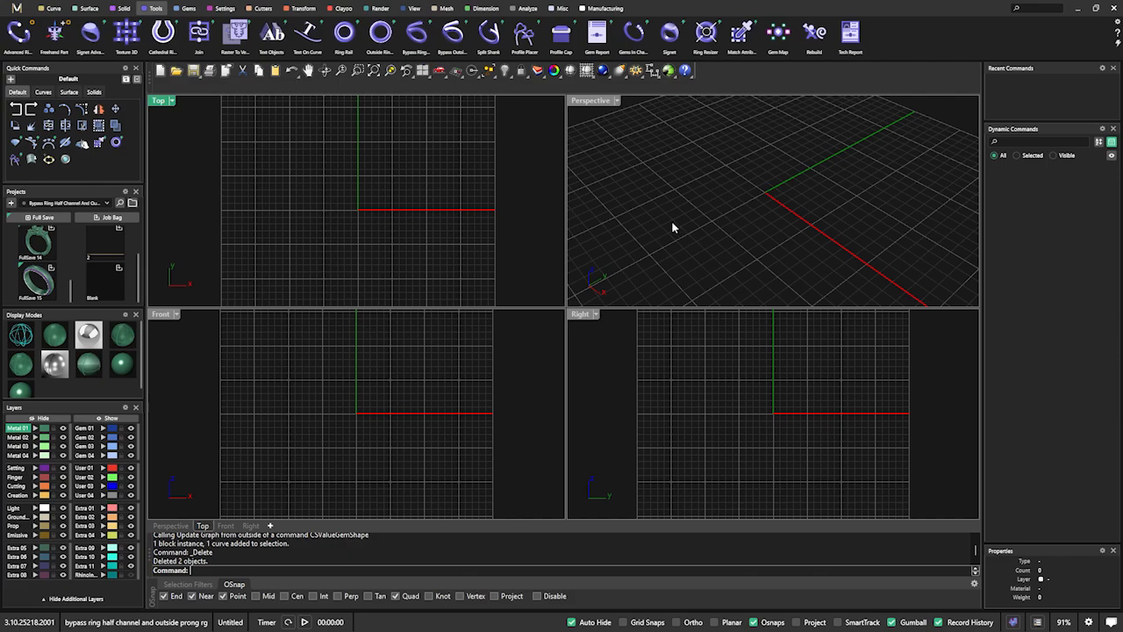
{"action": "mouse_move", "coordinate": [495, 145]}
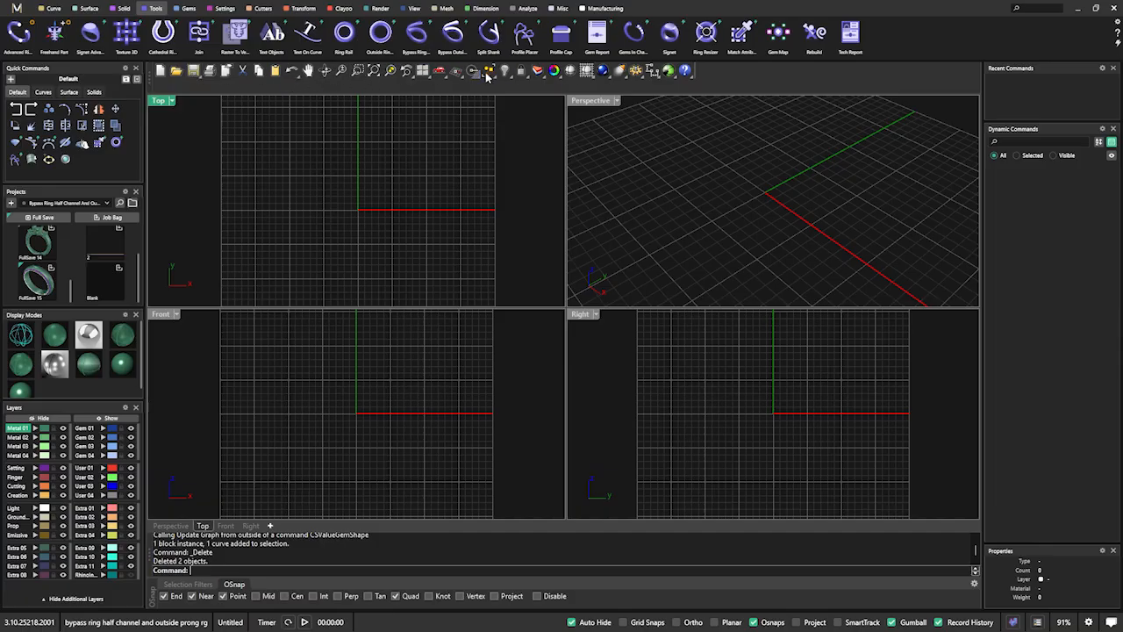
{"action": "mouse_move", "coordinate": [369, 207]}
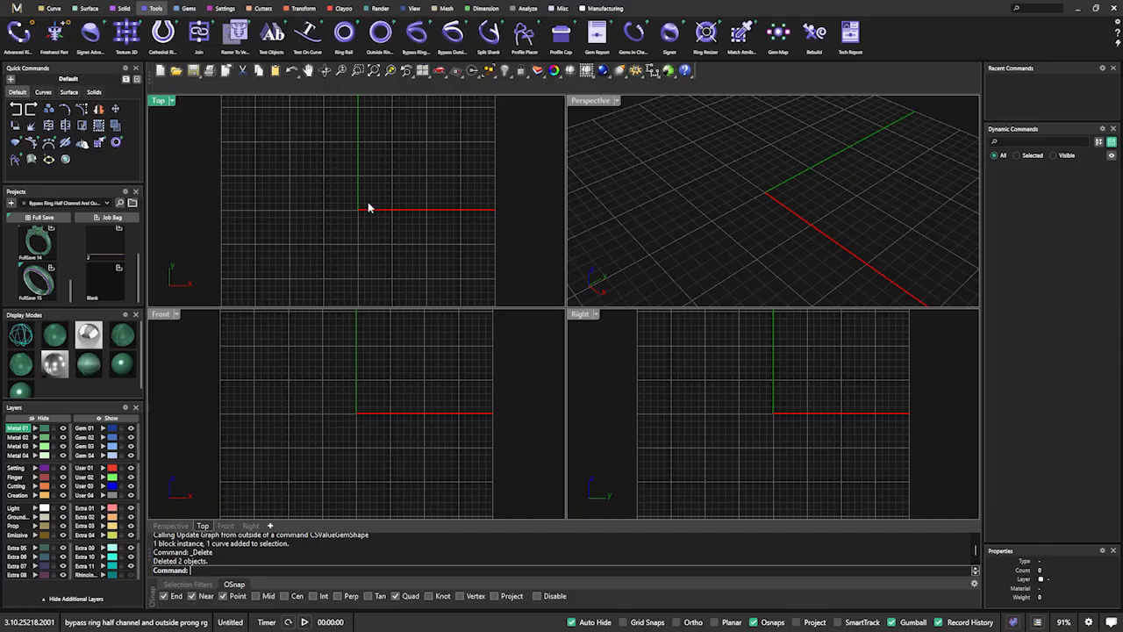
{"action": "mouse_move", "coordinate": [537, 363]}
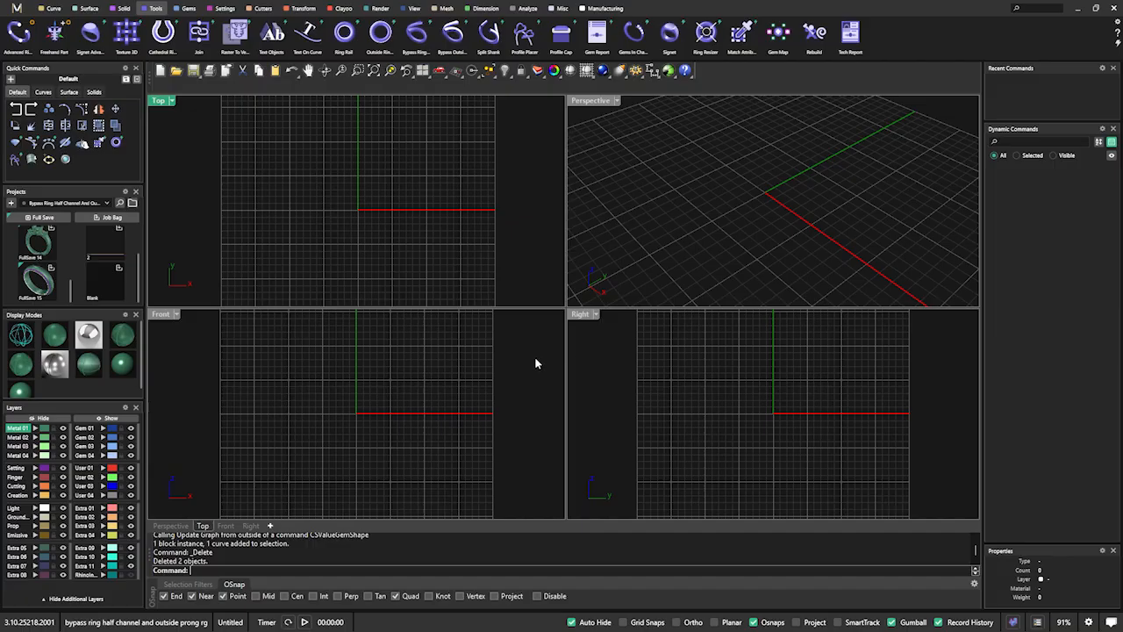
{"action": "mouse_move", "coordinate": [571, 214]}
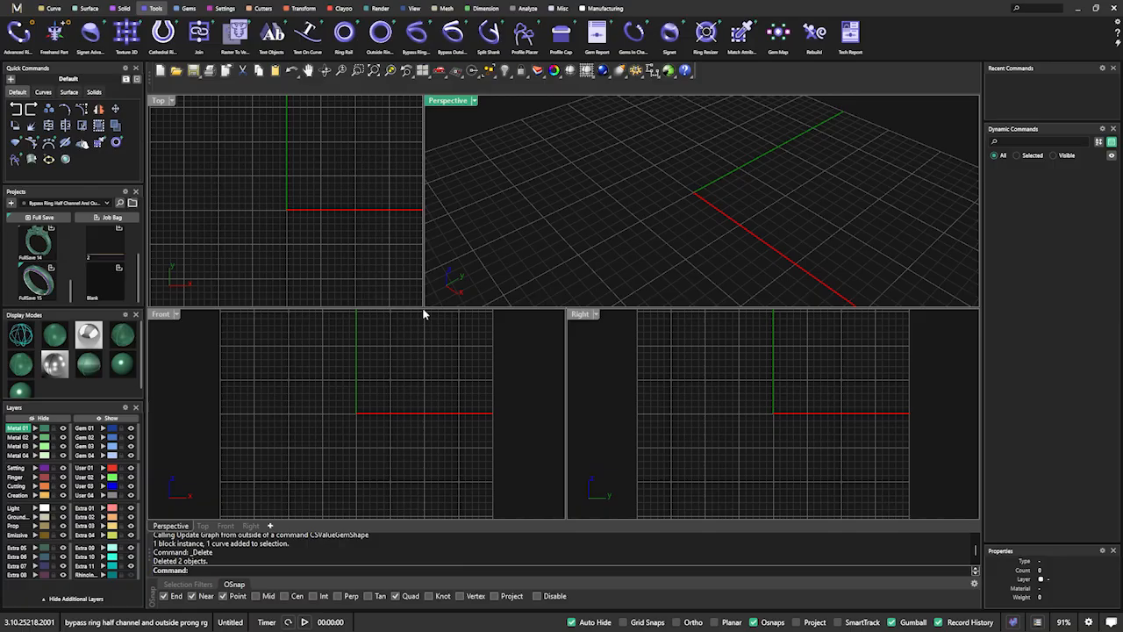
{"action": "mouse_move", "coordinate": [425, 309]}
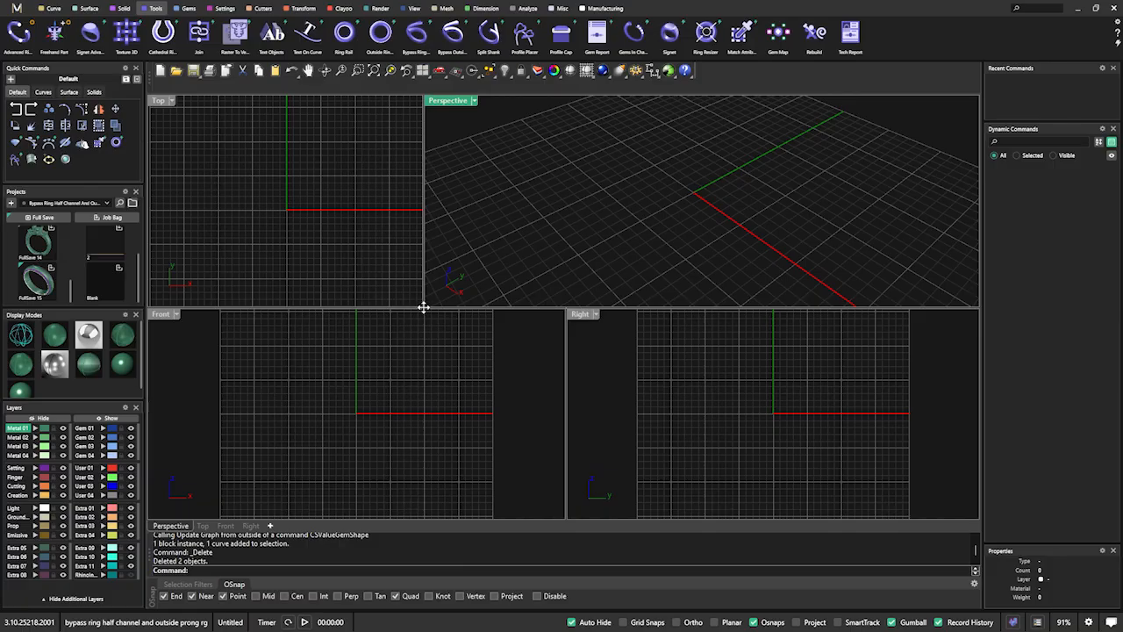
- Drag the viewport dividers so the Perspective view becomes the largest
{"action": "left_click_drag", "start_coordinate": [425, 308], "coordinate": [358, 386]}
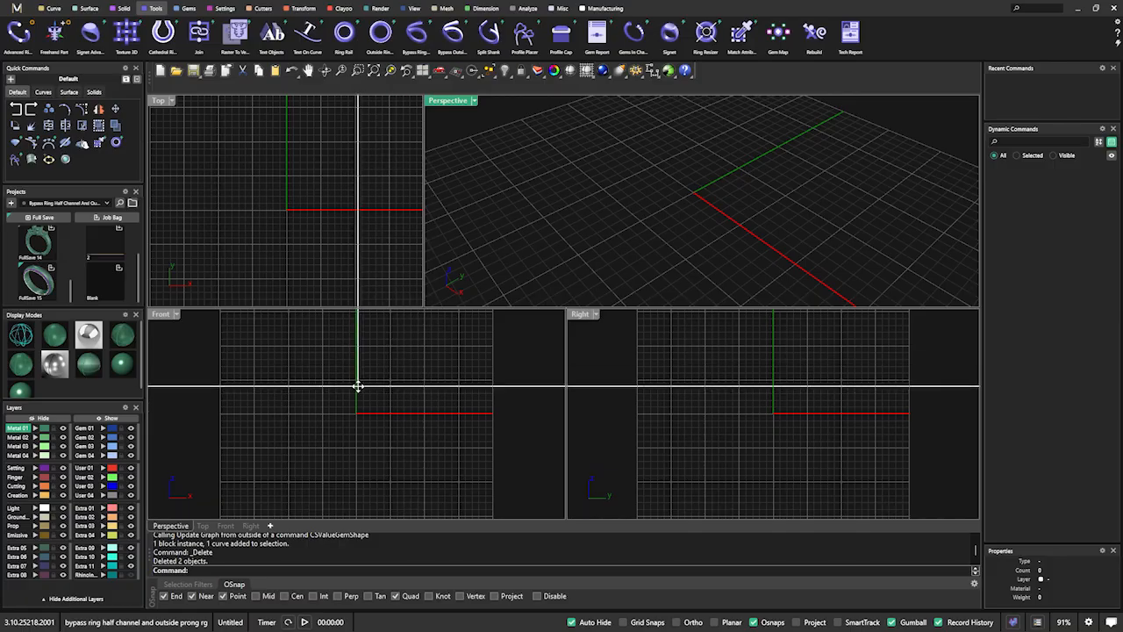
{"action": "left_click_drag", "start_coordinate": [357, 307], "coordinate": [358, 386]}
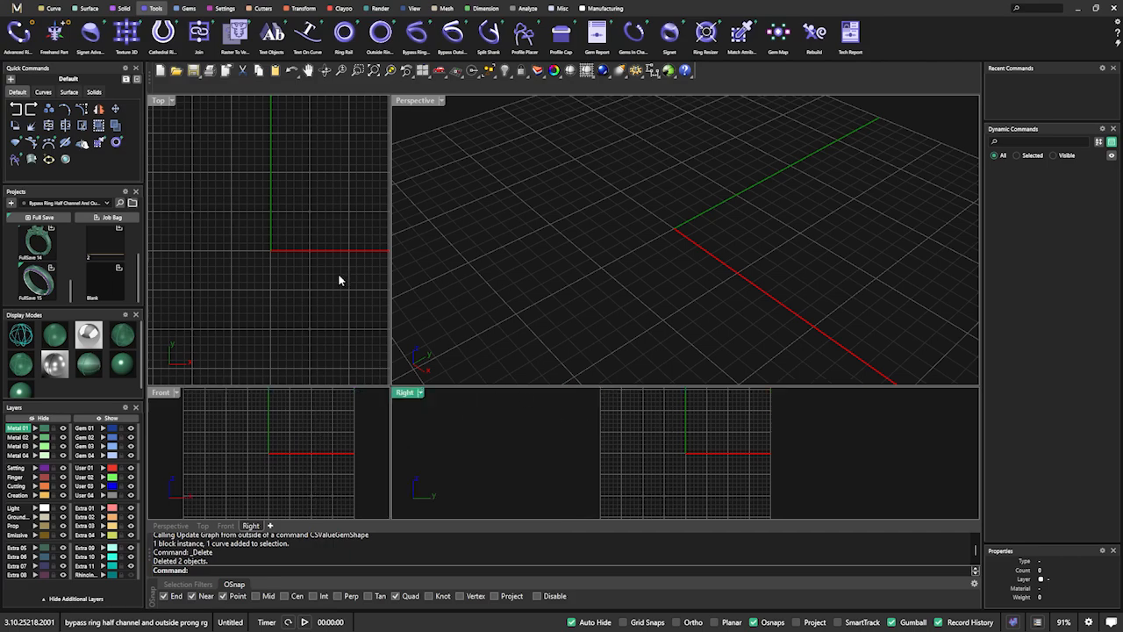
{"action": "mouse_move", "coordinate": [372, 126]}
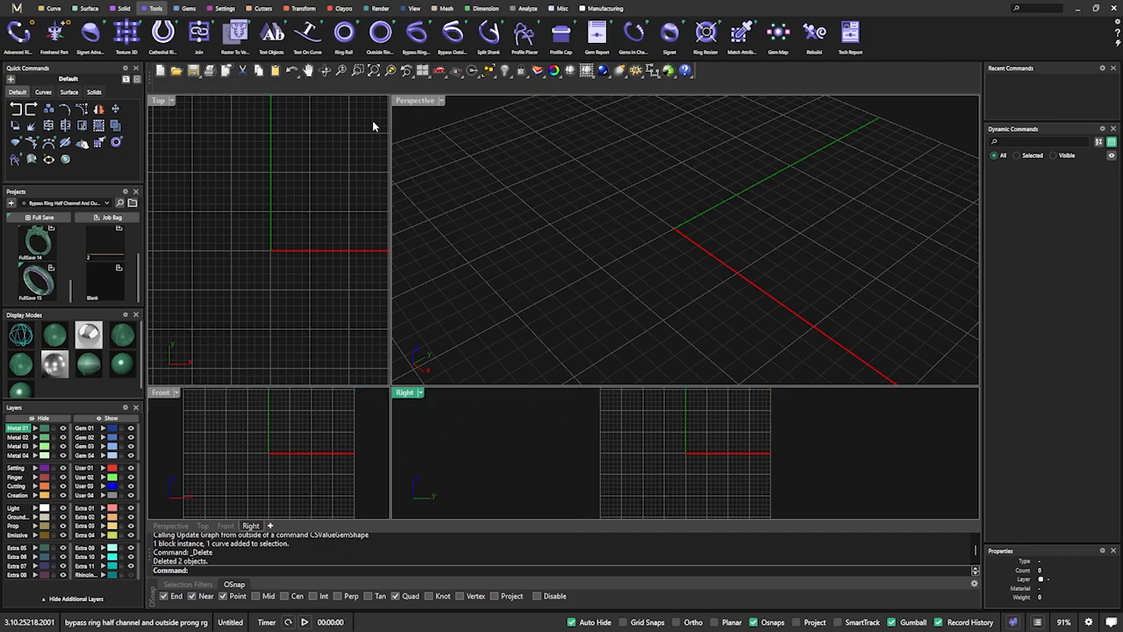
{"action": "mouse_move", "coordinate": [575, 253]}
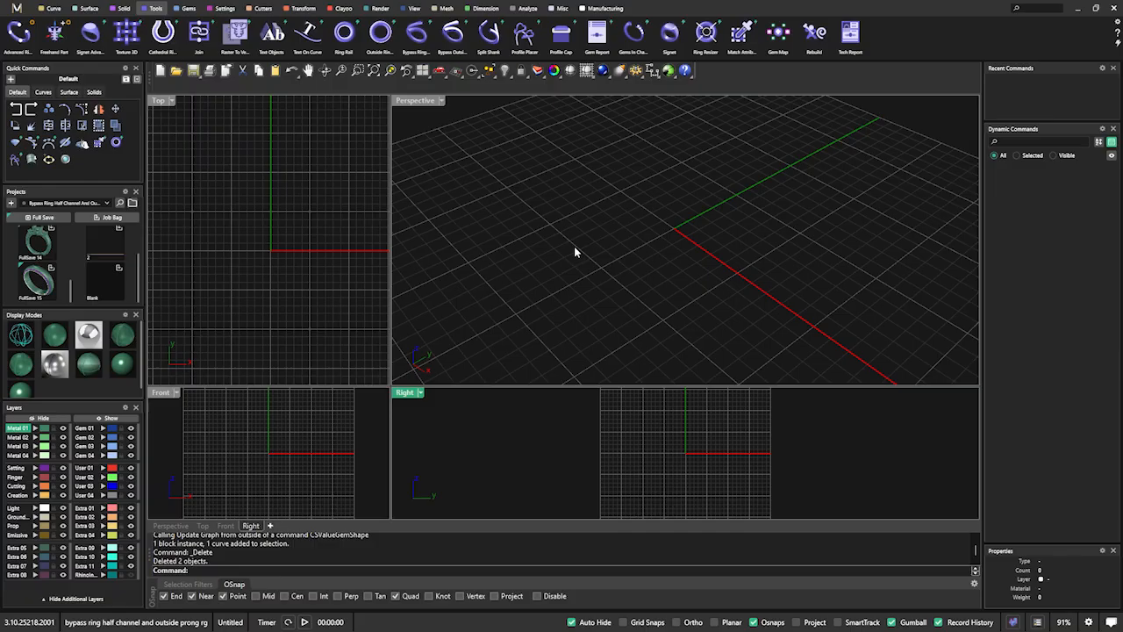
{"action": "mouse_move", "coordinate": [528, 274]}
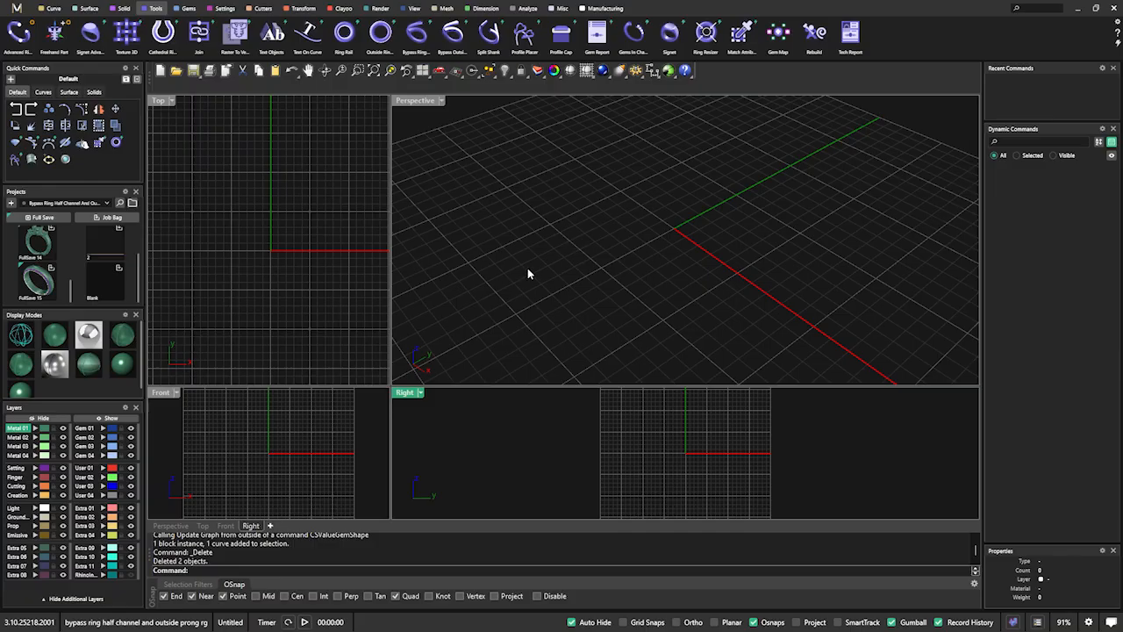
{"action": "mouse_move", "coordinate": [509, 246]}
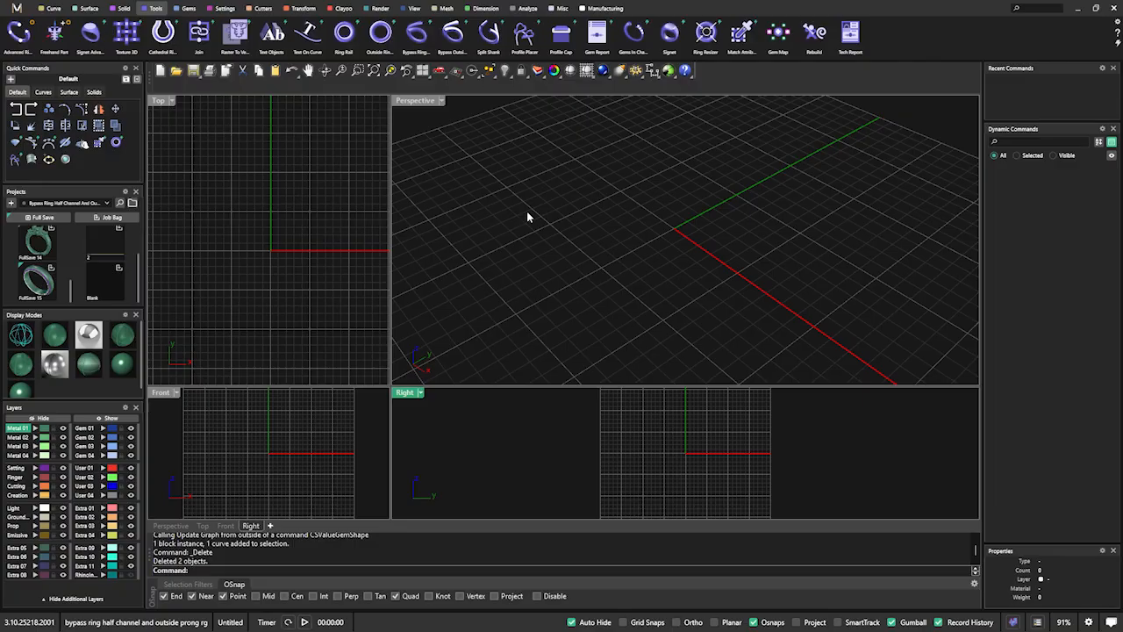
{"action": "mouse_move", "coordinate": [362, 179]}
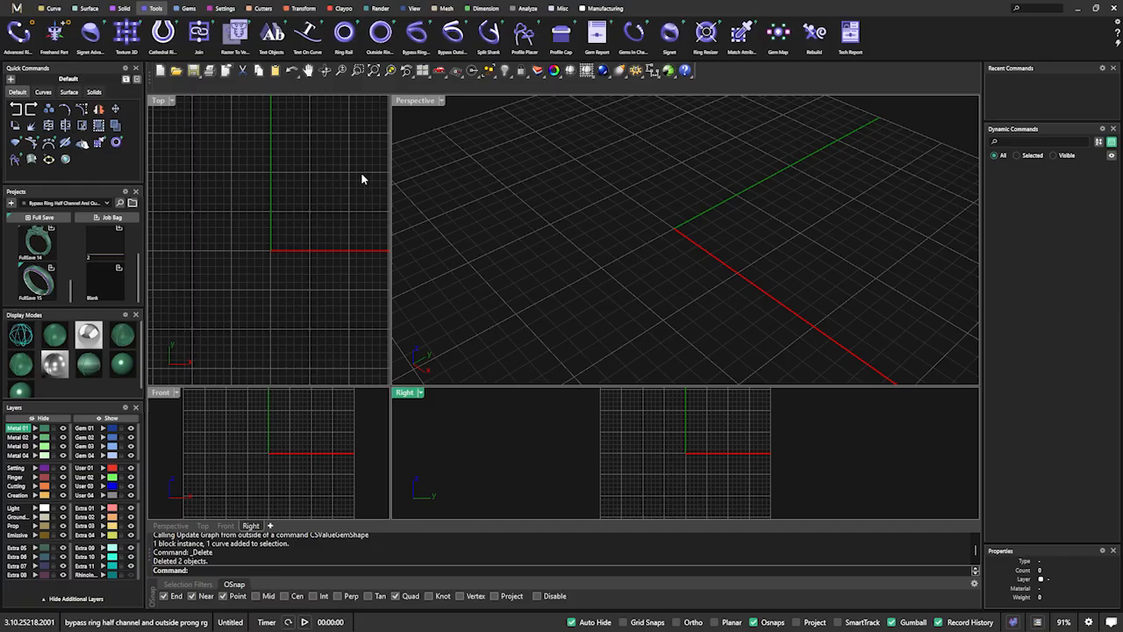
{"action": "mouse_move", "coordinate": [351, 217]}
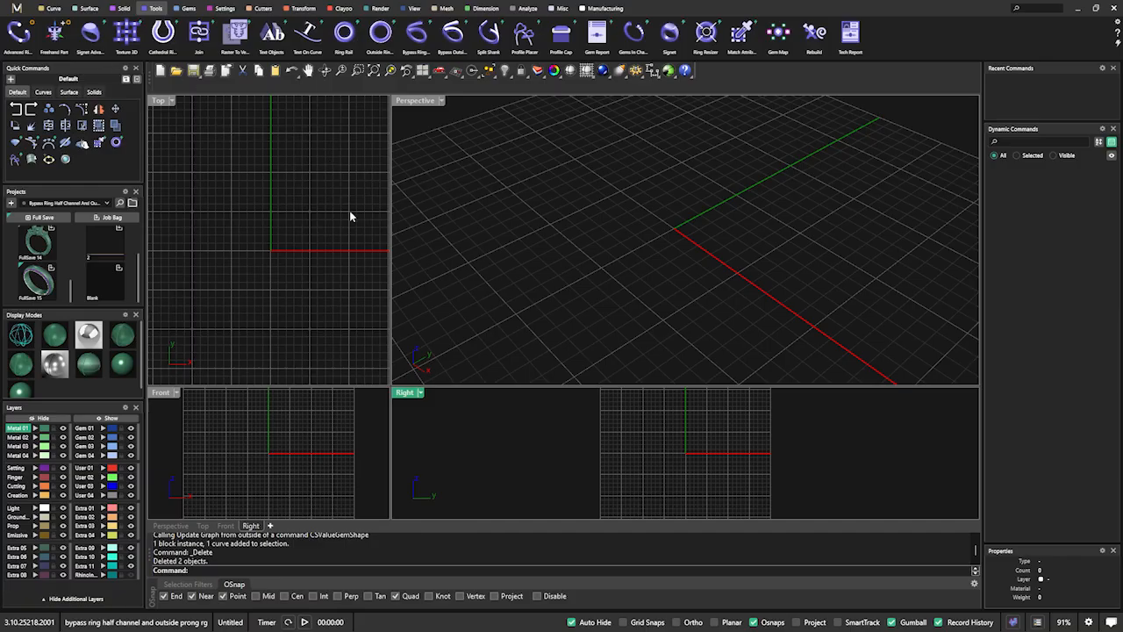
{"action": "mouse_move", "coordinate": [576, 151]}
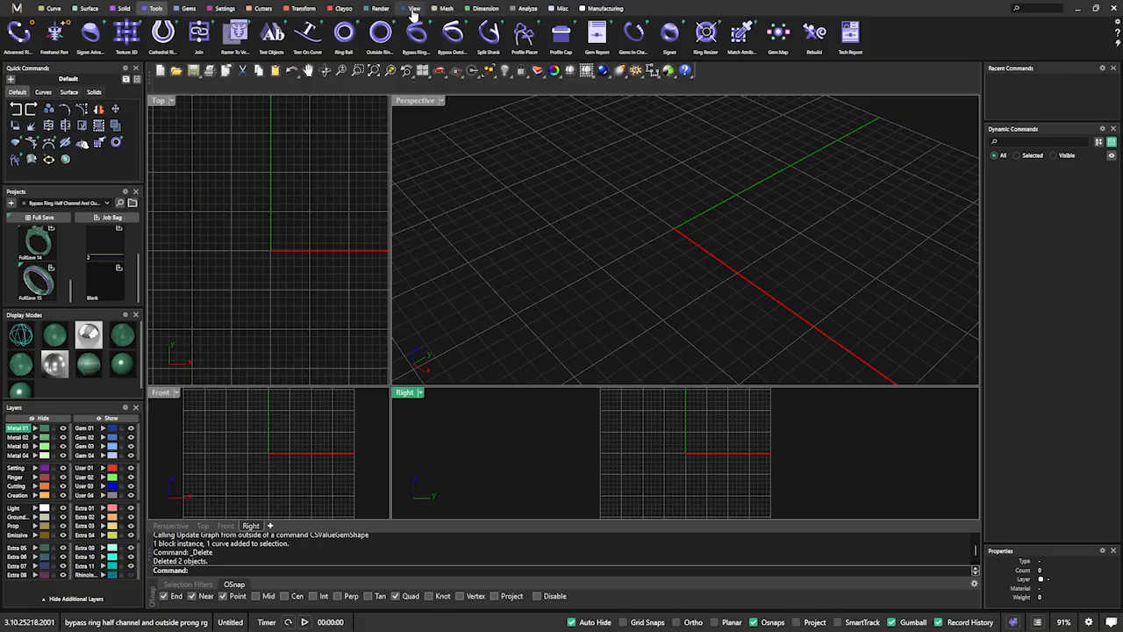
- Show the View tab's viewport layout tools
{"action": "left_click", "coordinate": [414, 7]}
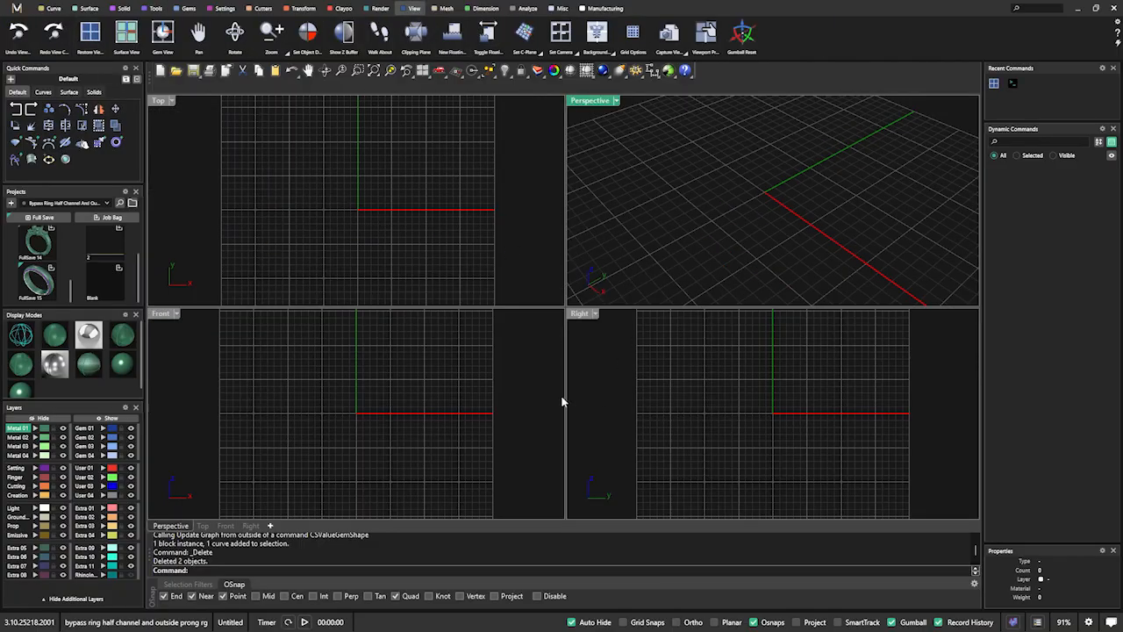
{"action": "mouse_move", "coordinate": [491, 274]}
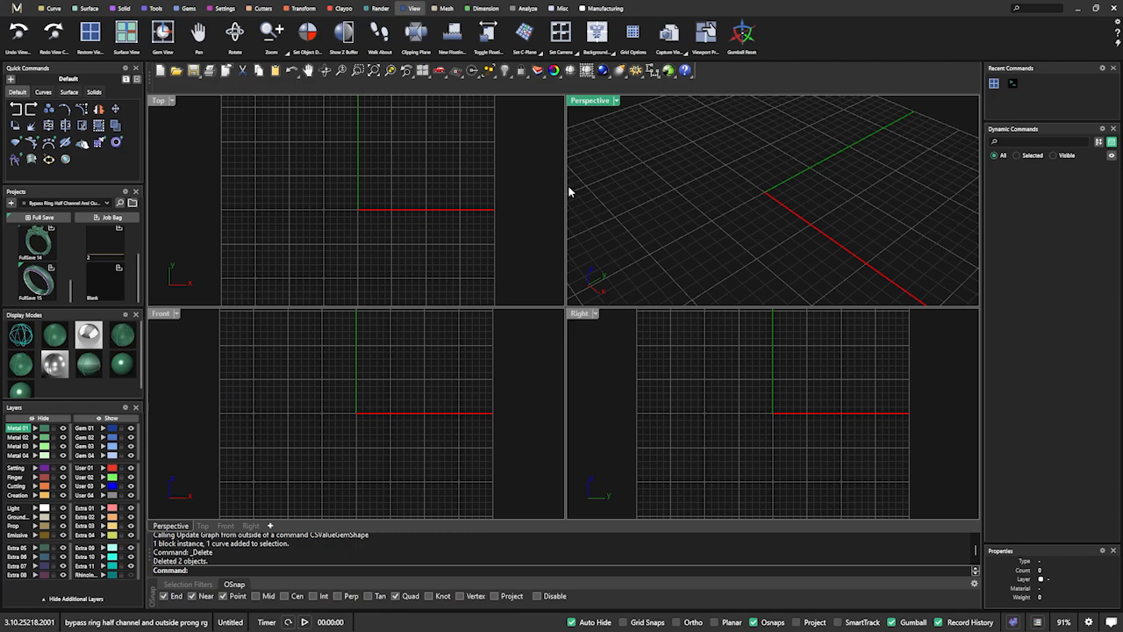
{"action": "mouse_move", "coordinate": [593, 105]}
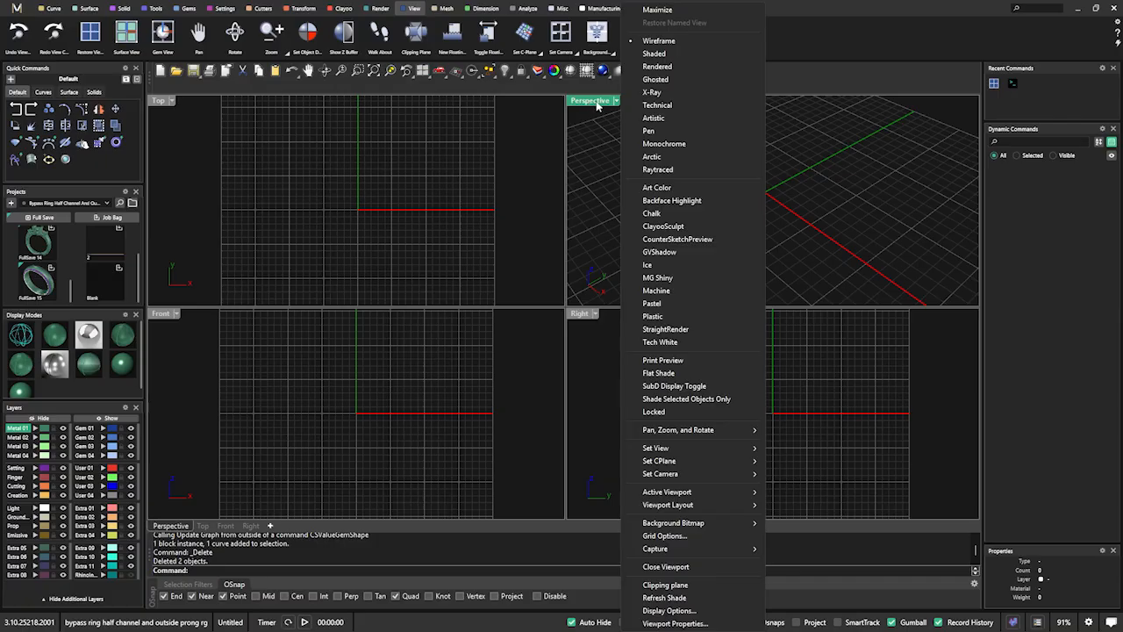
{"action": "mouse_move", "coordinate": [675, 389]}
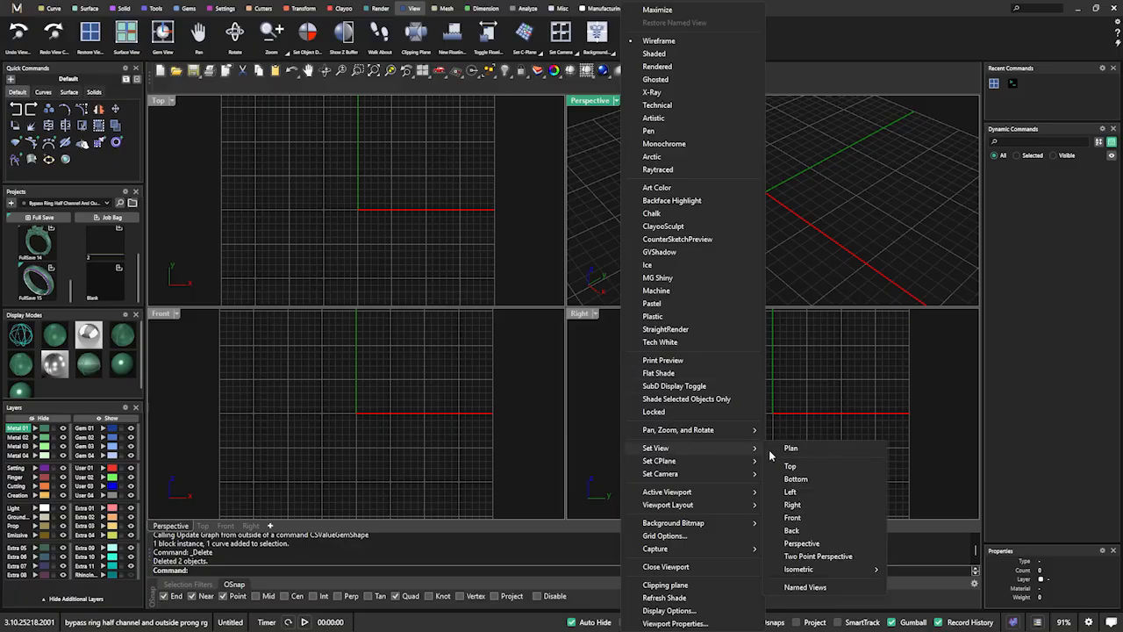
{"action": "mouse_move", "coordinate": [797, 558]}
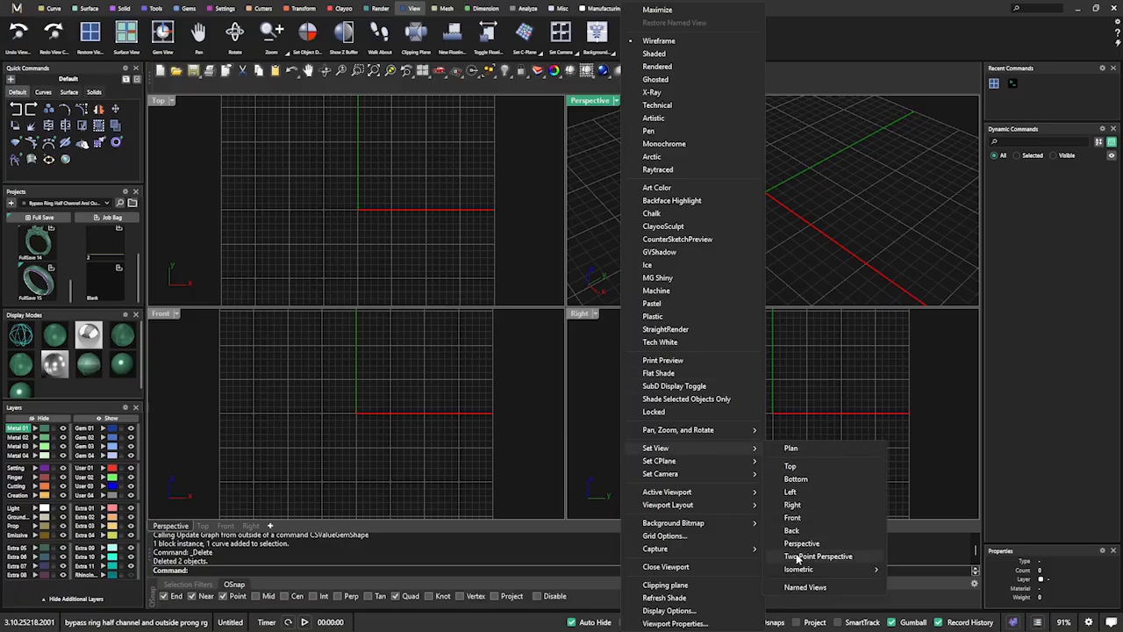
{"action": "mouse_move", "coordinate": [800, 544]}
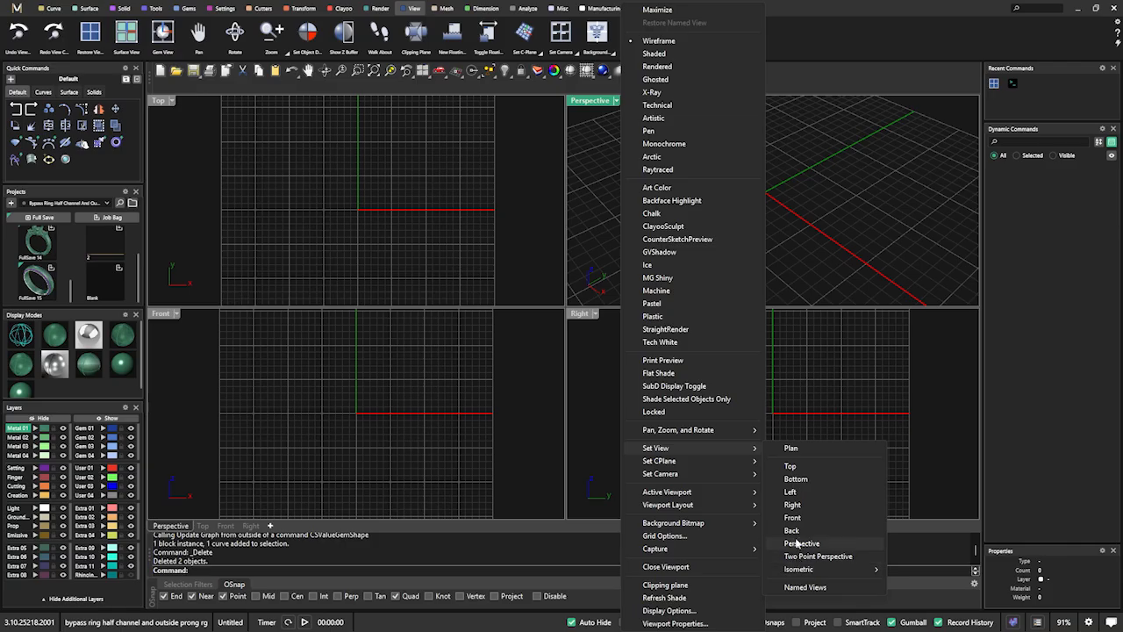
{"action": "mouse_move", "coordinate": [656, 291]}
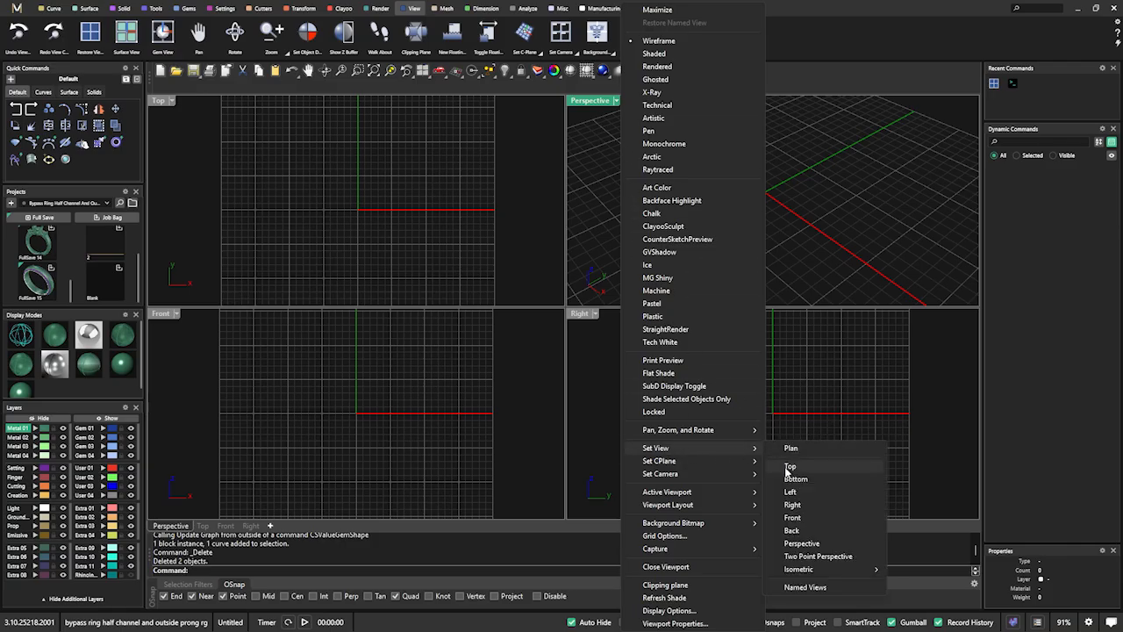
- Load the ring project without saving changes and orbit it in the perspective view
{"action": "left_click", "coordinate": [795, 477]}
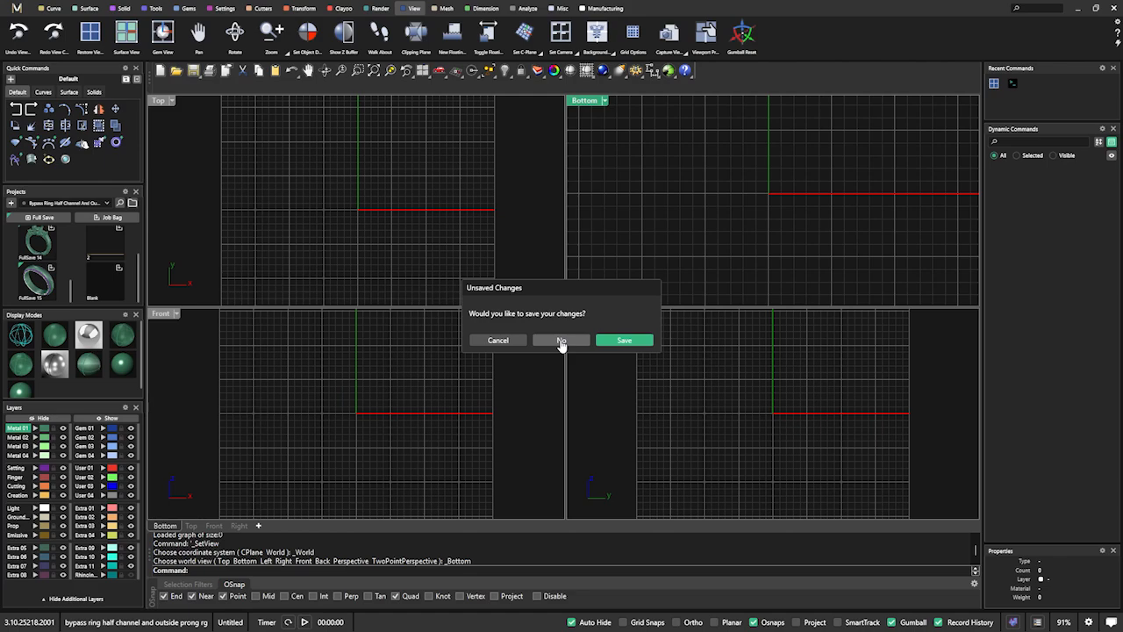
{"action": "left_click", "coordinate": [561, 340]}
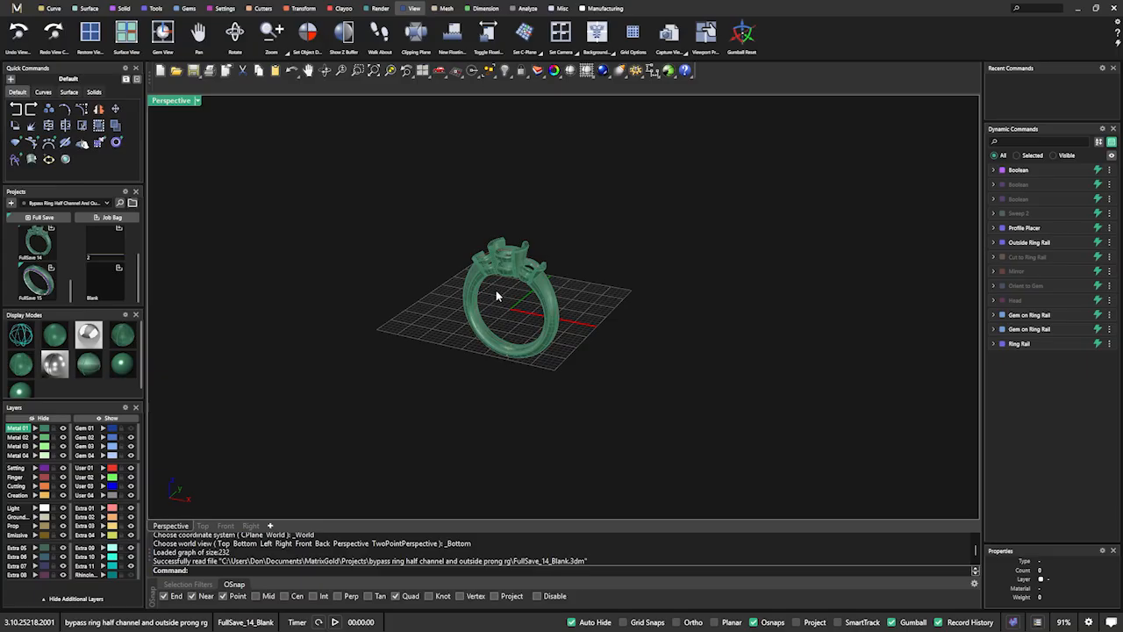
{"action": "left_click_drag", "start_coordinate": [495, 295], "coordinate": [513, 313]}
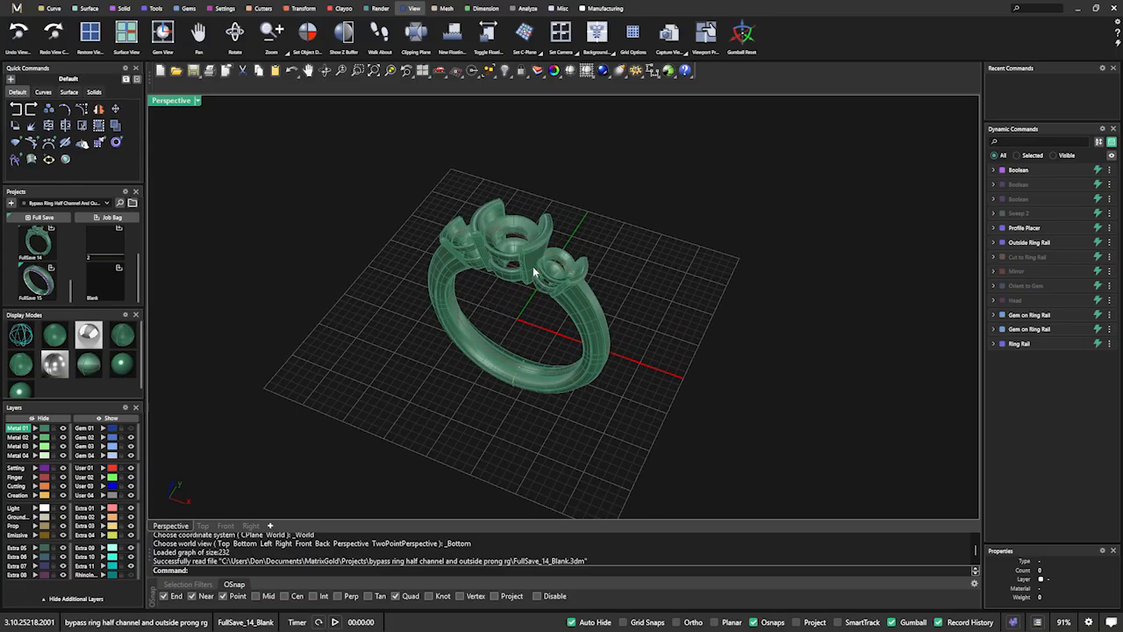
{"action": "left_click_drag", "start_coordinate": [527, 272], "coordinate": [482, 277]}
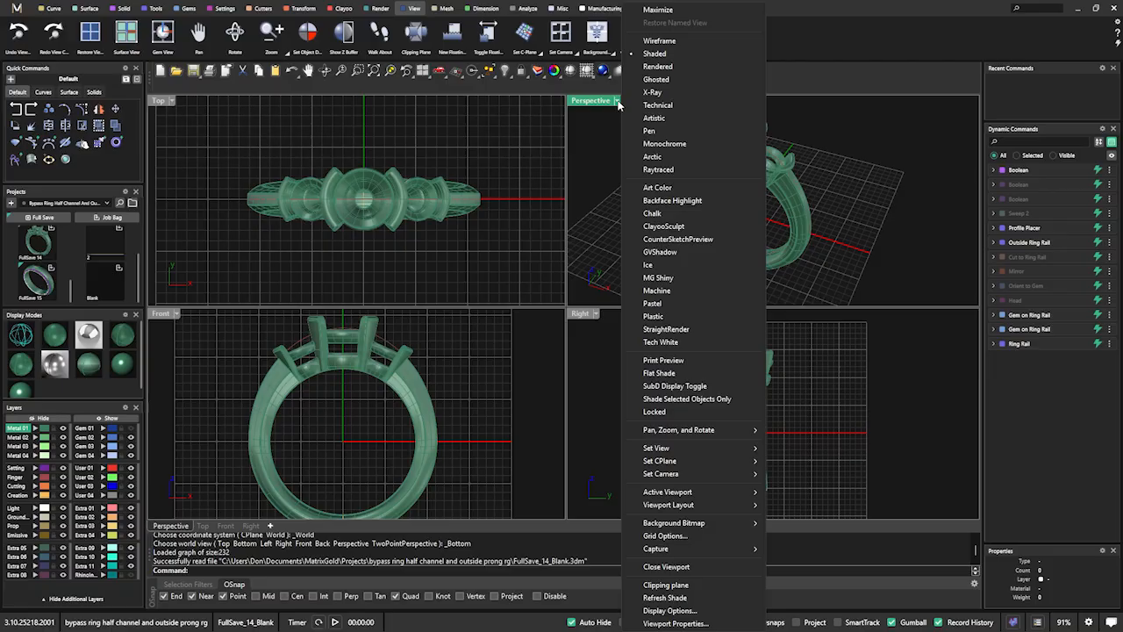
{"action": "mouse_move", "coordinate": [651, 474]}
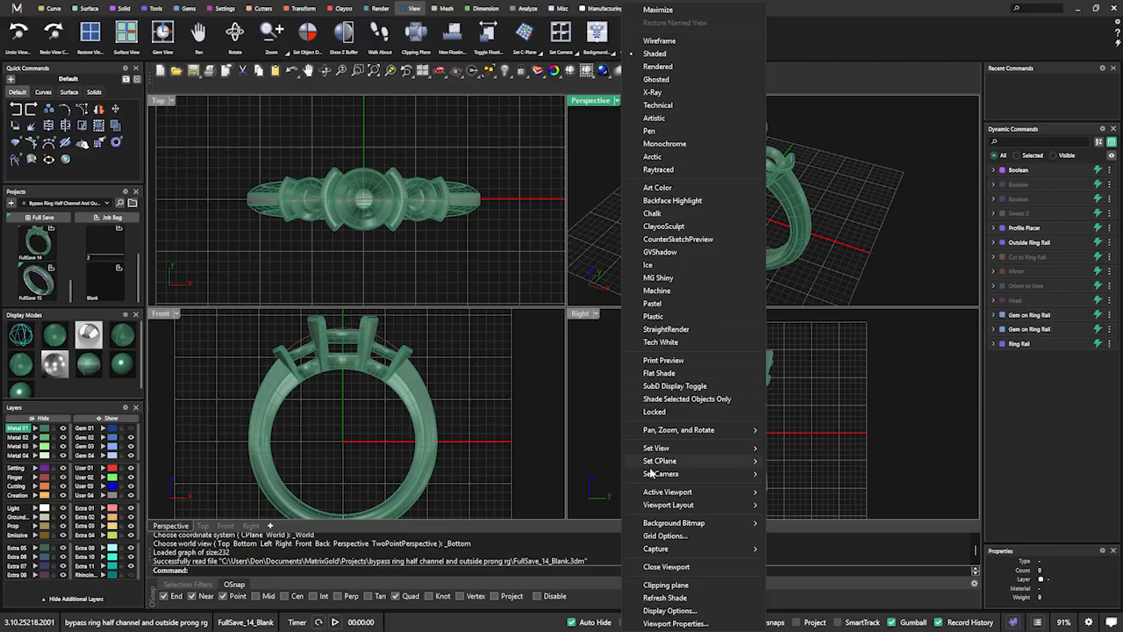
{"action": "mouse_move", "coordinate": [657, 447]}
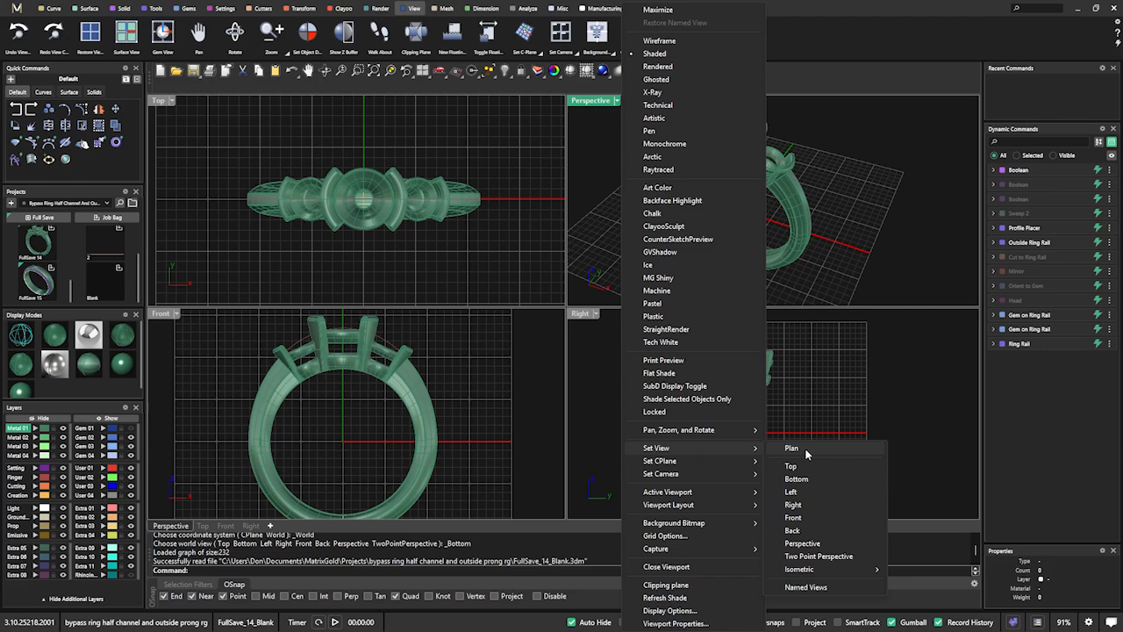
{"action": "mouse_move", "coordinate": [799, 478]}
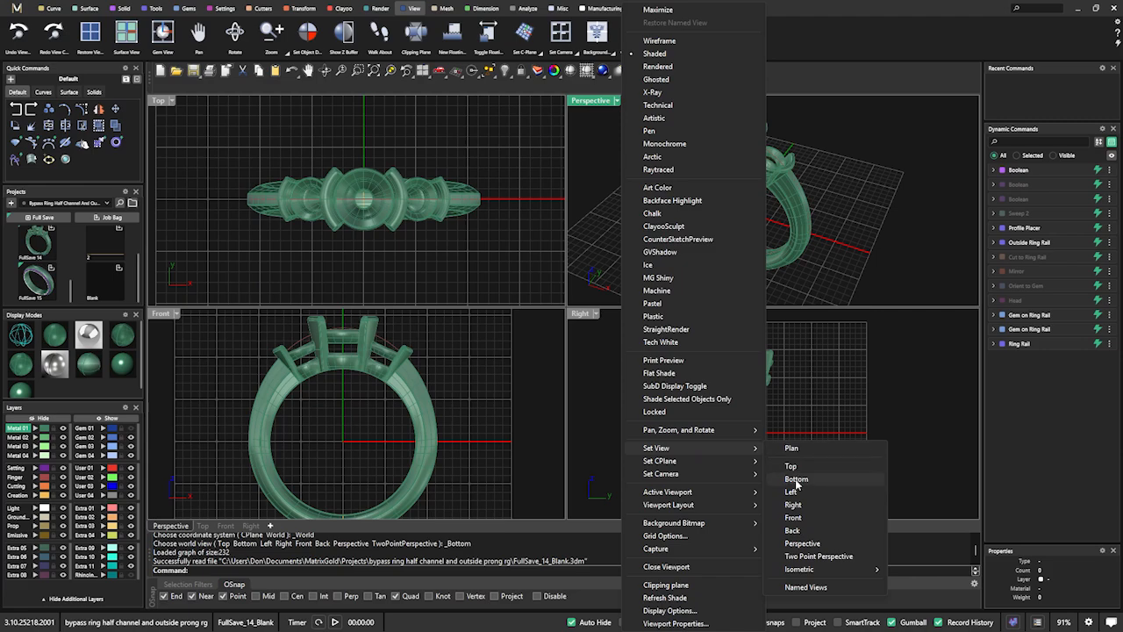
- Switch the upper-right viewport through Bottom, Left and Back views, then back to Perspective
{"action": "left_click", "coordinate": [796, 477]}
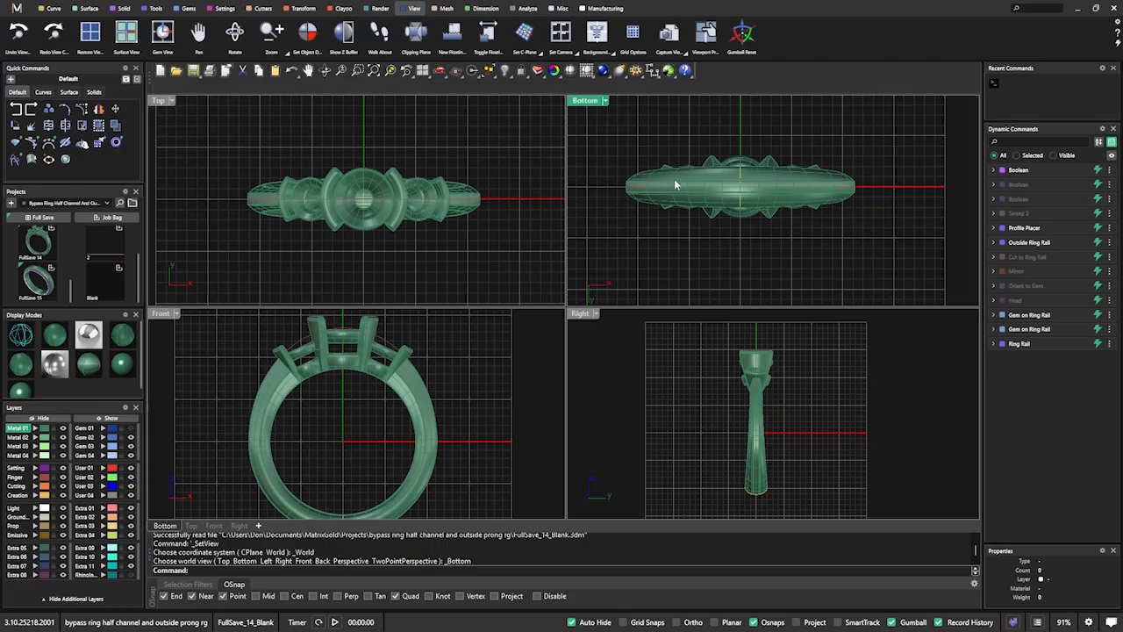
{"action": "mouse_move", "coordinate": [734, 170]}
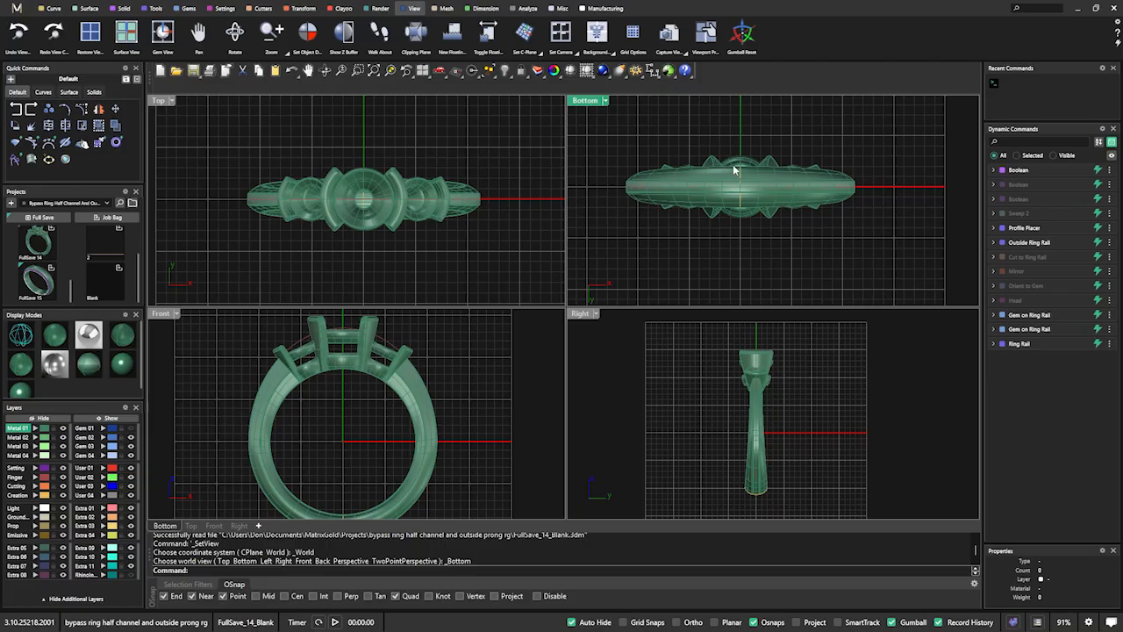
{"action": "mouse_move", "coordinate": [758, 193]}
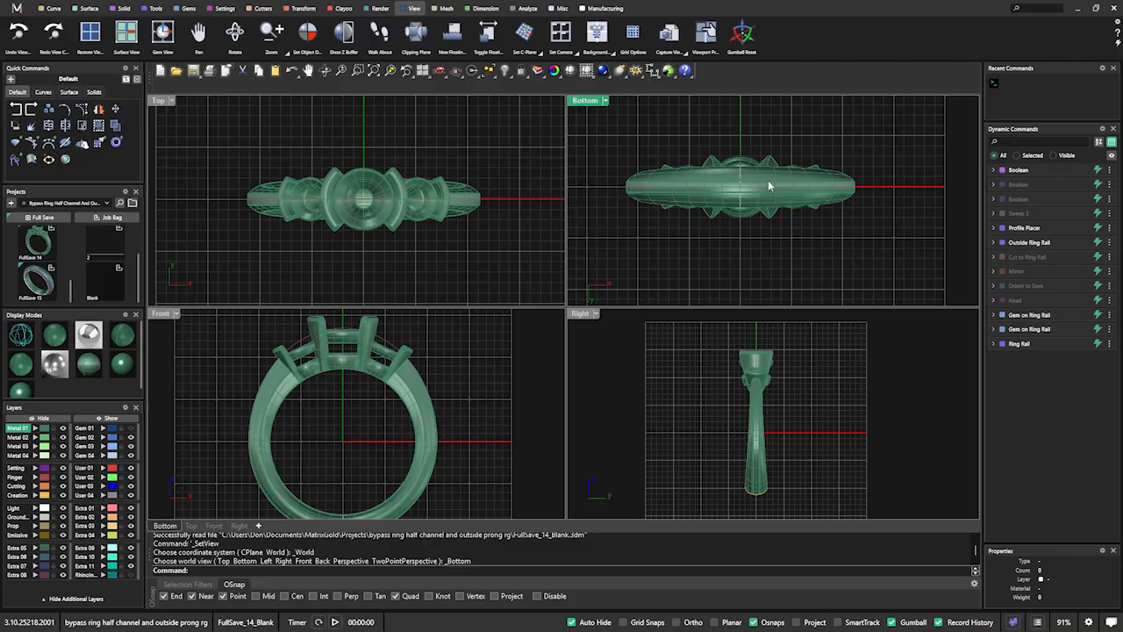
{"action": "mouse_move", "coordinate": [743, 193]}
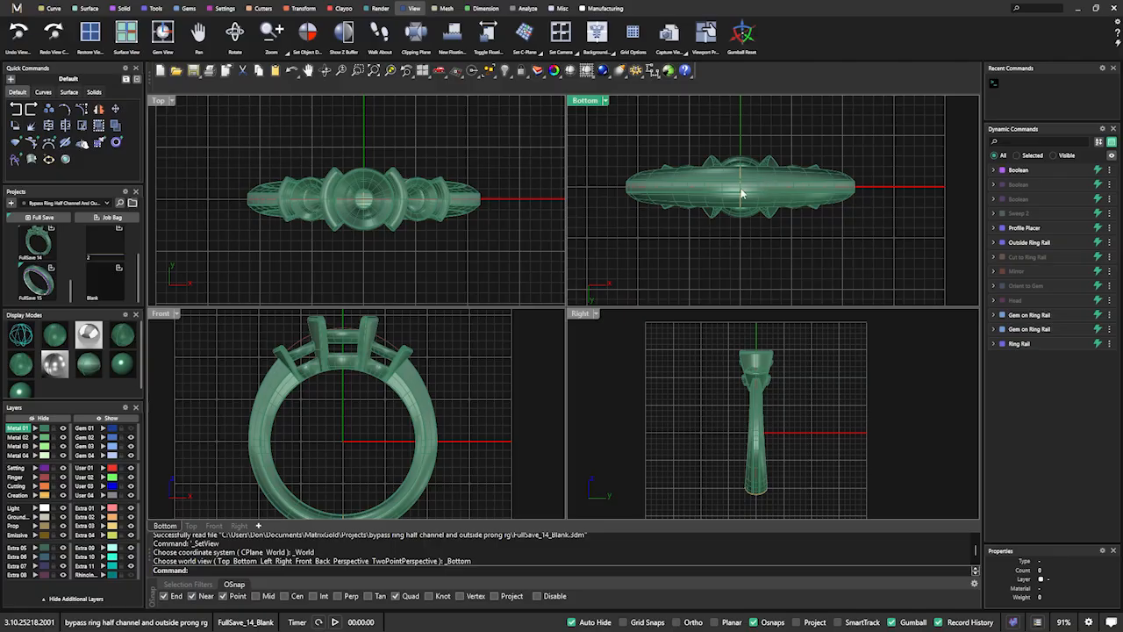
{"action": "mouse_move", "coordinate": [721, 184]}
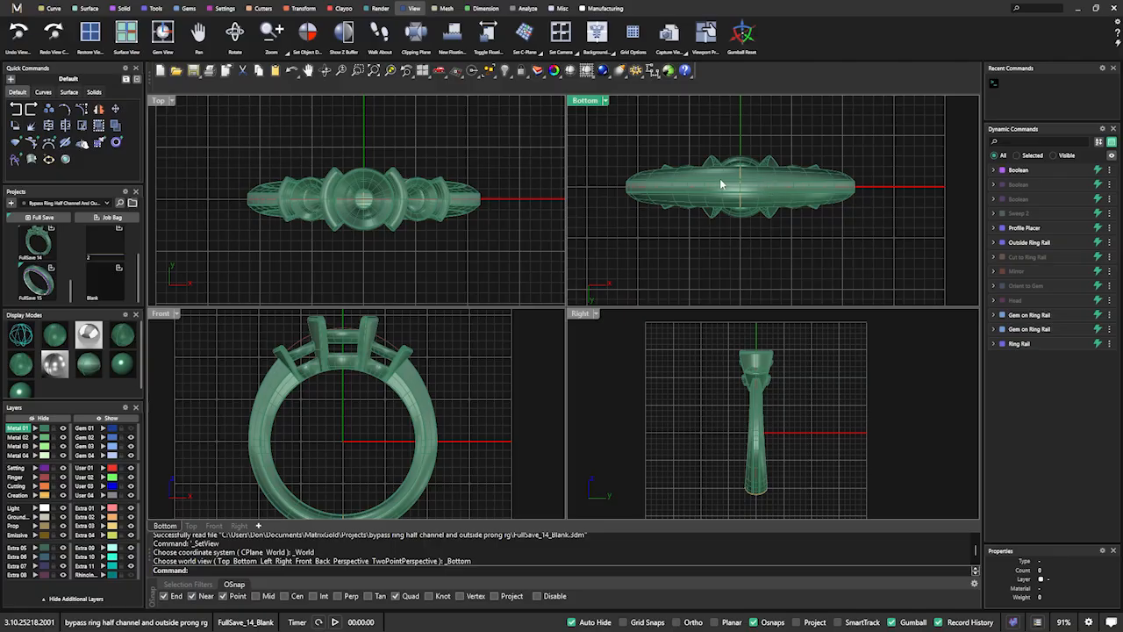
{"action": "mouse_move", "coordinate": [747, 151]}
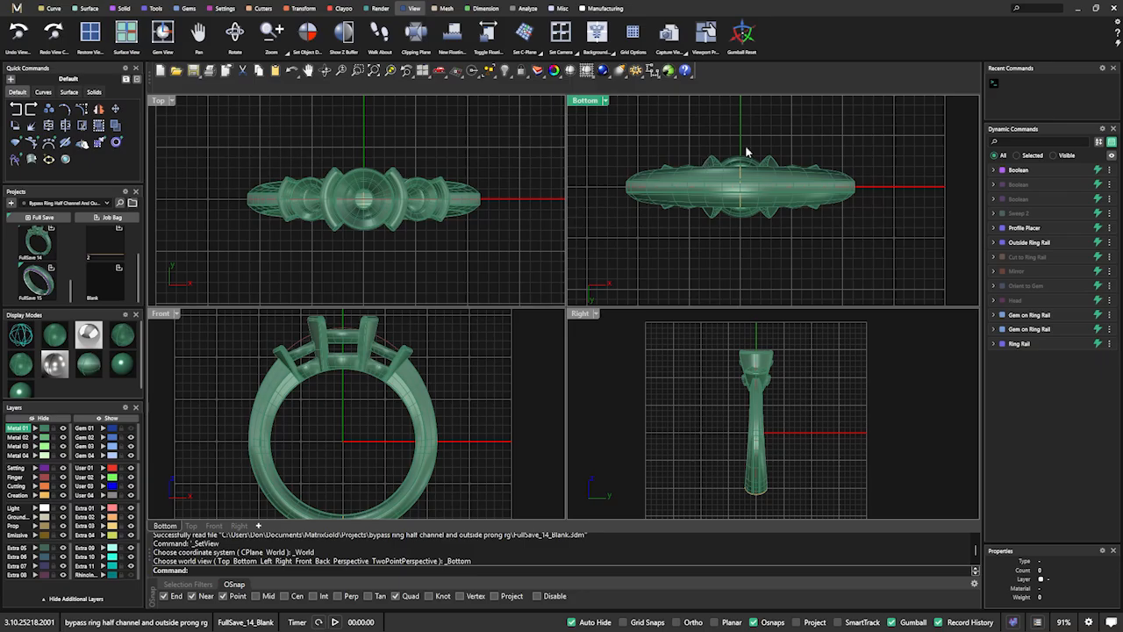
{"action": "right_click", "coordinate": [746, 150]}
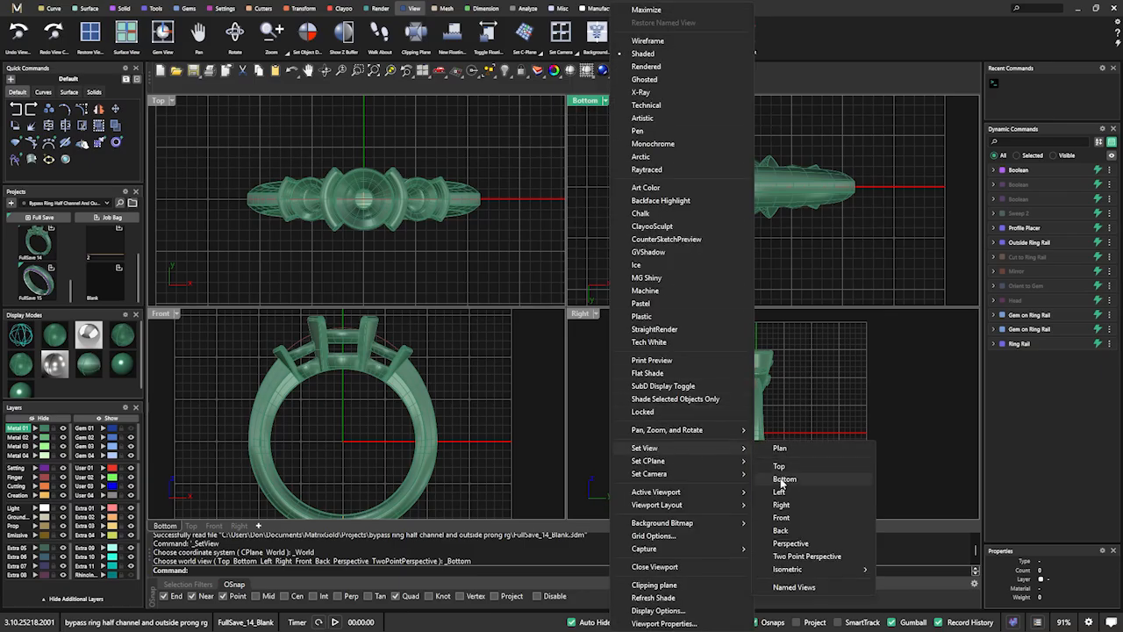
{"action": "mouse_move", "coordinate": [790, 491]}
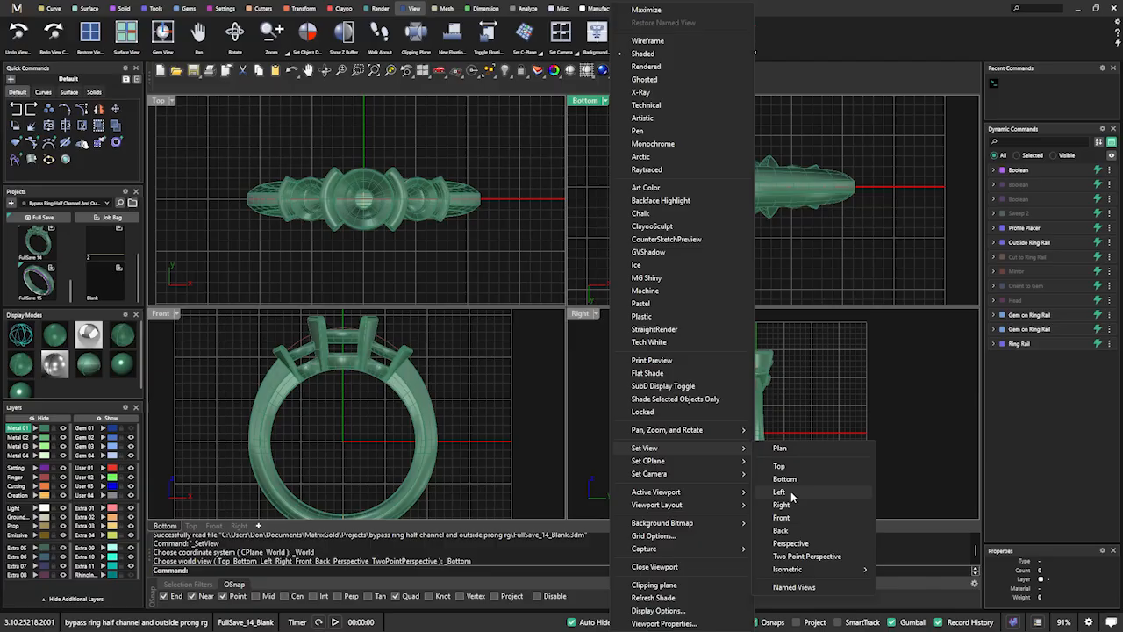
{"action": "left_click", "coordinate": [779, 491]}
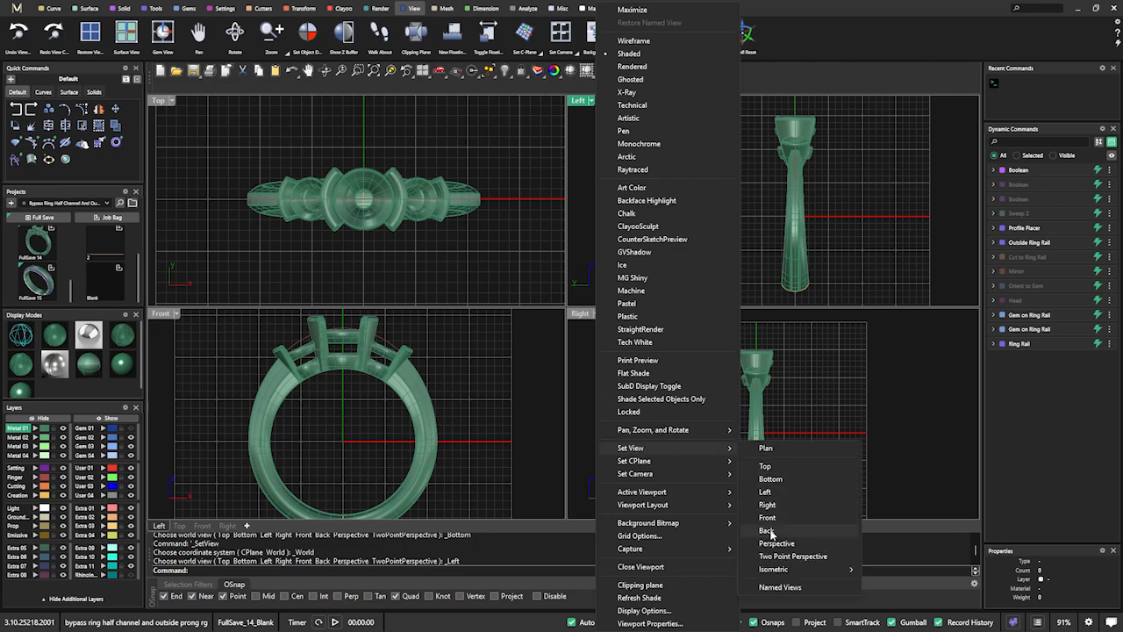
{"action": "left_click", "coordinate": [768, 530]}
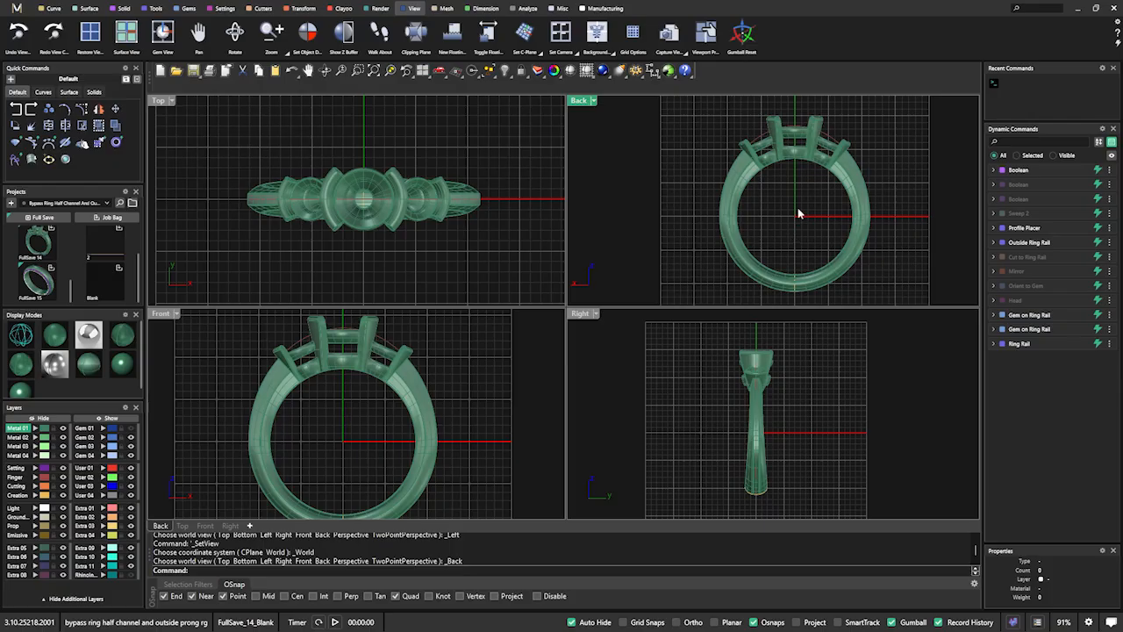
{"action": "mouse_move", "coordinate": [495, 340]}
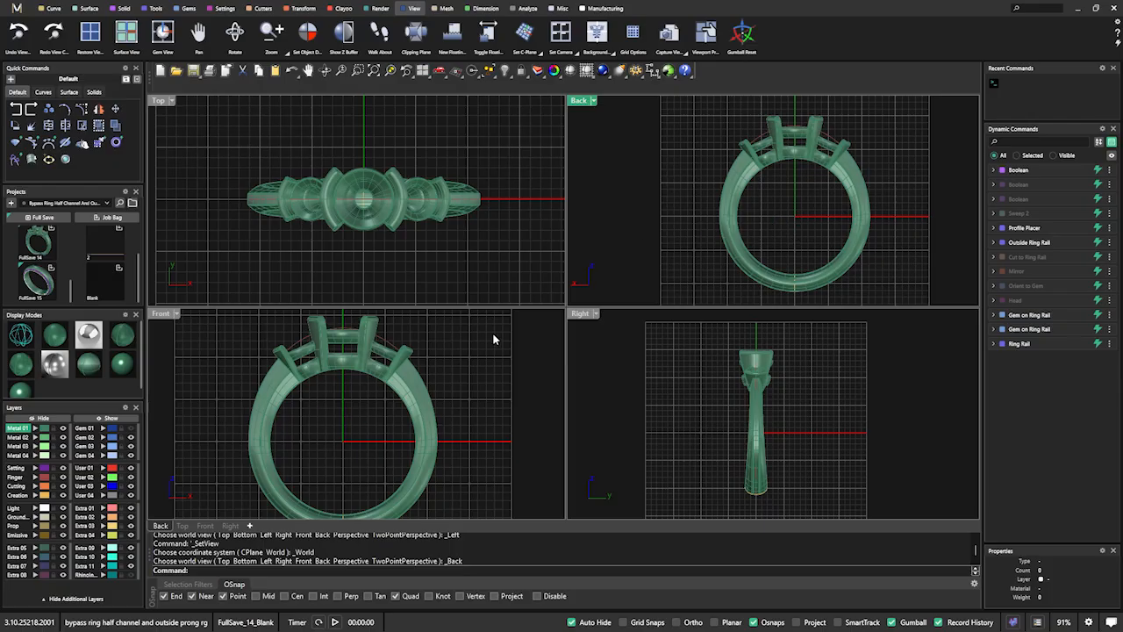
{"action": "mouse_move", "coordinate": [586, 112]}
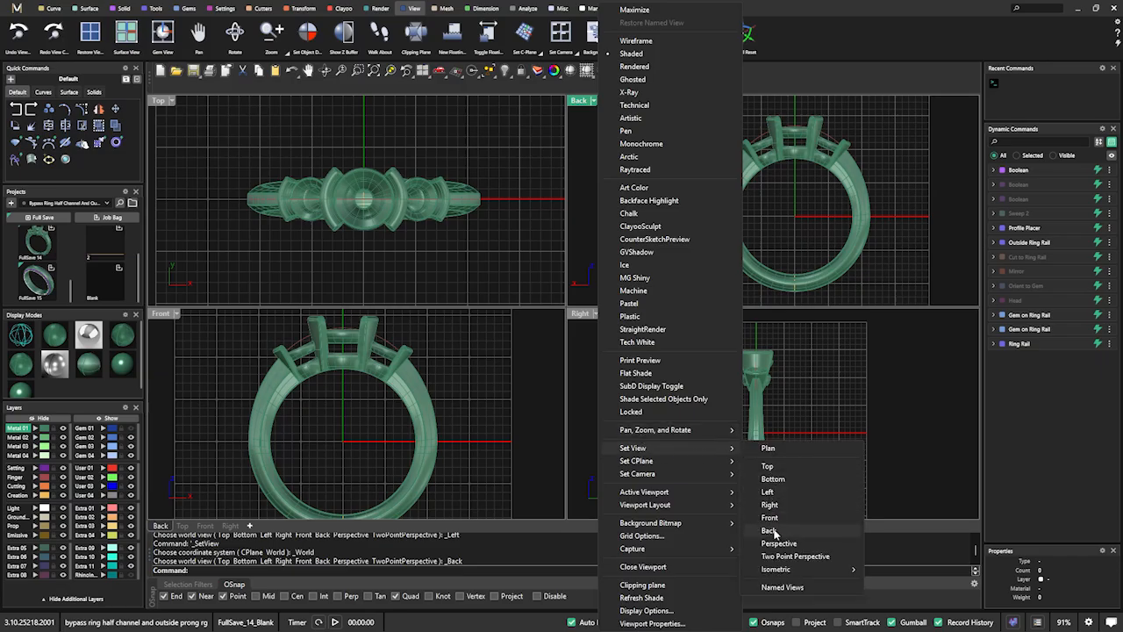
{"action": "left_click", "coordinate": [780, 543]}
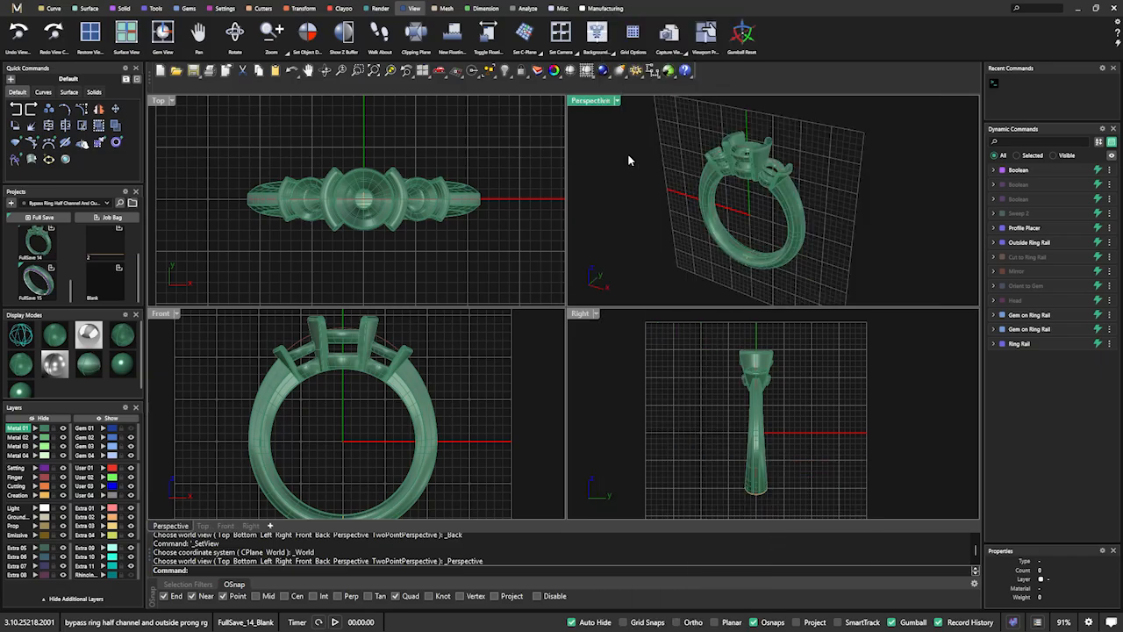
- Enlarge the Perspective viewport at the expense of the neighbouring views
{"action": "right_click", "coordinate": [628, 160]}
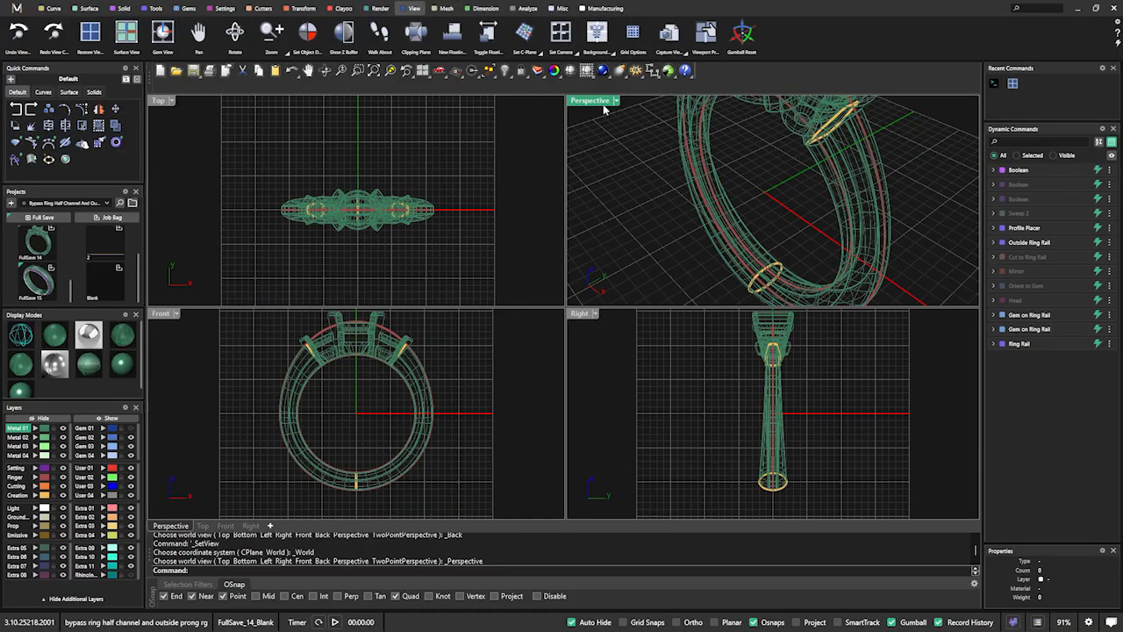
{"action": "double_click", "coordinate": [589, 100]}
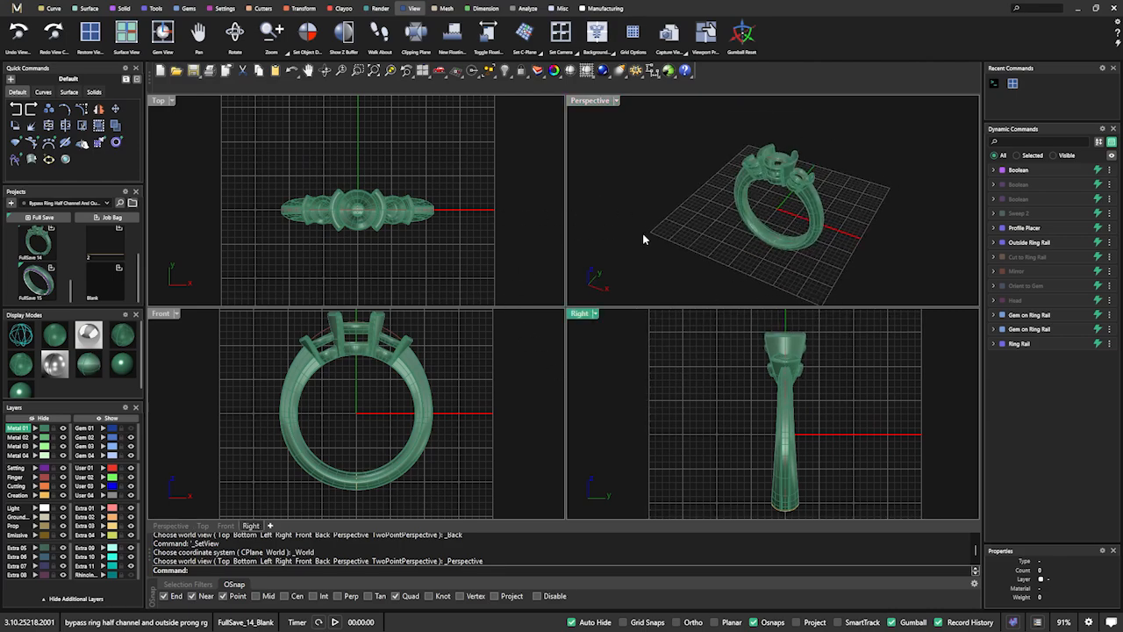
{"action": "mouse_move", "coordinate": [565, 232]}
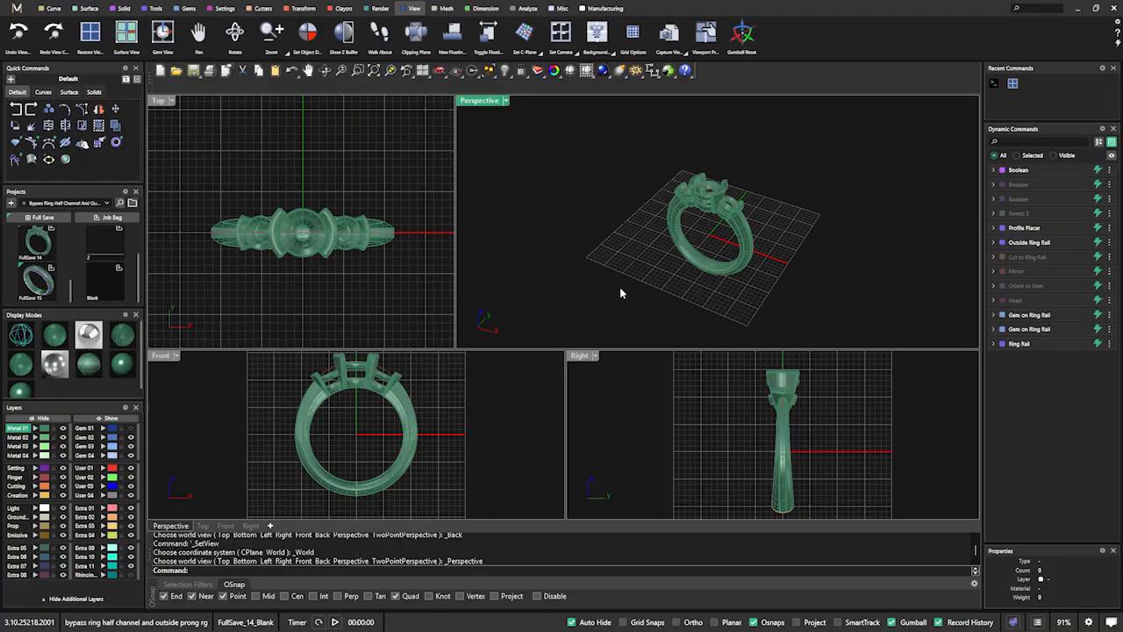
- Split the Front viewport vertically and set the new viewport to Back view
{"action": "left_click_drag", "start_coordinate": [693, 254], "coordinate": [716, 228]}
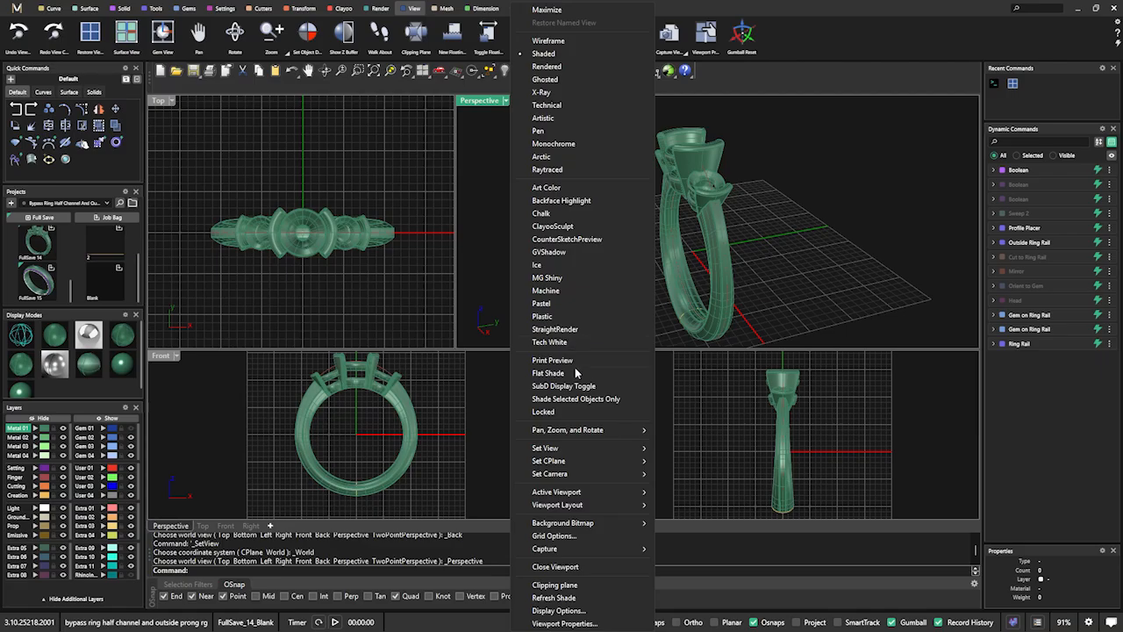
{"action": "left_click", "coordinate": [558, 504]}
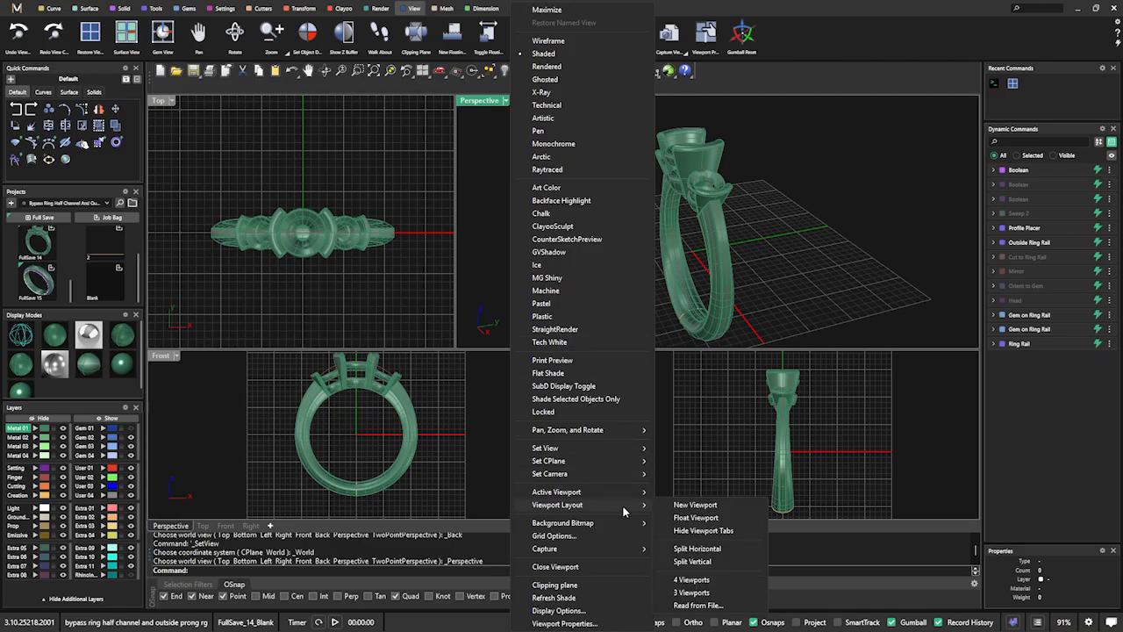
{"action": "mouse_move", "coordinate": [693, 499]}
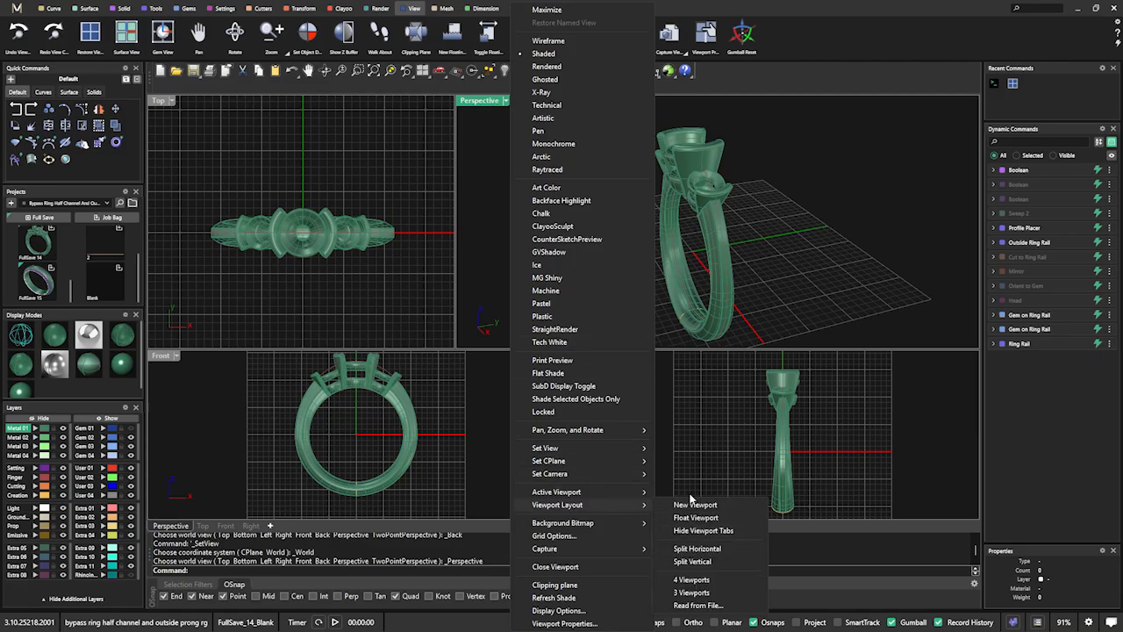
{"action": "mouse_move", "coordinate": [695, 548]}
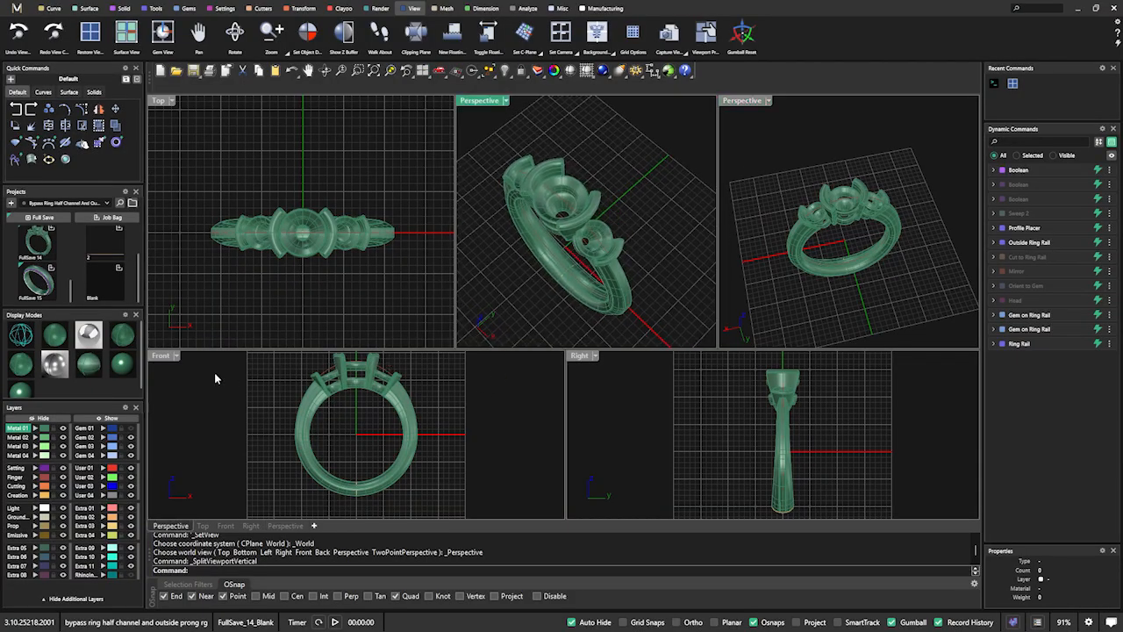
{"action": "mouse_move", "coordinate": [270, 361]}
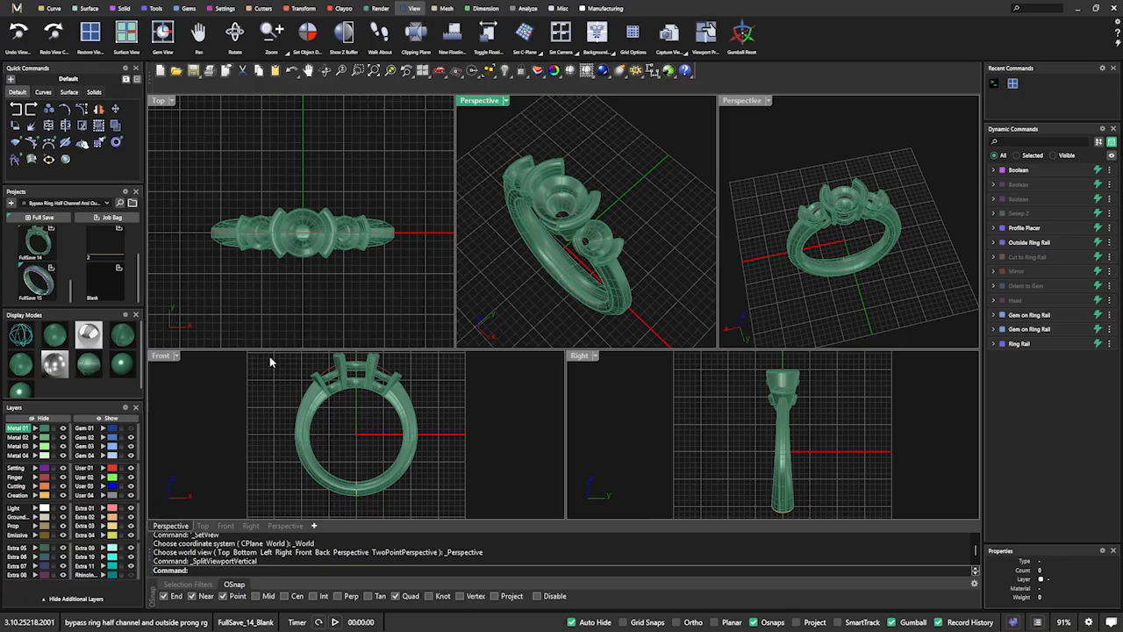
{"action": "left_click", "coordinate": [162, 355]}
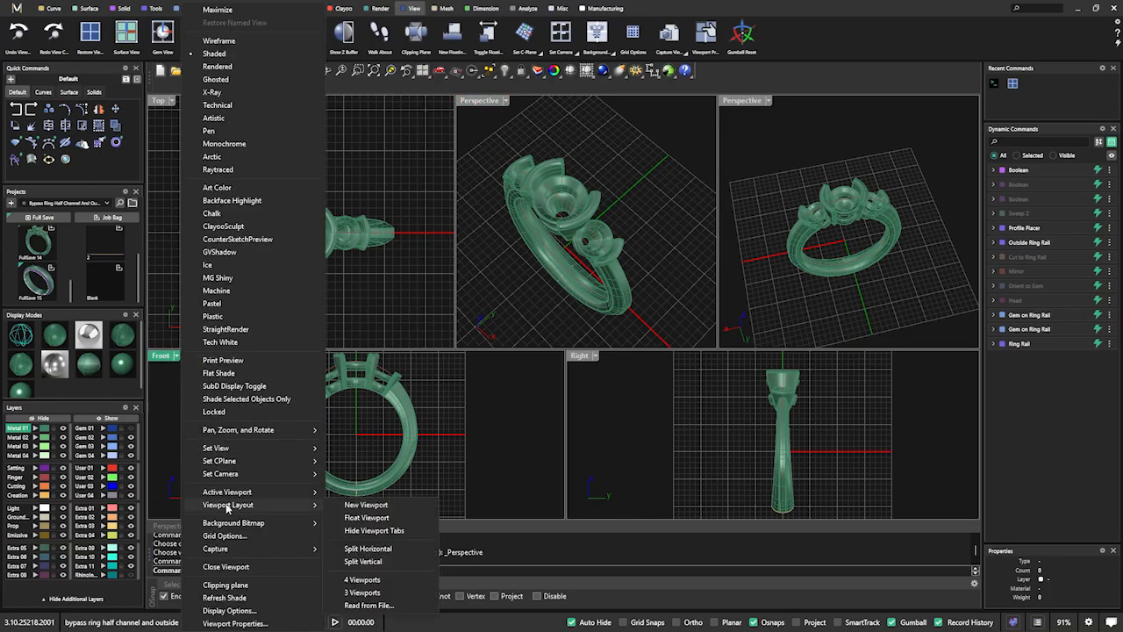
{"action": "mouse_move", "coordinate": [376, 530]}
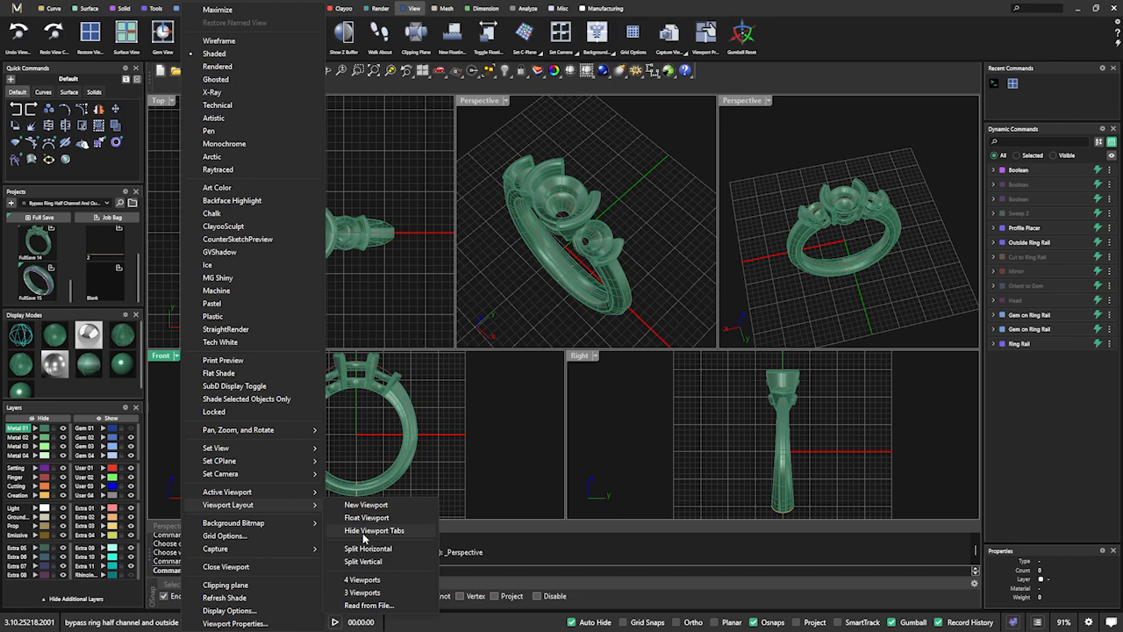
{"action": "mouse_move", "coordinate": [361, 562]}
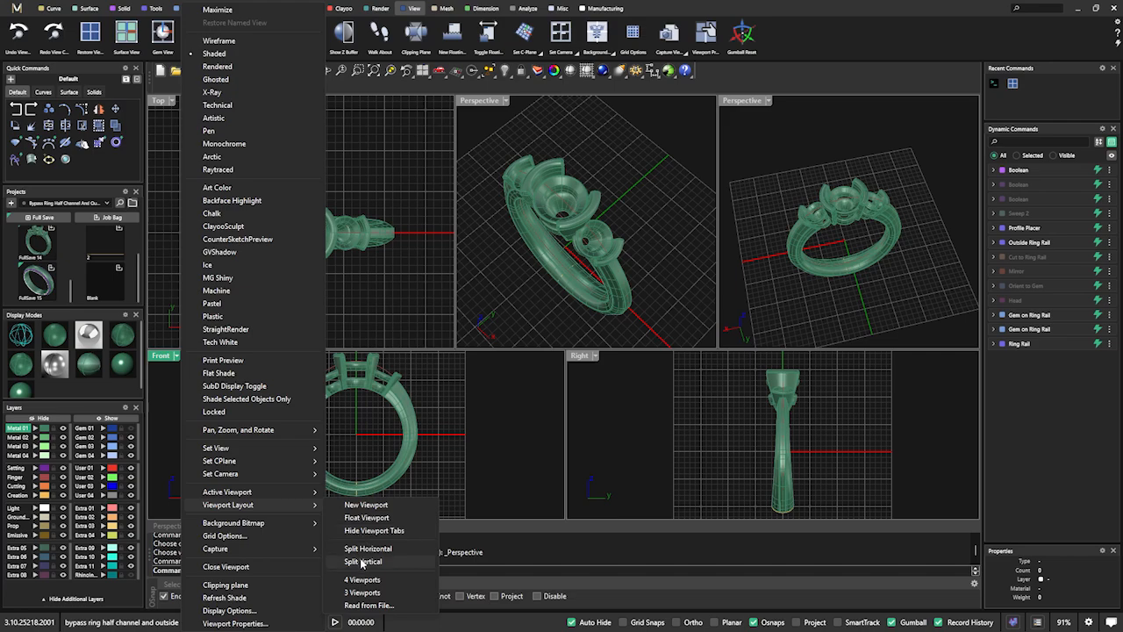
{"action": "left_click", "coordinate": [363, 562]}
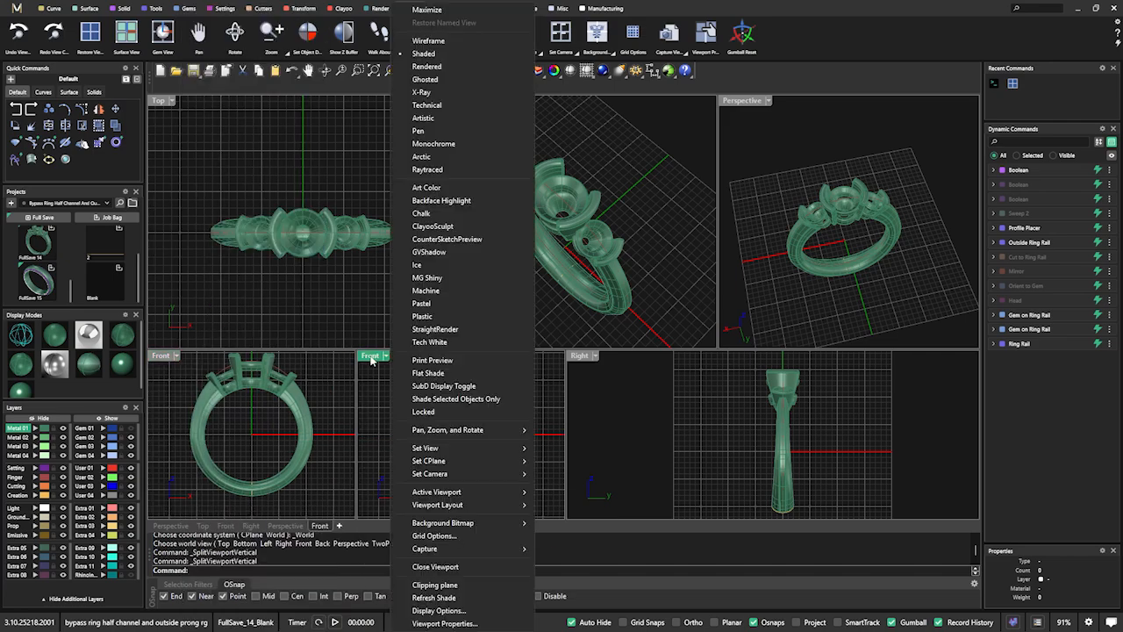
{"action": "mouse_move", "coordinate": [430, 450]}
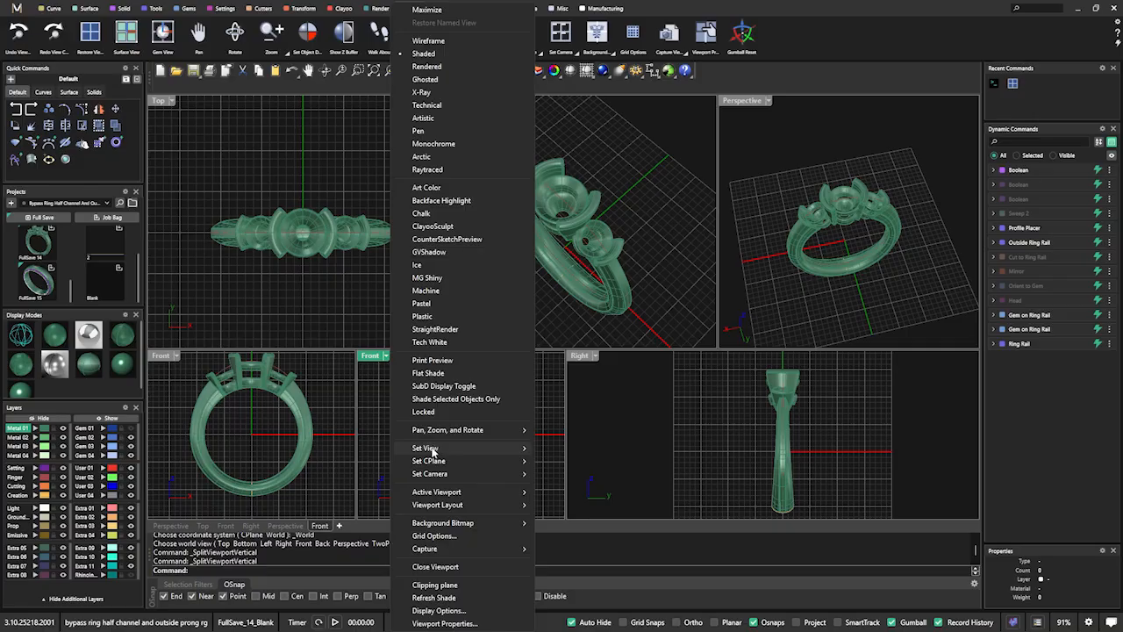
{"action": "left_click", "coordinate": [424, 448]}
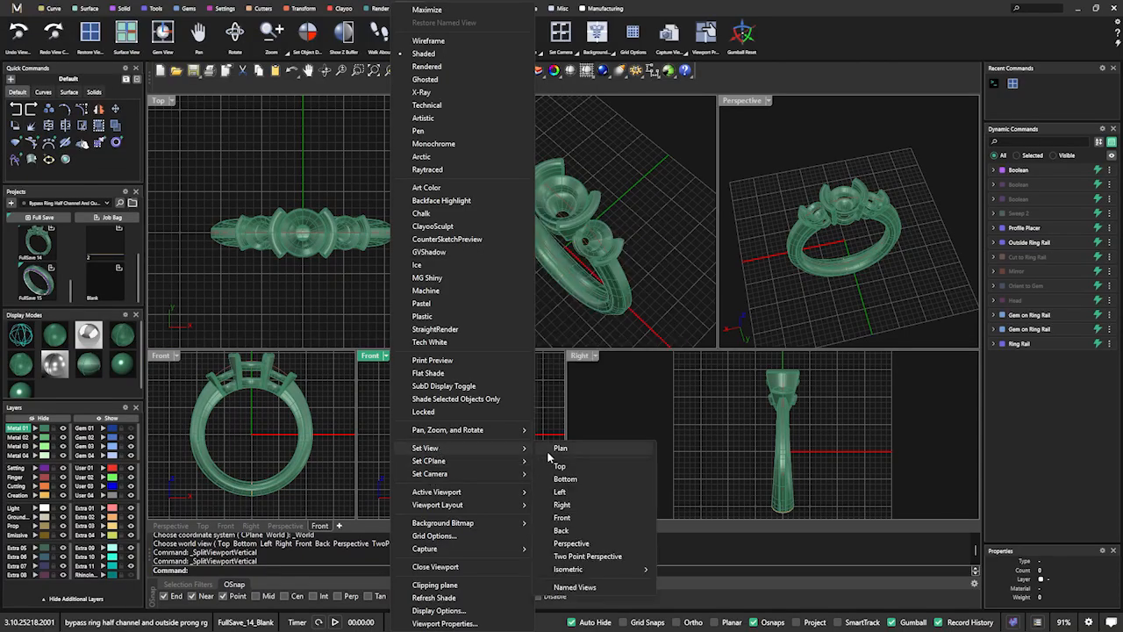
{"action": "mouse_move", "coordinate": [561, 518]}
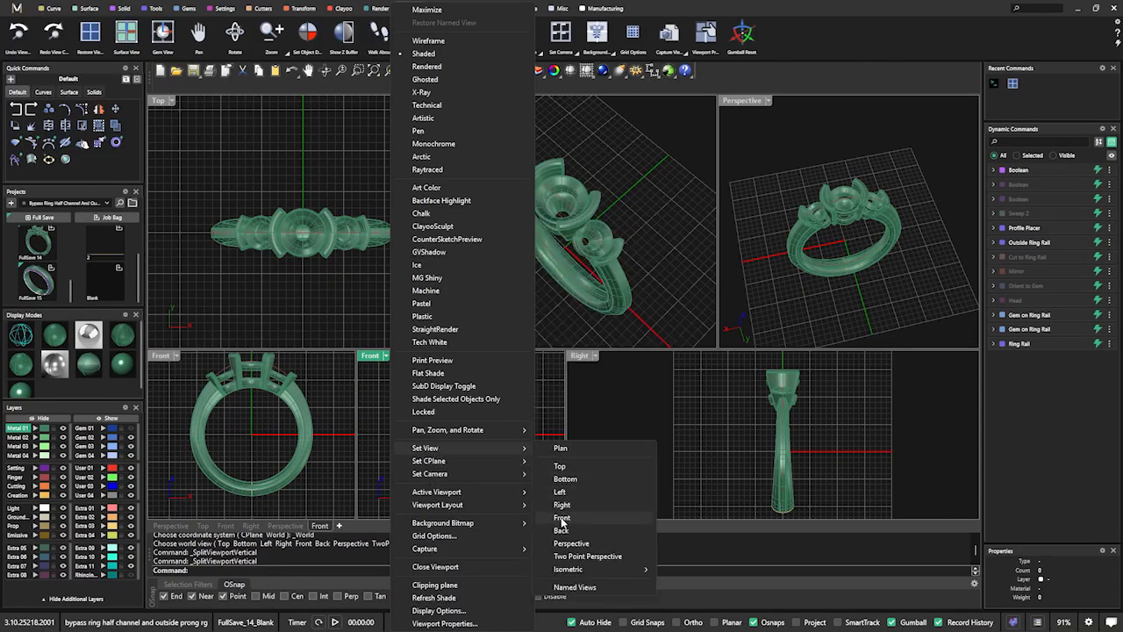
{"action": "left_click", "coordinate": [561, 530]}
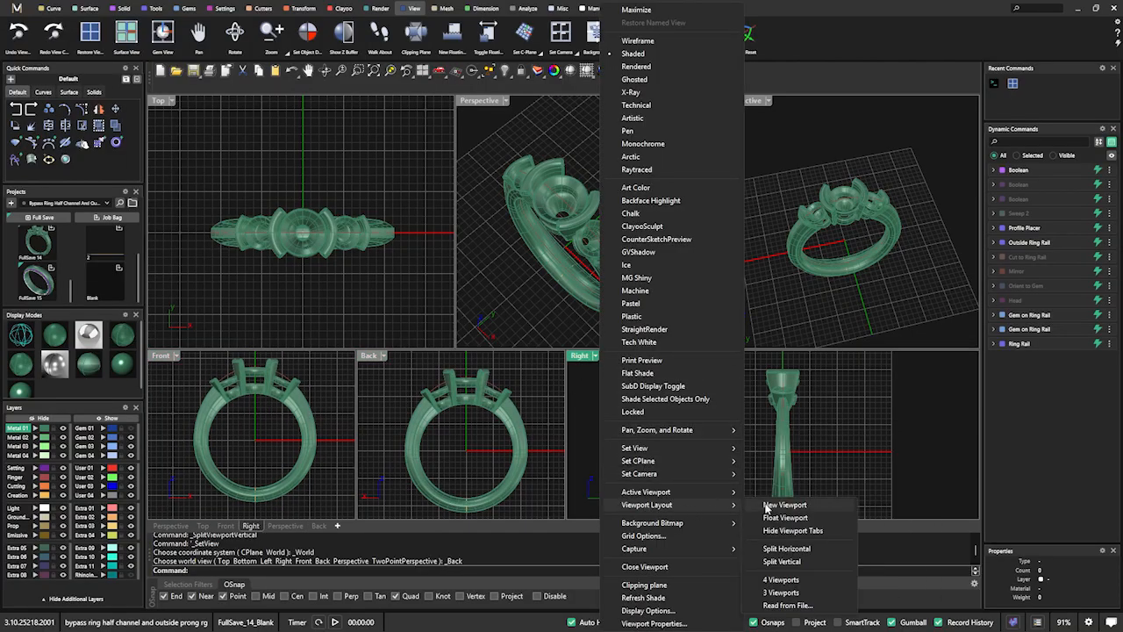
{"action": "mouse_move", "coordinate": [781, 561]}
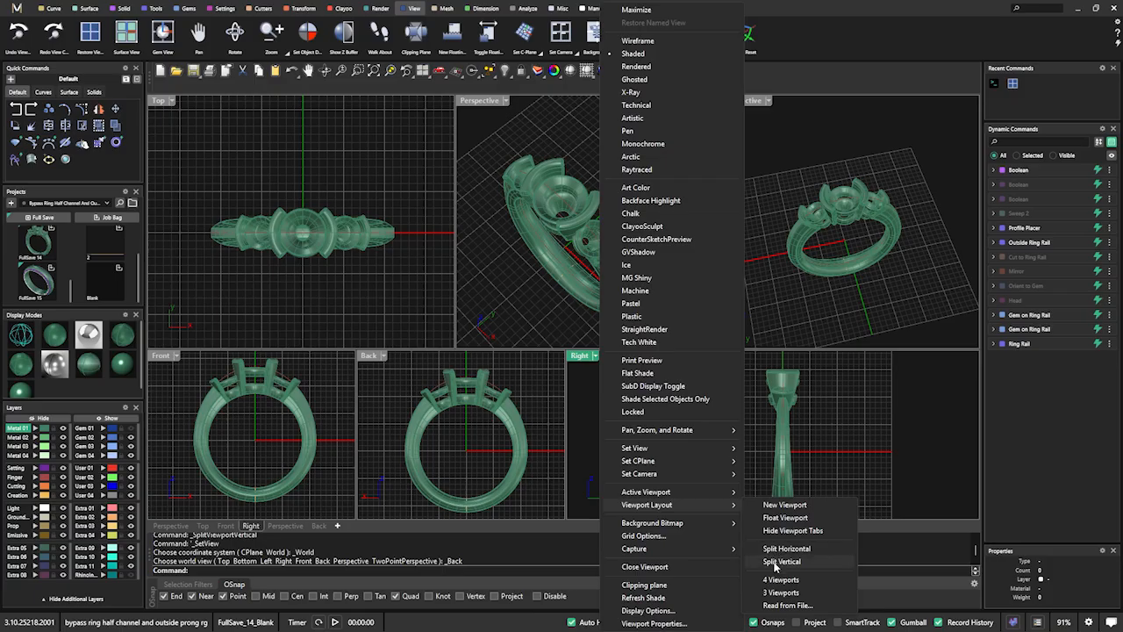
- Split Right to add a Left view and Top to add a Bottom view, then heighten the side-view row
{"action": "left_click", "coordinate": [781, 561]}
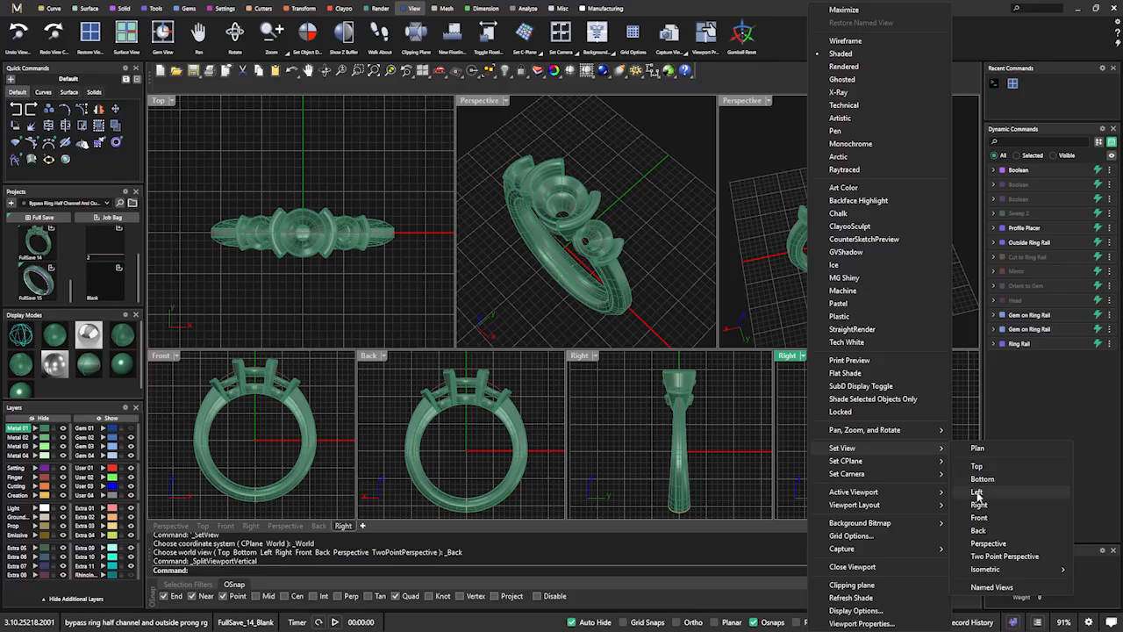
{"action": "left_click", "coordinate": [975, 491]}
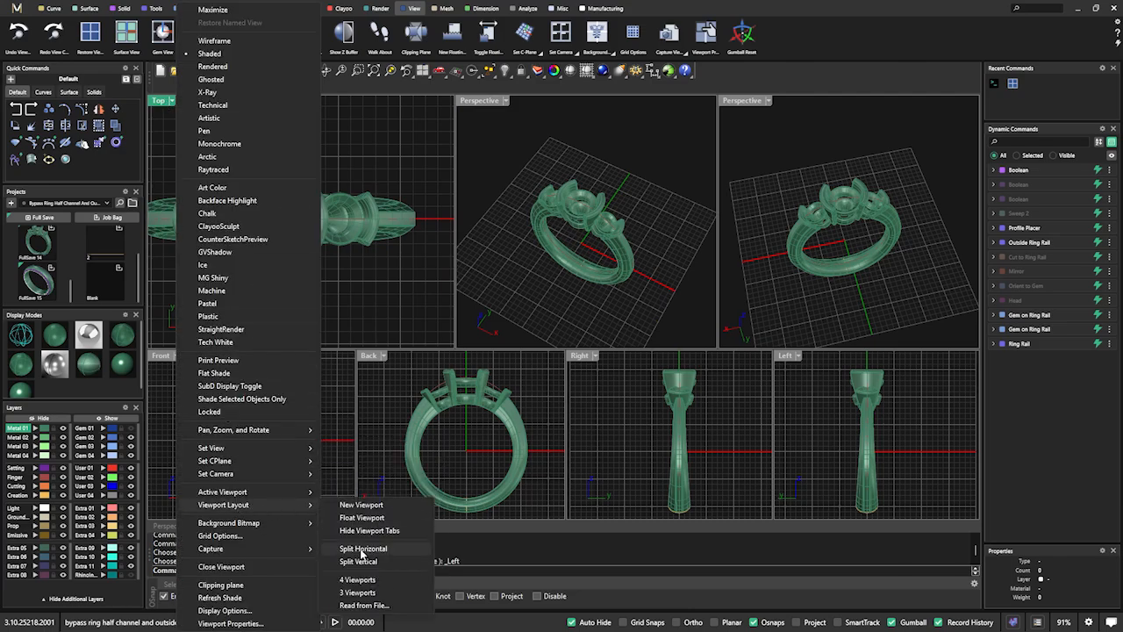
{"action": "left_click", "coordinate": [361, 548]}
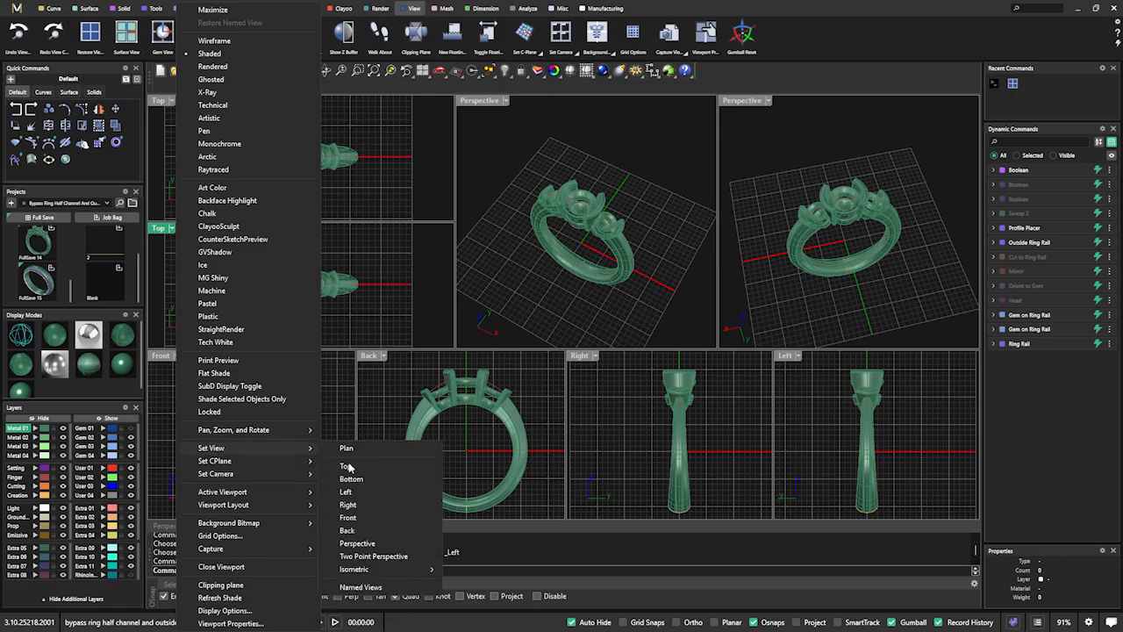
{"action": "mouse_move", "coordinate": [354, 491]}
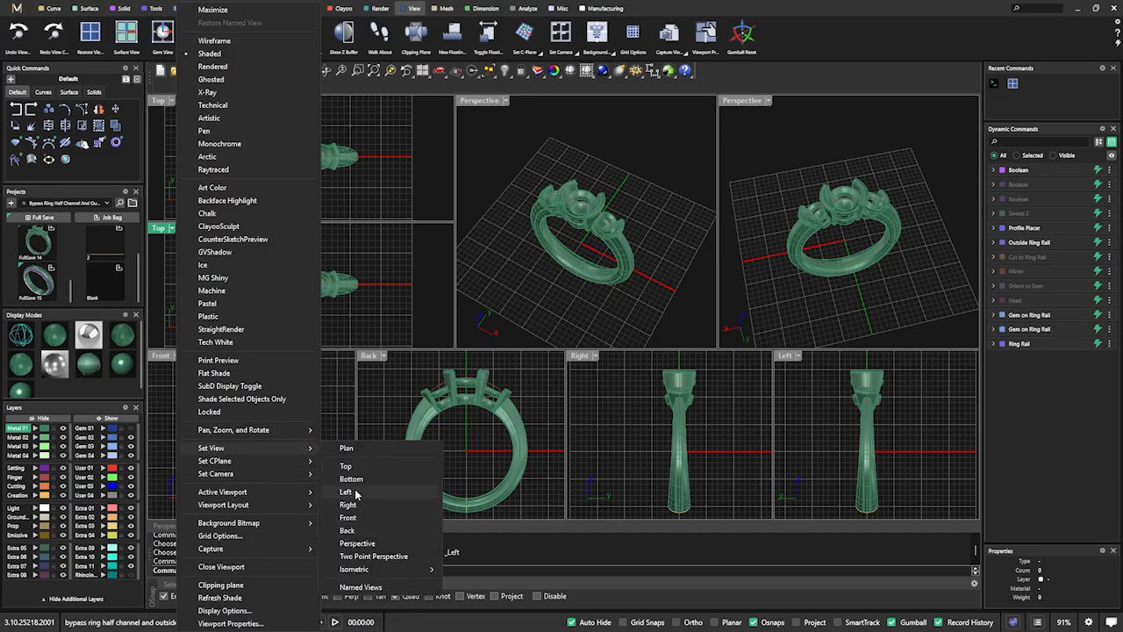
{"action": "left_click", "coordinate": [351, 478]}
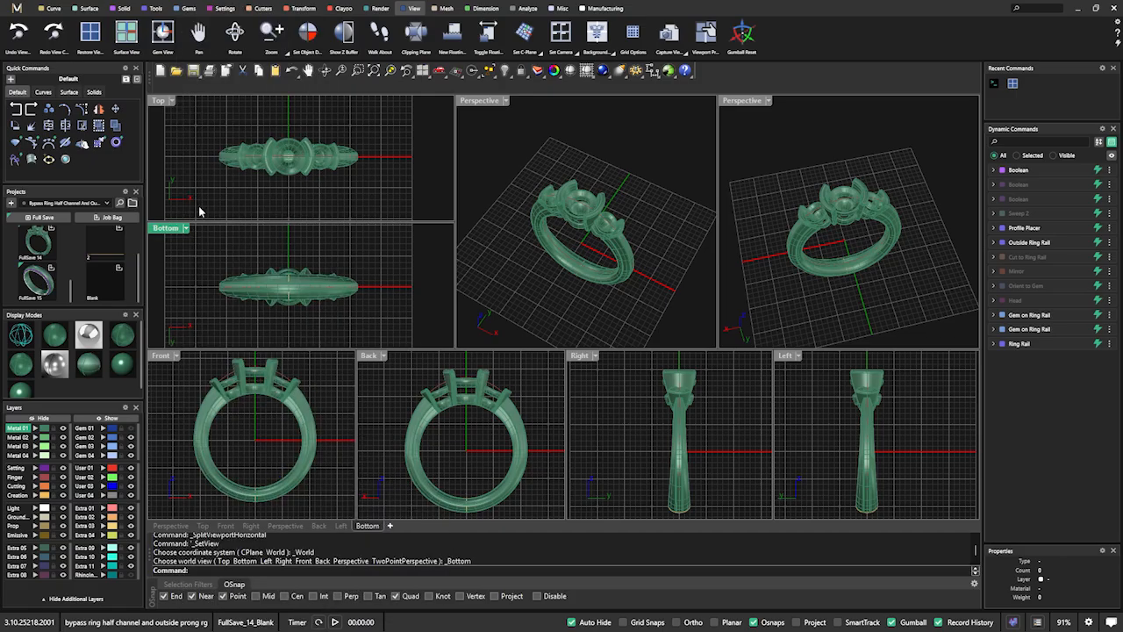
{"action": "mouse_move", "coordinate": [615, 377]}
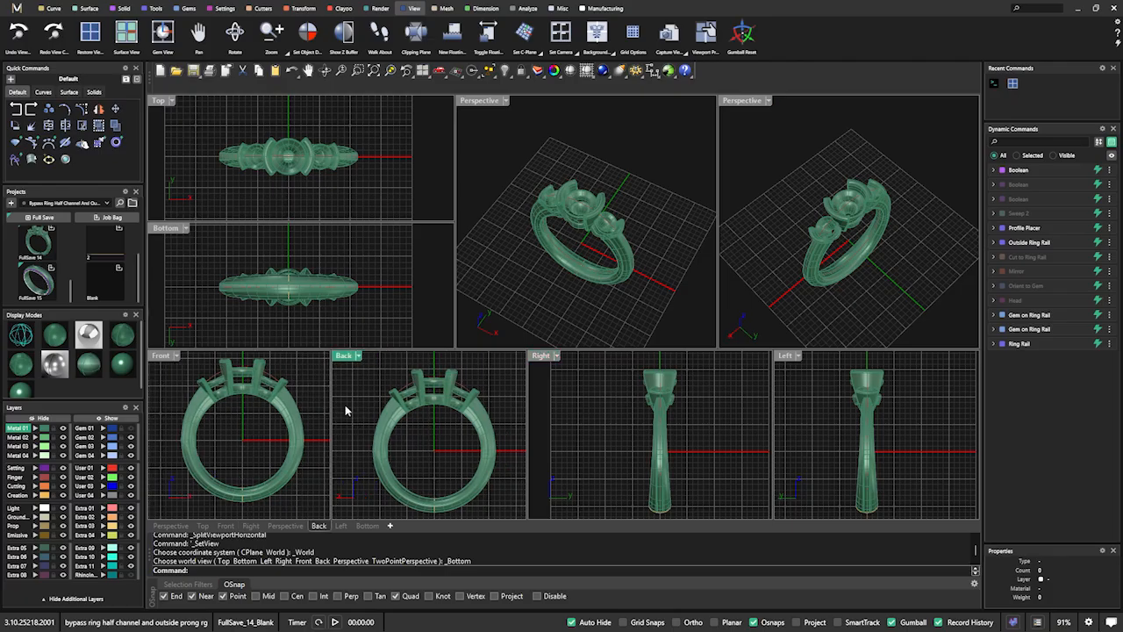
{"action": "left_click_drag", "start_coordinate": [414, 355], "coordinate": [414, 334]}
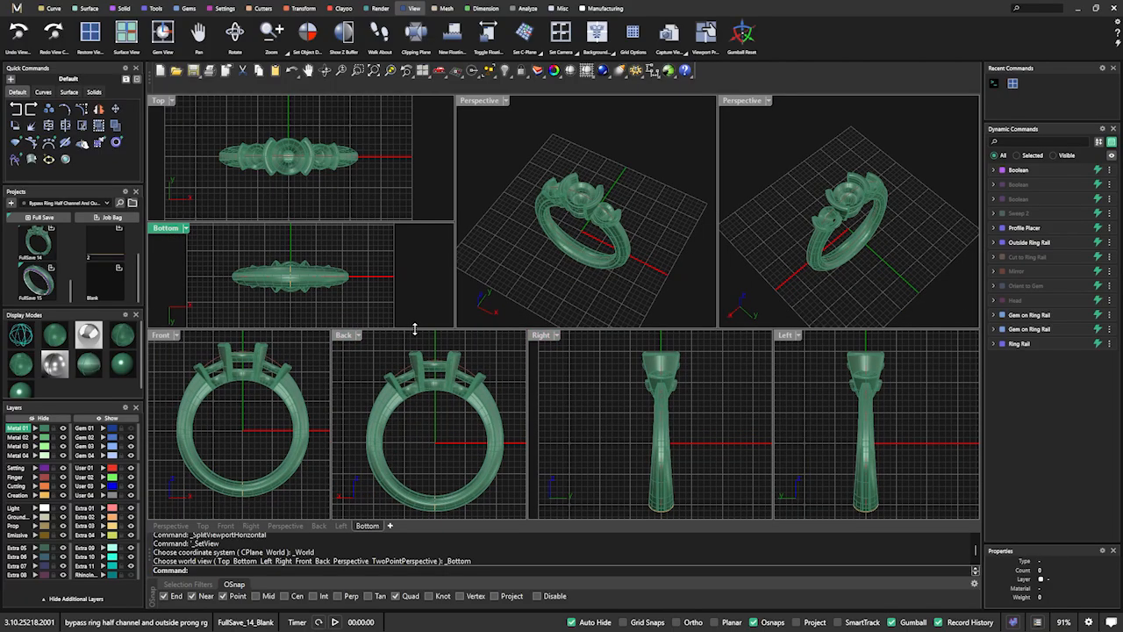
{"action": "mouse_move", "coordinate": [453, 200]}
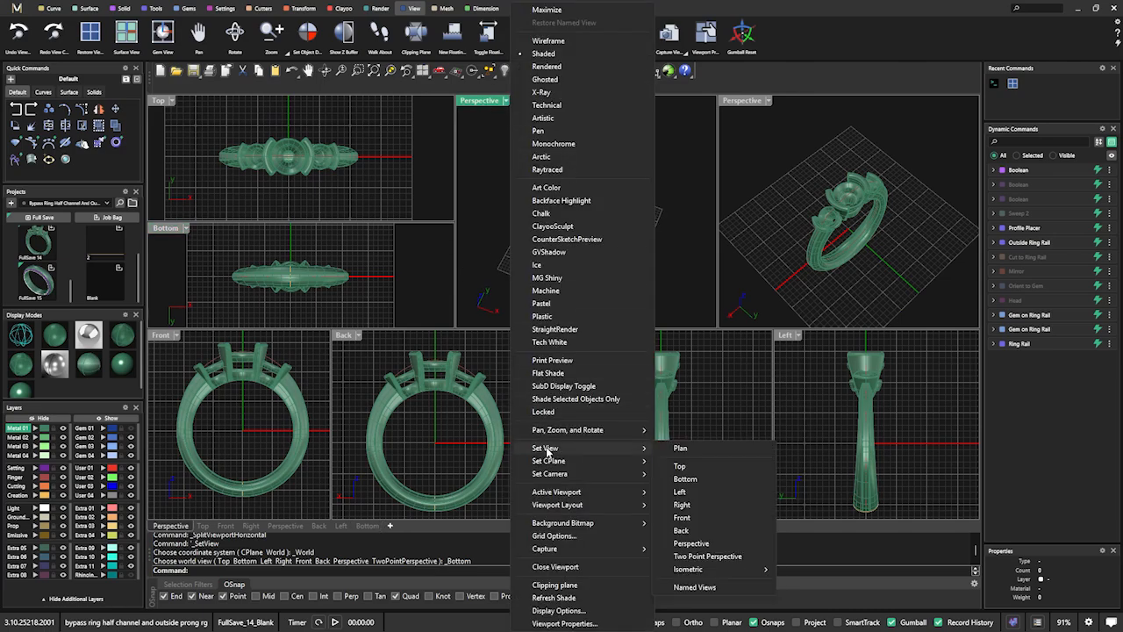
{"action": "mouse_move", "coordinate": [557, 491]}
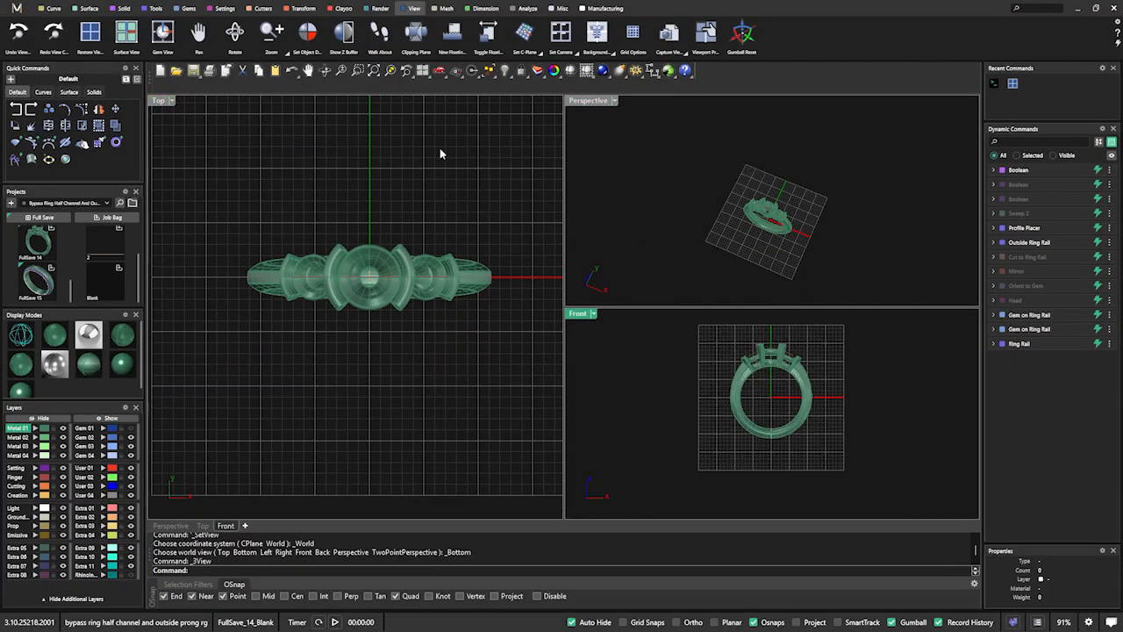
{"action": "mouse_move", "coordinate": [642, 236]}
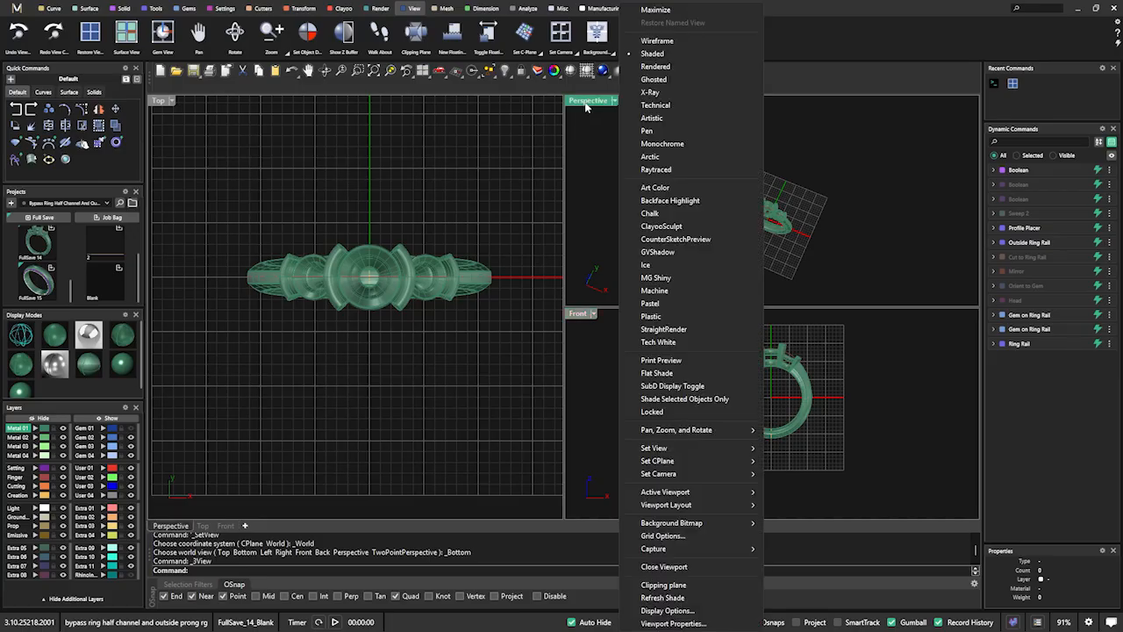
{"action": "mouse_move", "coordinate": [656, 189]}
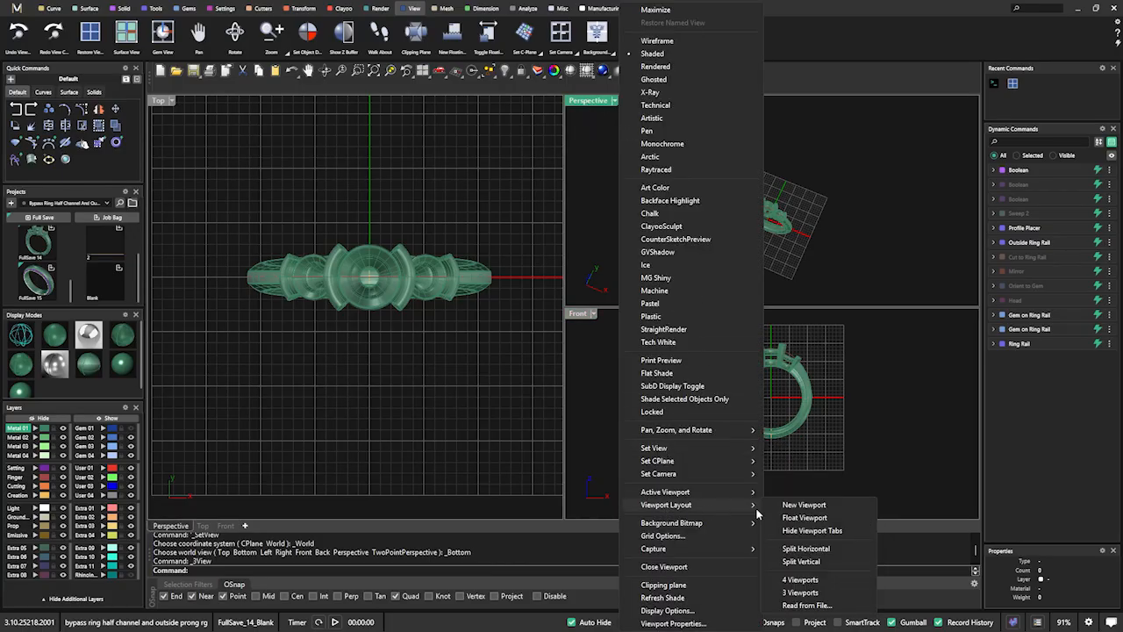
- Float a viewport into its own window and close it, leaving Top, Perspective and Front
{"action": "left_click", "coordinate": [803, 505]}
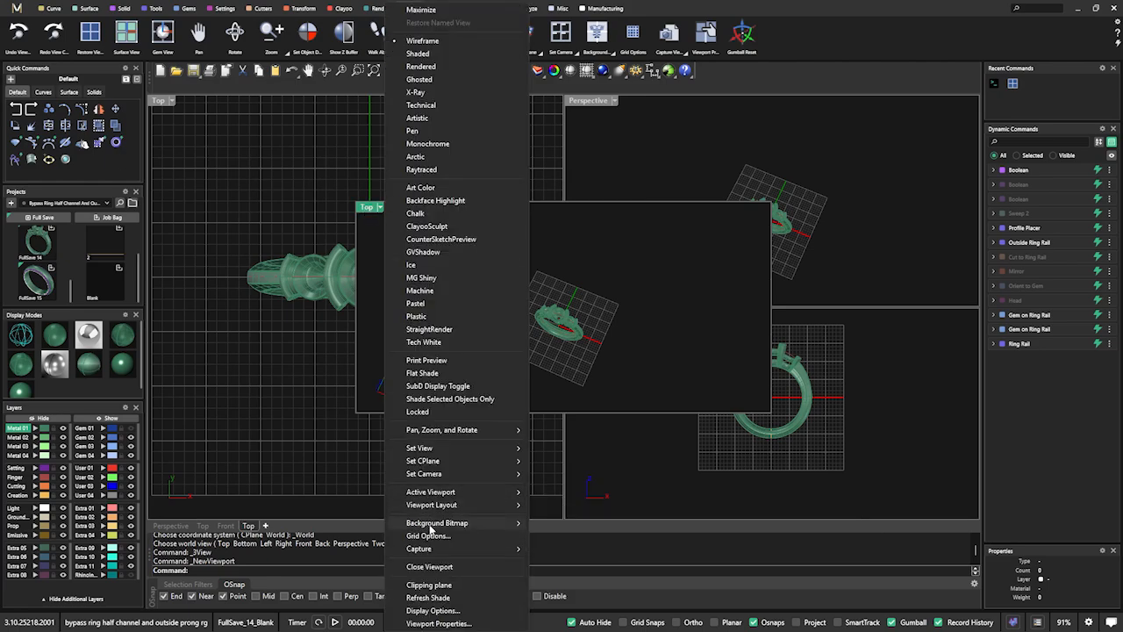
{"action": "left_click", "coordinate": [428, 565]}
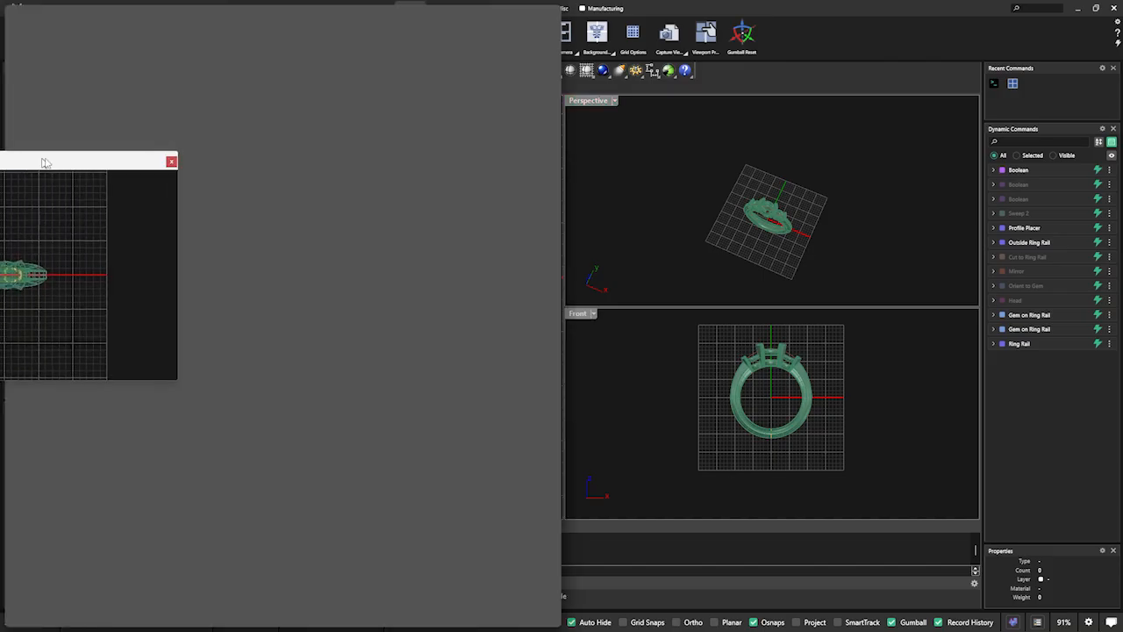
{"action": "left_click", "coordinate": [172, 161]}
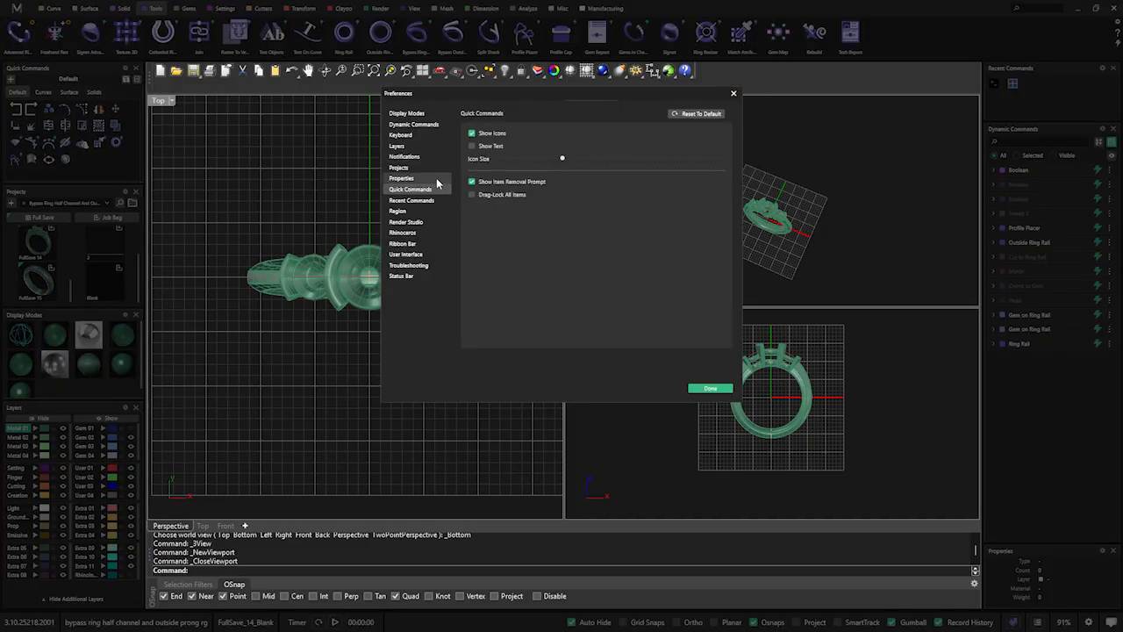
- Save the current three-viewport layout as the default startup template and close Preferences
{"action": "left_click", "coordinate": [403, 232]}
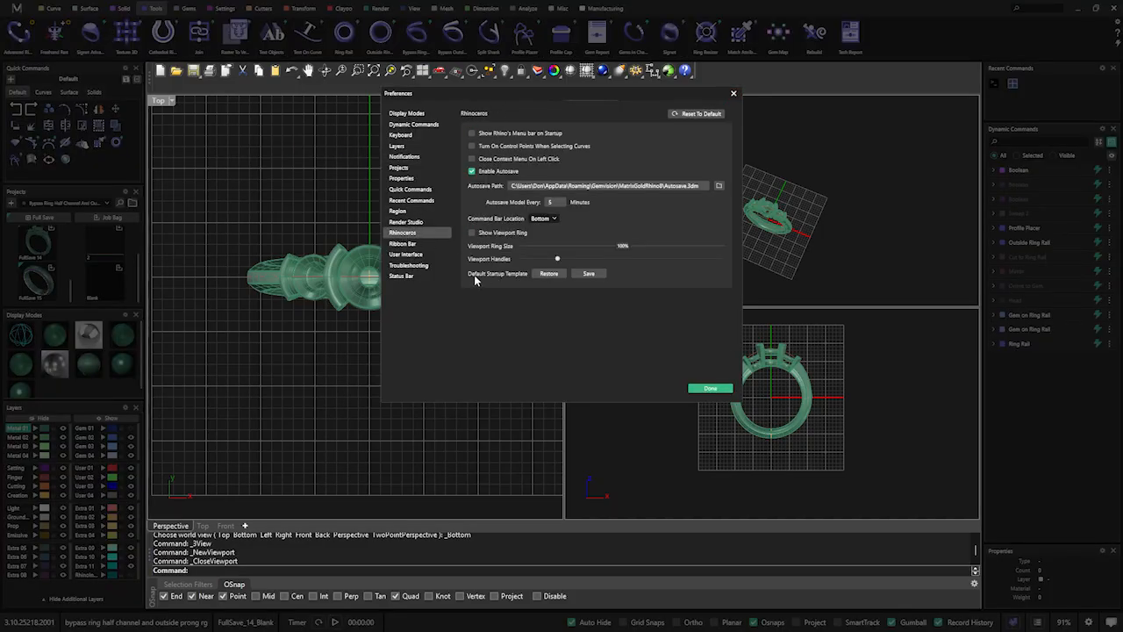
{"action": "mouse_move", "coordinate": [492, 280]}
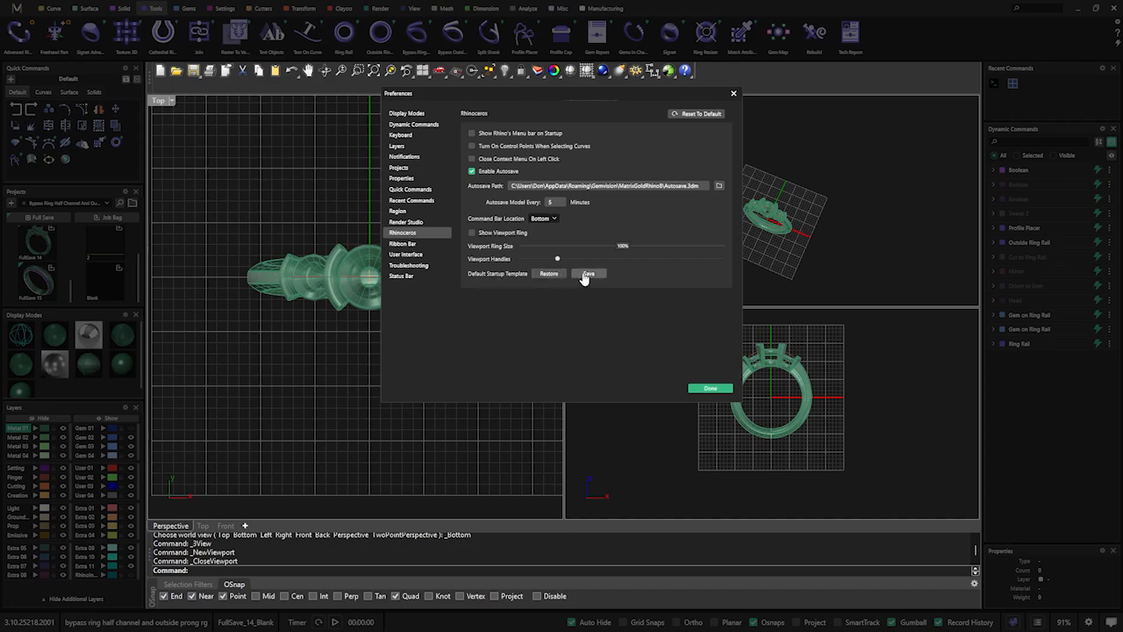
{"action": "left_click", "coordinate": [588, 274]}
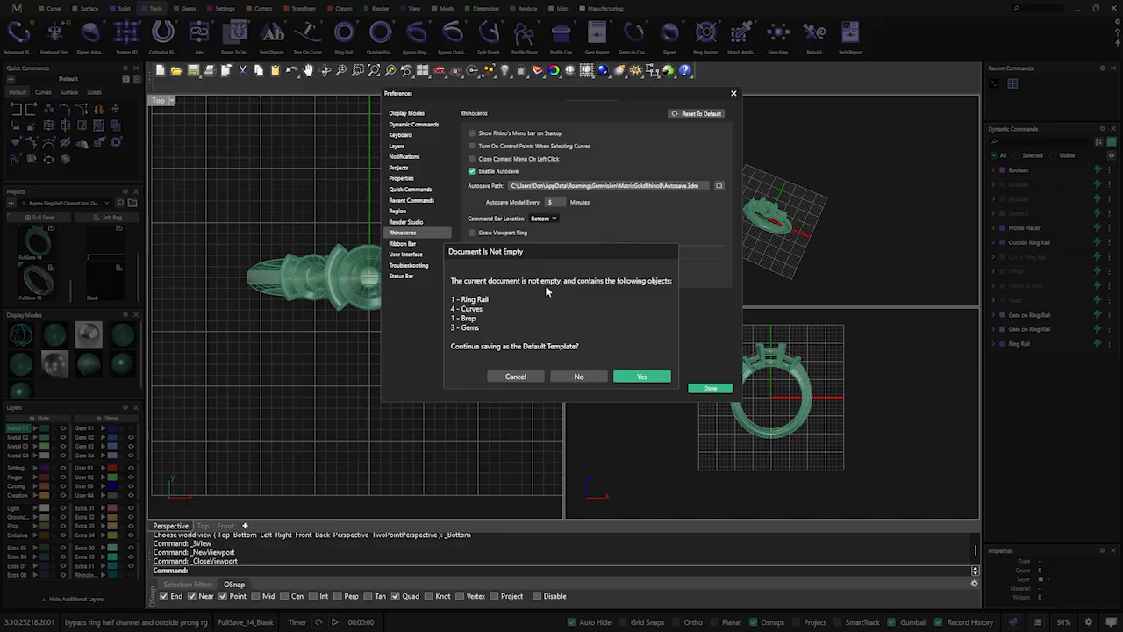
{"action": "mouse_move", "coordinate": [565, 291]}
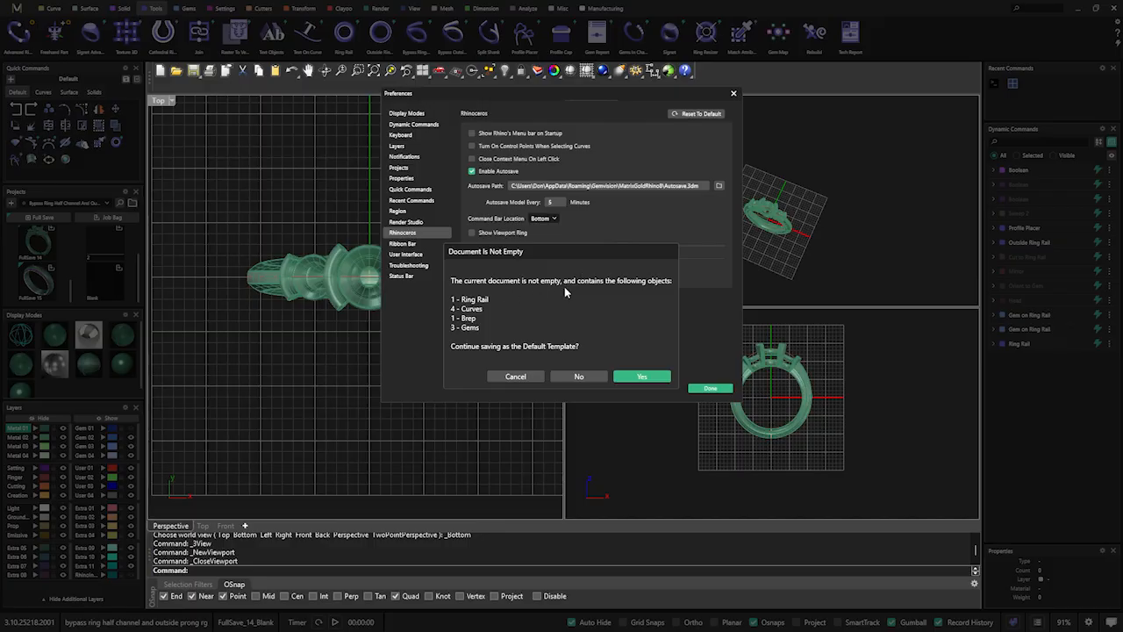
{"action": "mouse_move", "coordinate": [487, 299]}
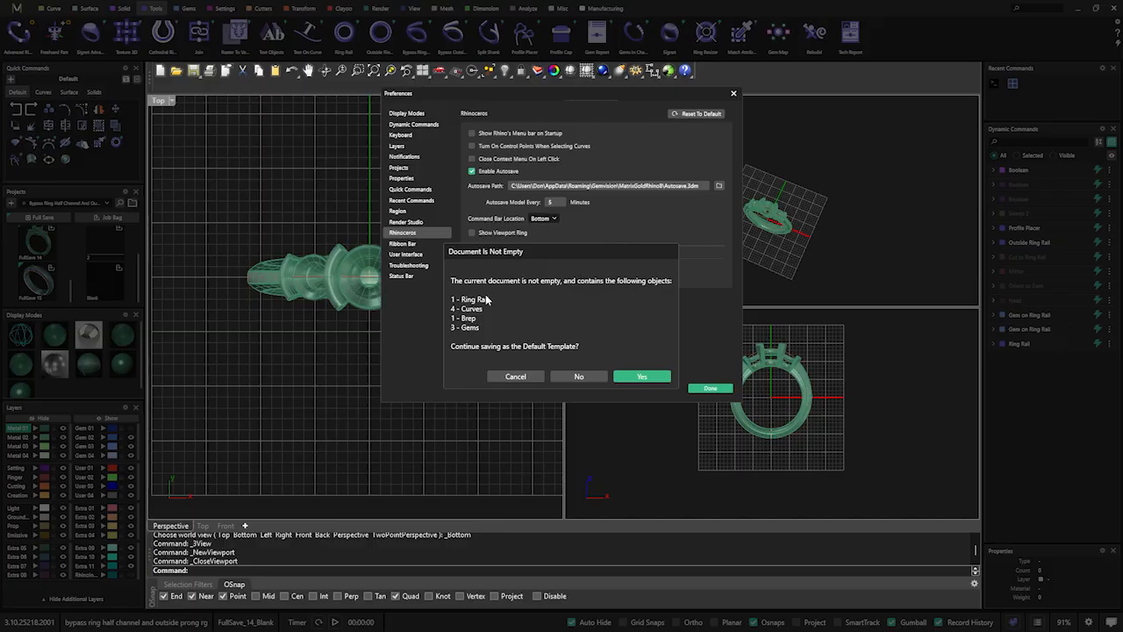
{"action": "mouse_move", "coordinate": [476, 358]}
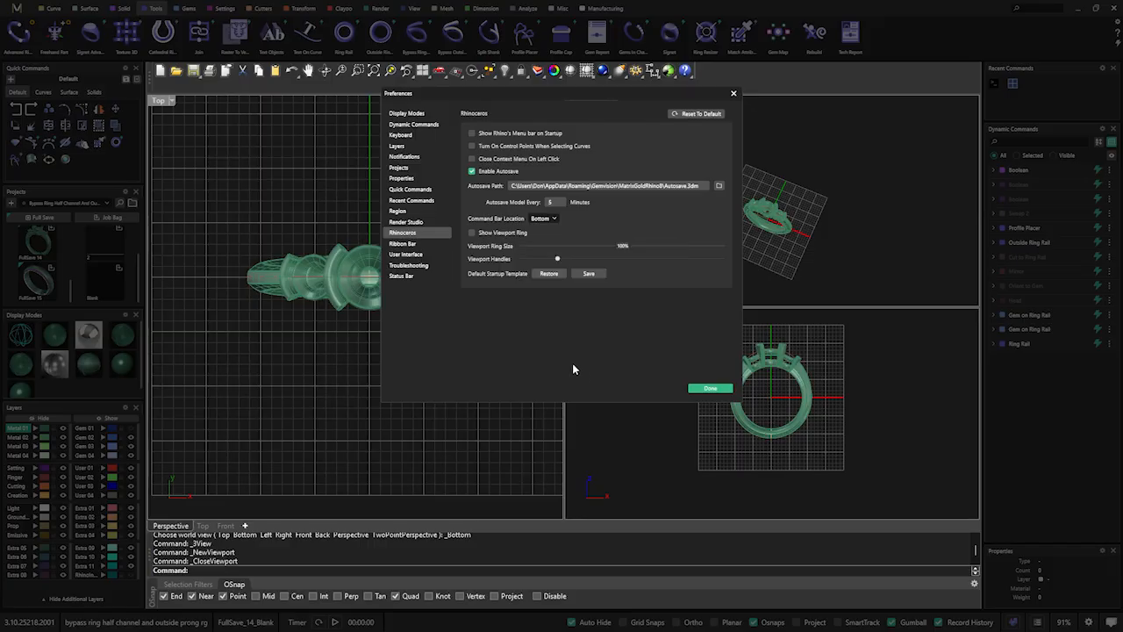
{"action": "left_click", "coordinate": [709, 387]}
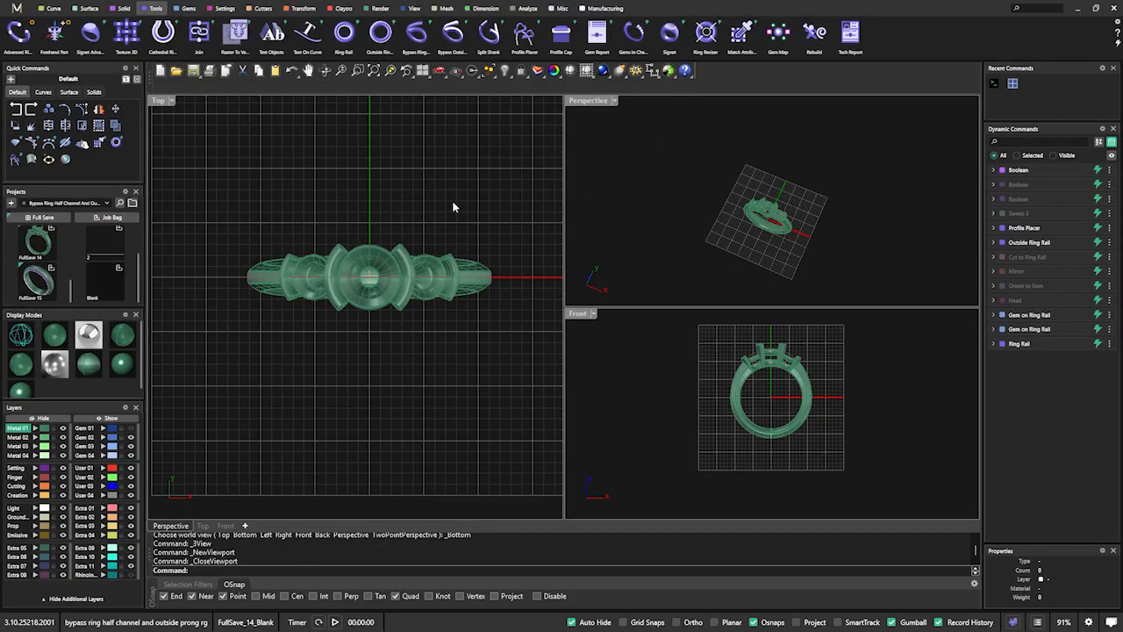
- Delete the ring, check the startup template preferences, and back out while gems remain
{"action": "key", "text": "Delete"}
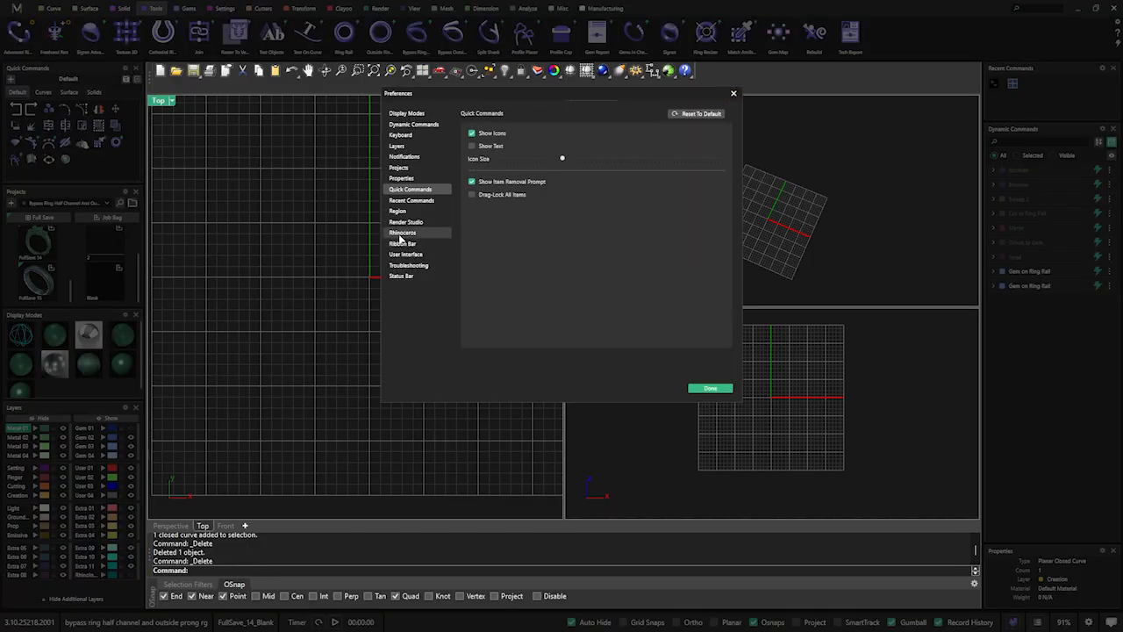
{"action": "left_click", "coordinate": [404, 232]}
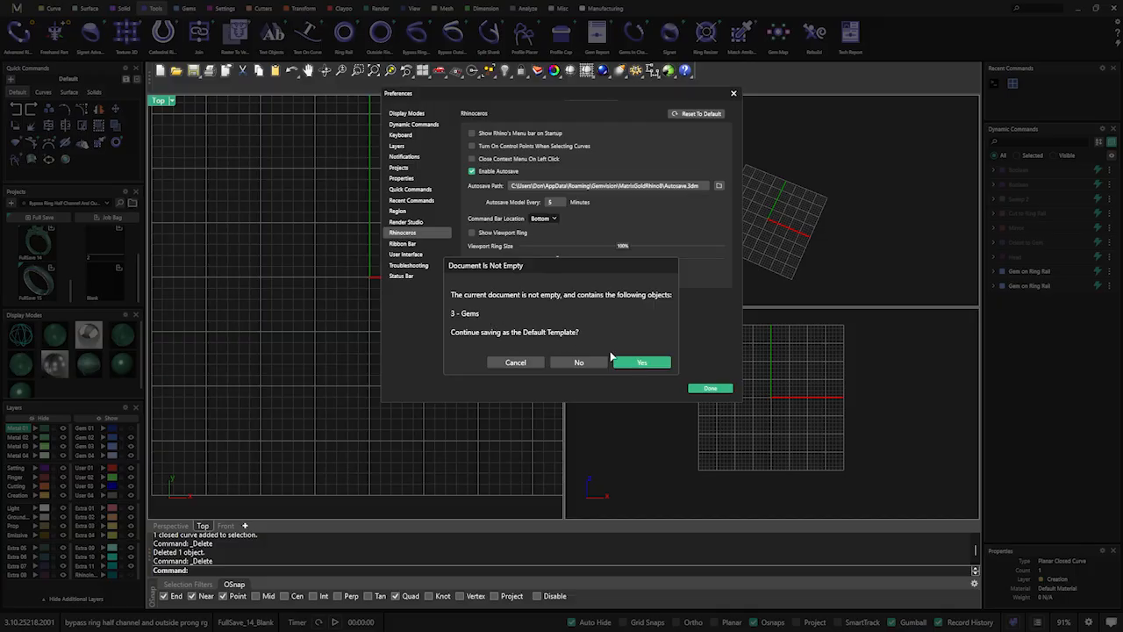
{"action": "left_click", "coordinate": [642, 361]}
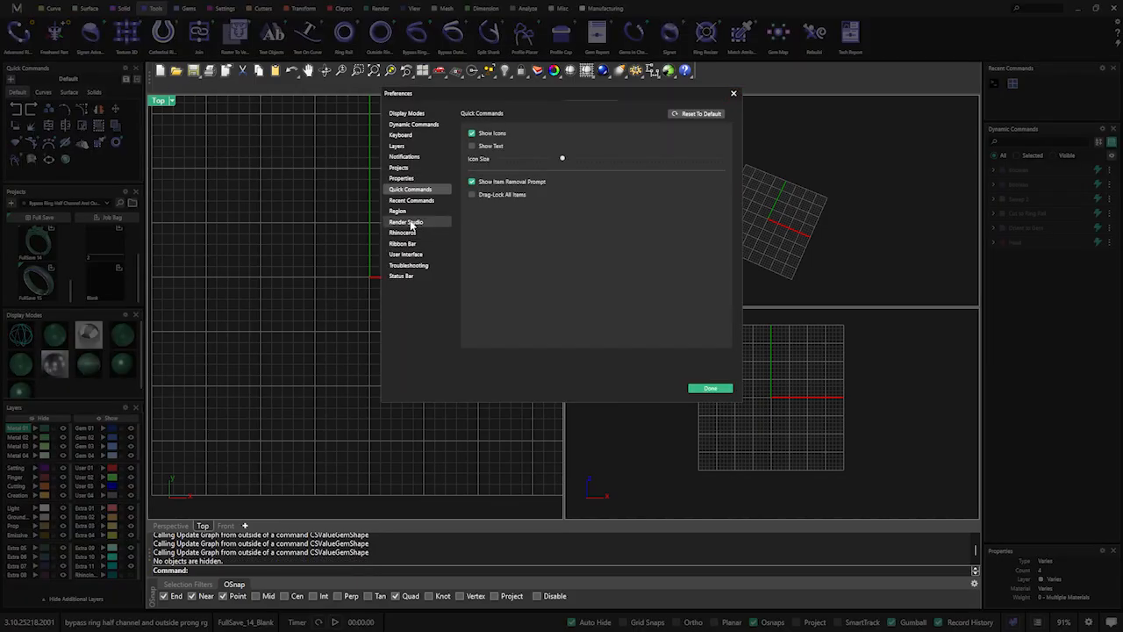
- Save the empty three-viewport layout as the Default Startup Template in Preferences > Miscellaneous
{"action": "left_click", "coordinate": [401, 232]}
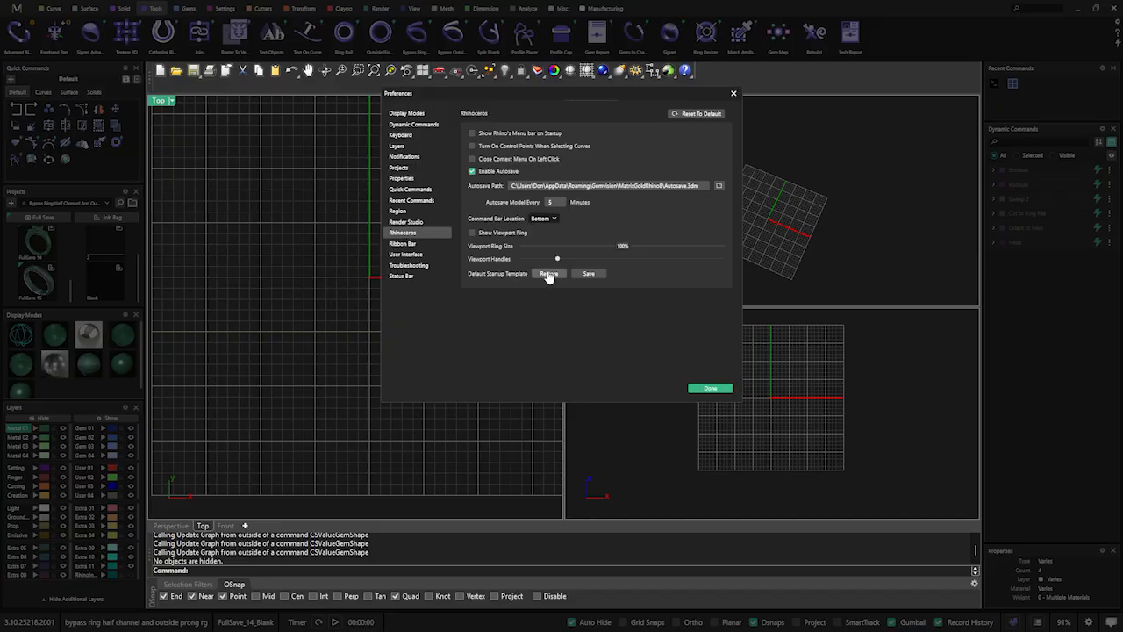
{"action": "left_click", "coordinate": [590, 274]}
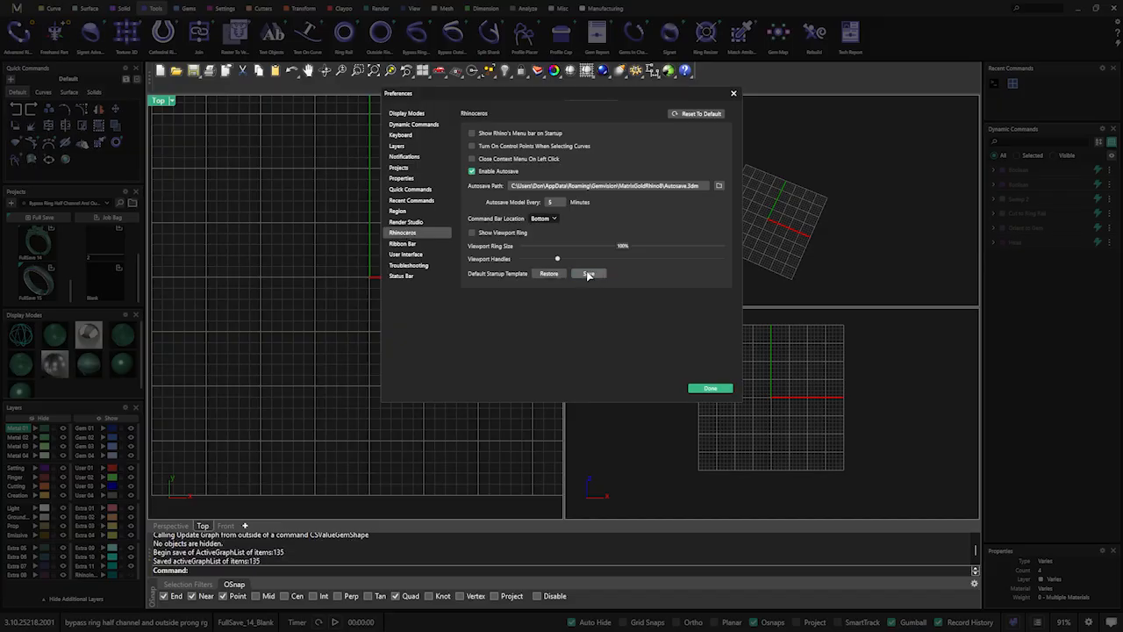
{"action": "left_click", "coordinate": [588, 274]}
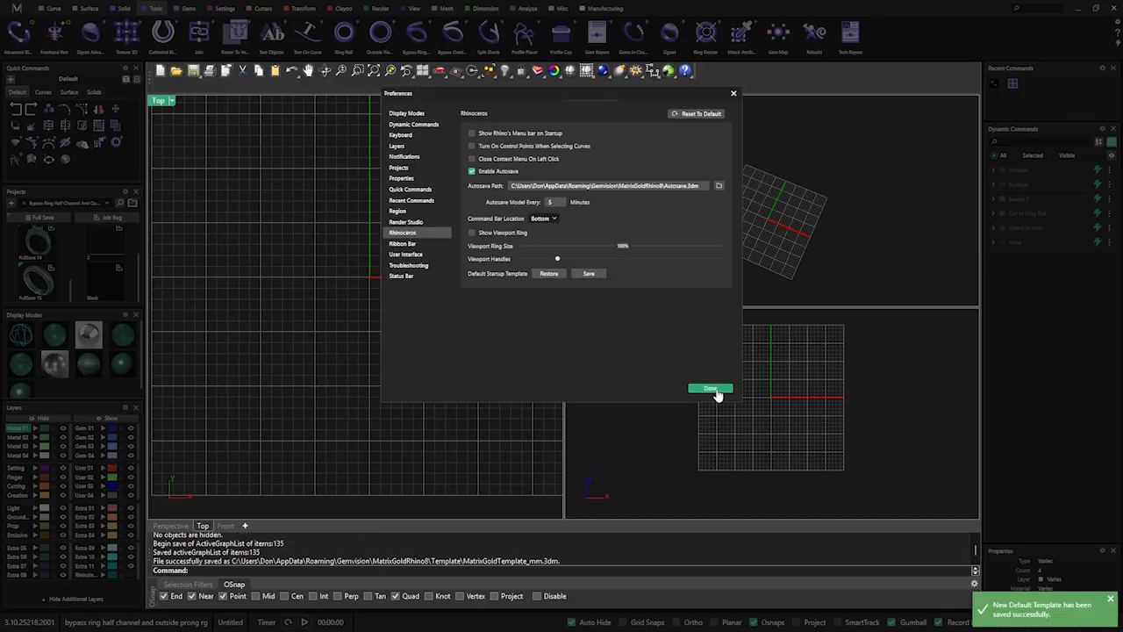
{"action": "left_click", "coordinate": [709, 389]}
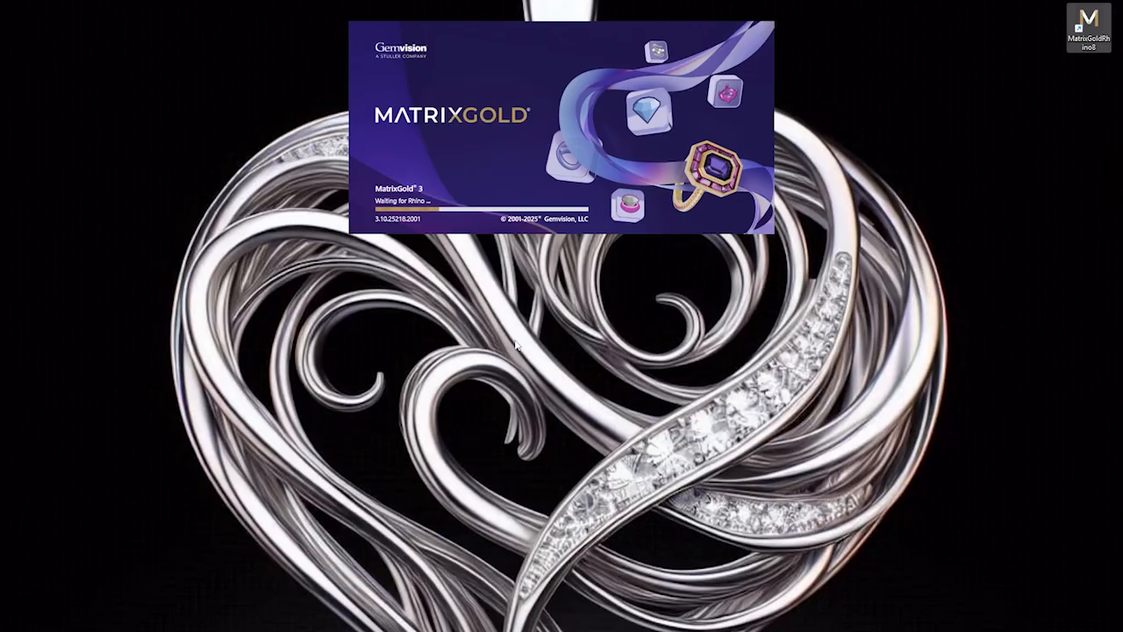
{"action": "mouse_move", "coordinate": [610, 327]}
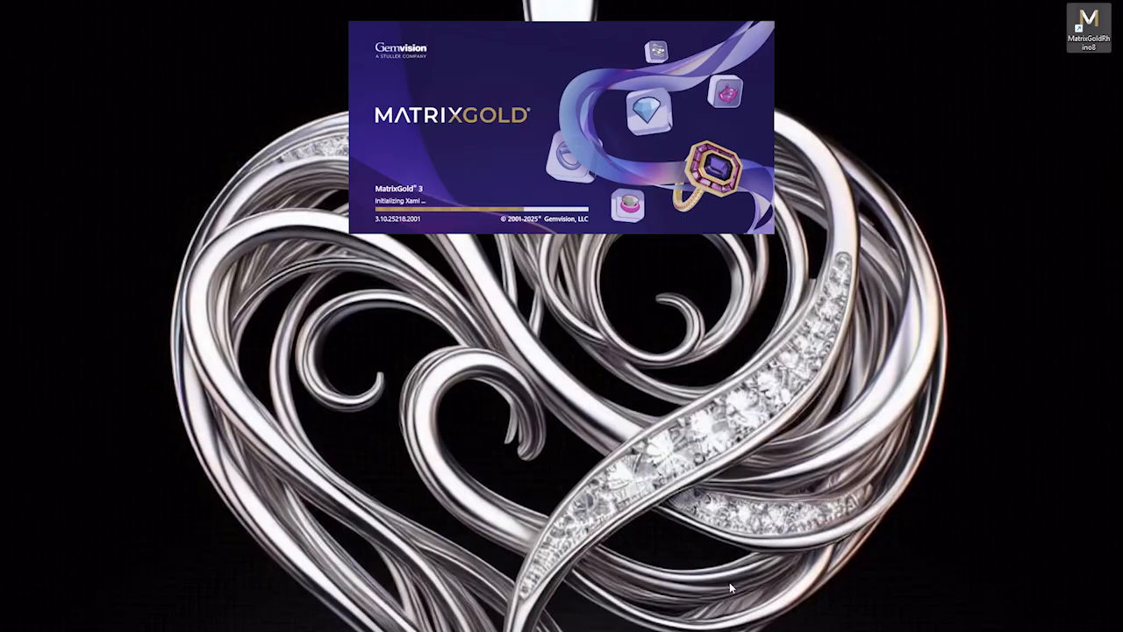
{"action": "mouse_move", "coordinate": [715, 442]}
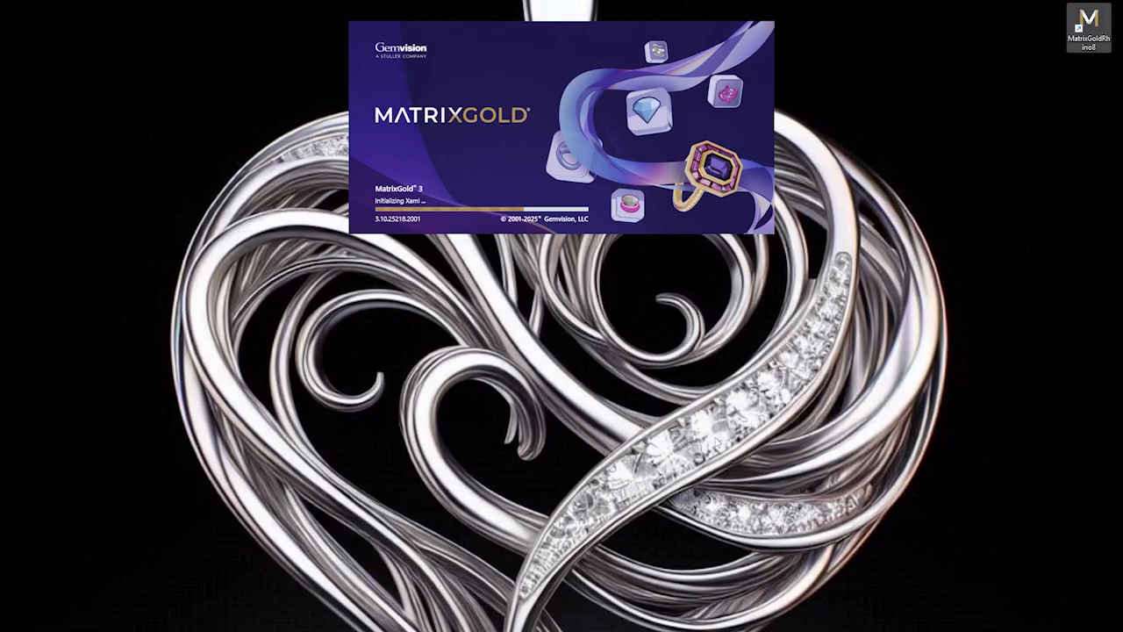
{"action": "mouse_move", "coordinate": [682, 400]}
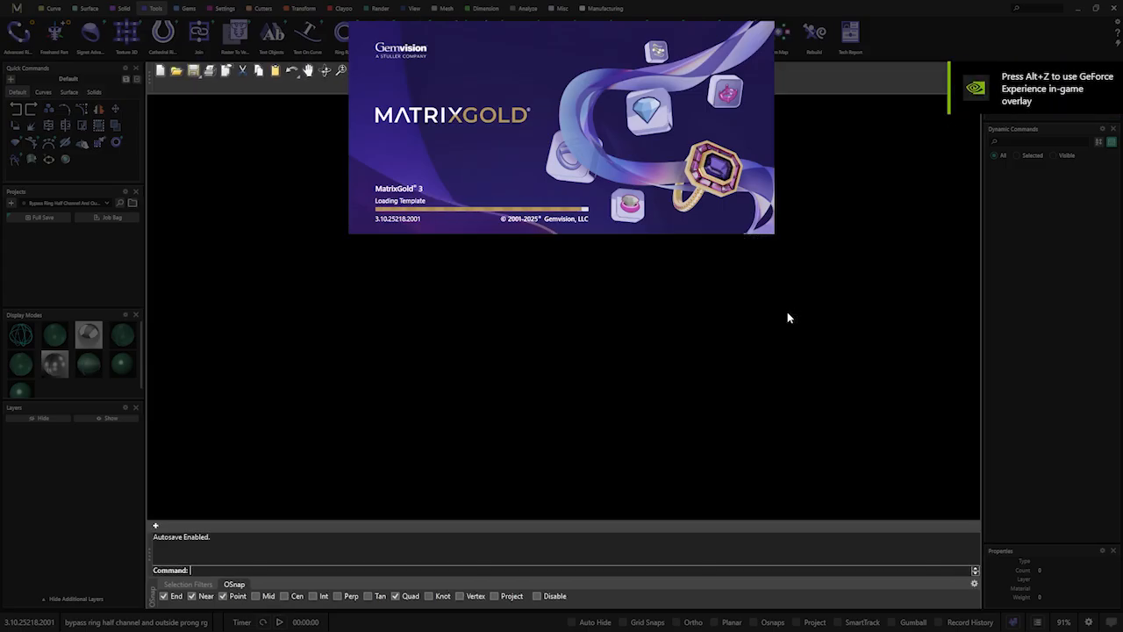
{"action": "mouse_move", "coordinate": [587, 346]}
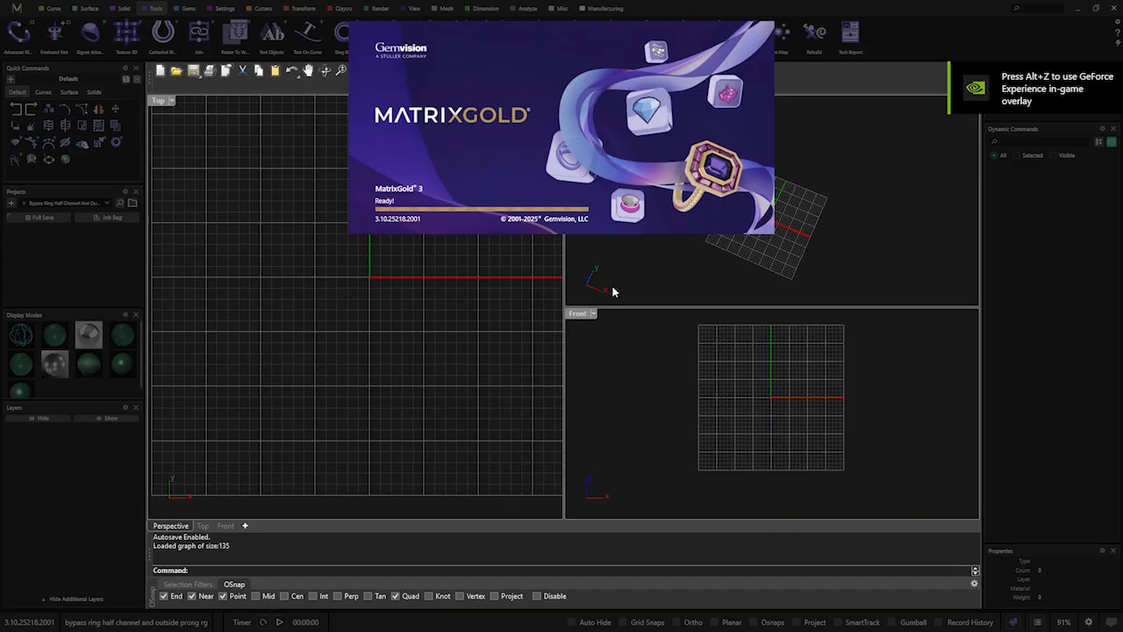
- Exit and relaunch MatrixGold so it starts empty with the saved three-viewport layout
{"action": "left_click", "coordinate": [10, 15]}
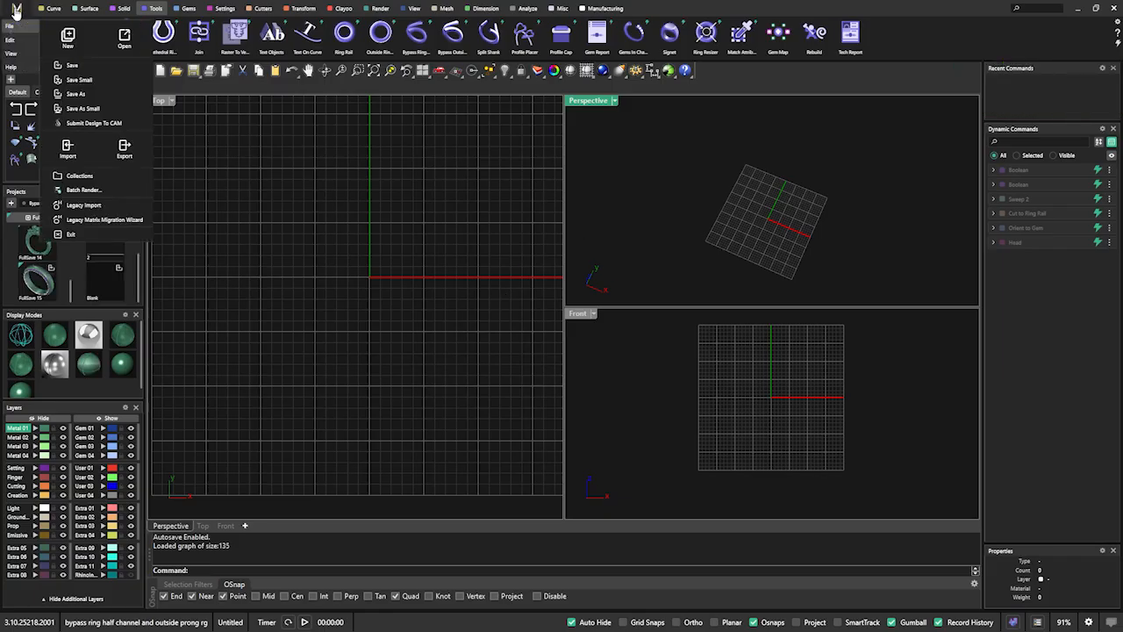
{"action": "left_click", "coordinate": [10, 53]}
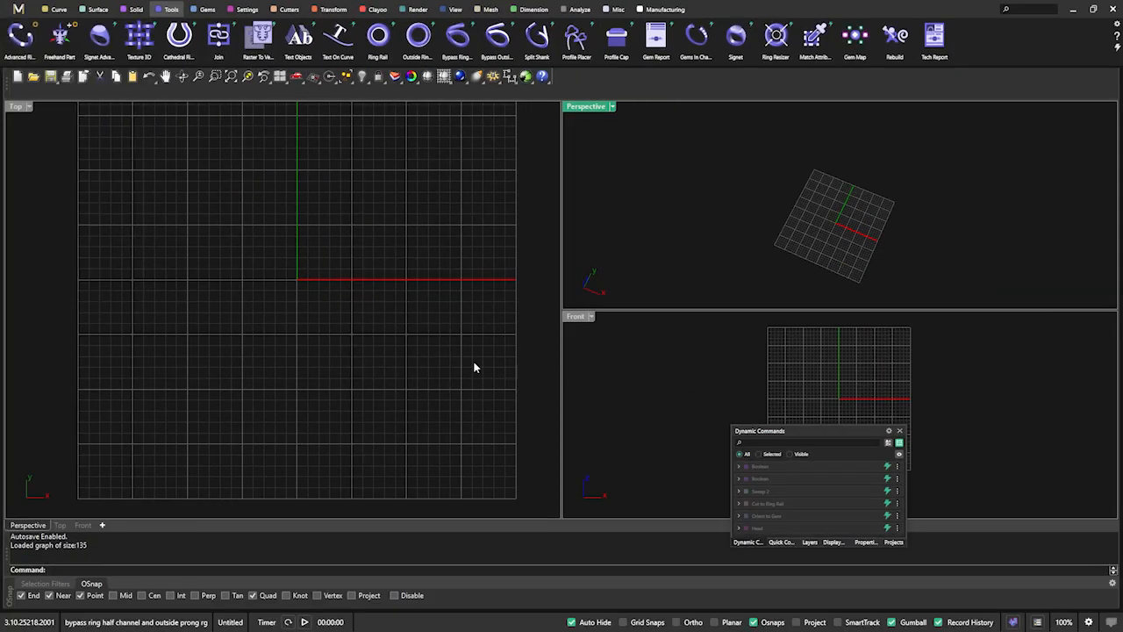
{"action": "mouse_move", "coordinate": [554, 275]}
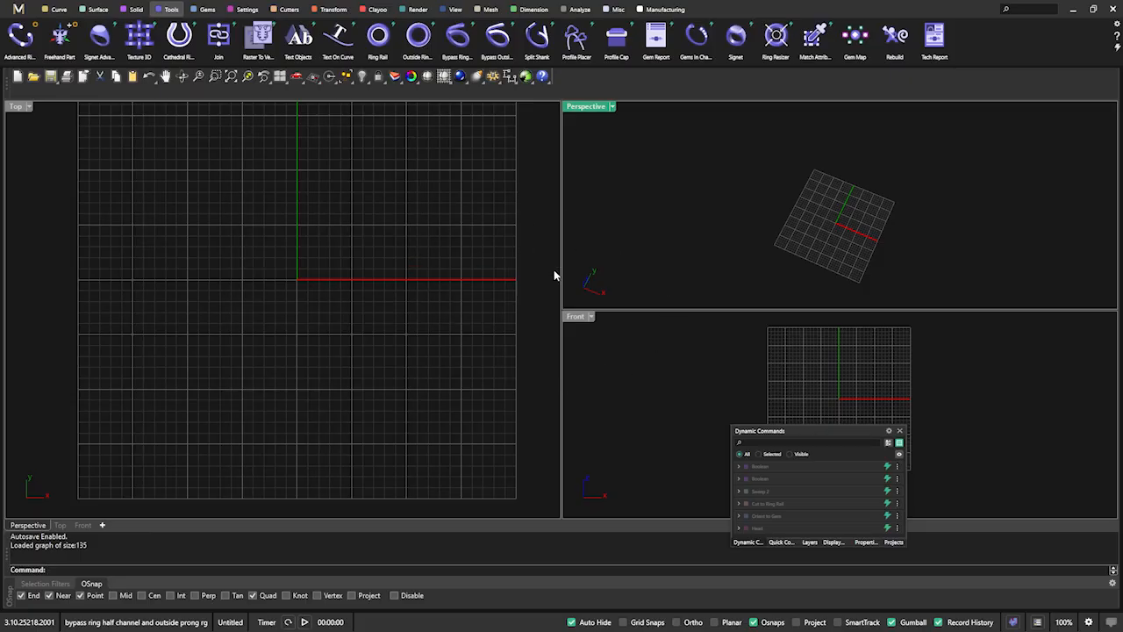
{"action": "left_click", "coordinate": [898, 432]}
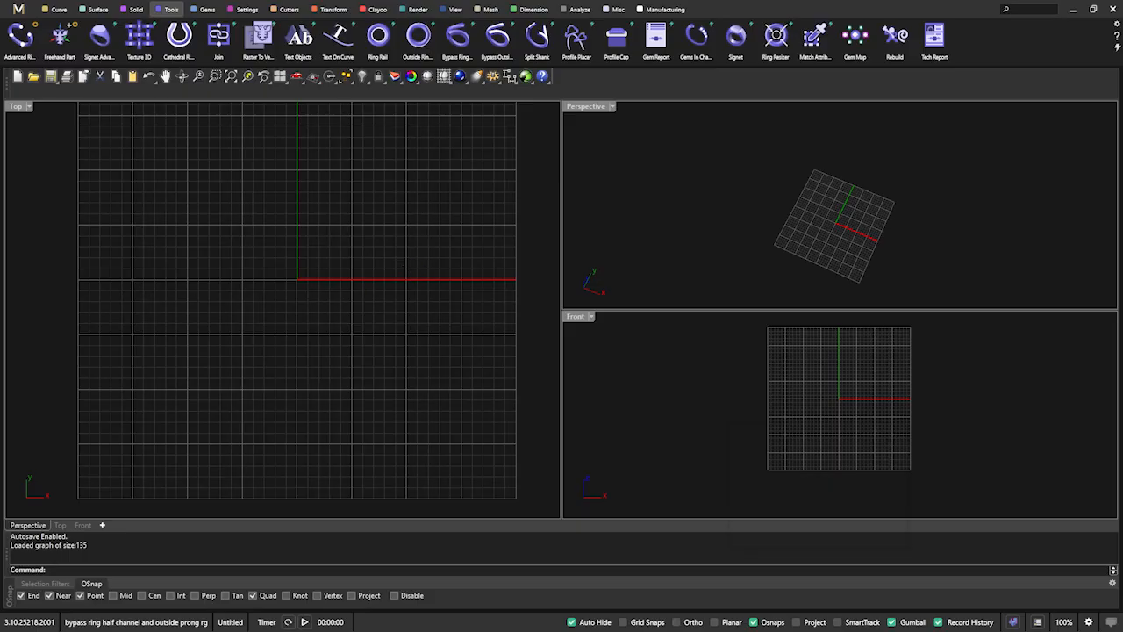
{"action": "mouse_move", "coordinate": [642, 175]}
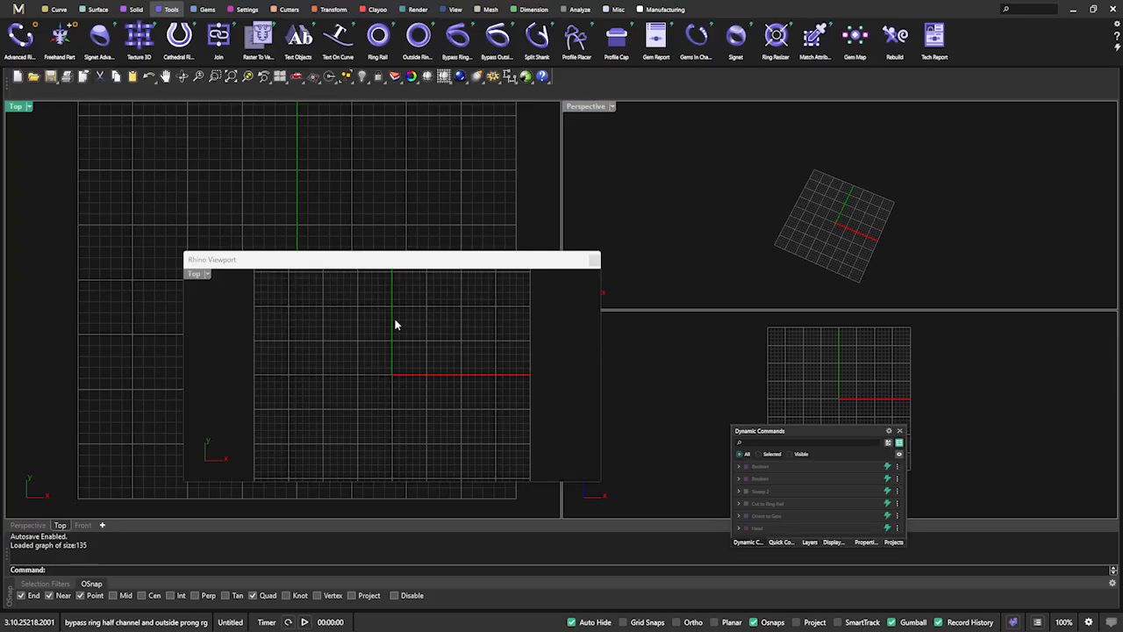
{"action": "left_click_drag", "start_coordinate": [386, 260], "coordinate": [376, 218]}
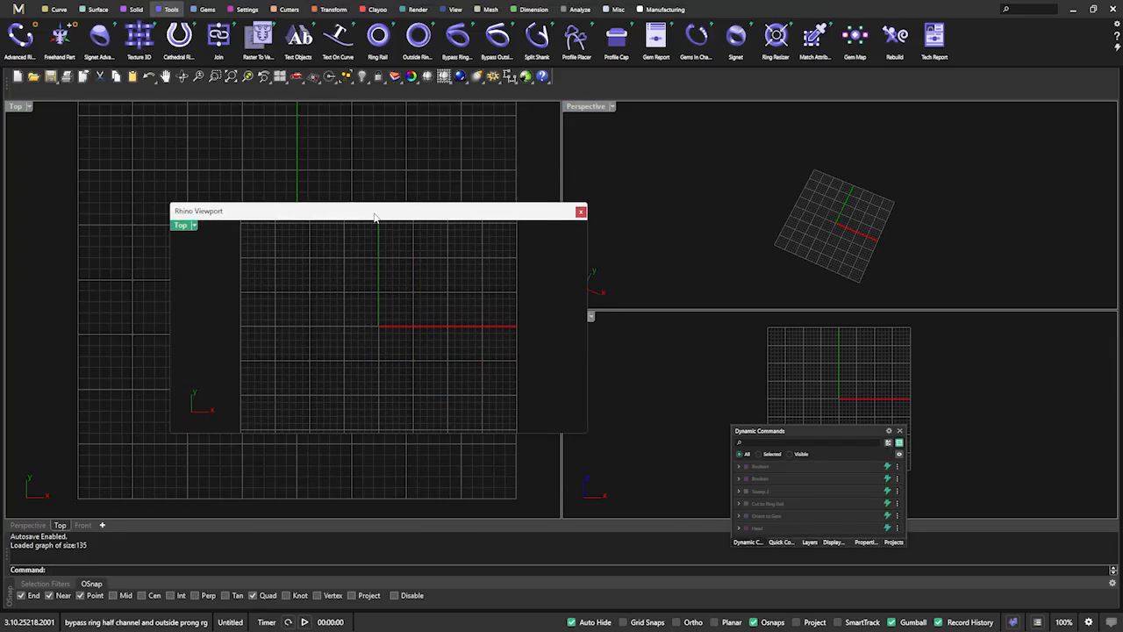
{"action": "left_click_drag", "start_coordinate": [369, 211], "coordinate": [337, 238]}
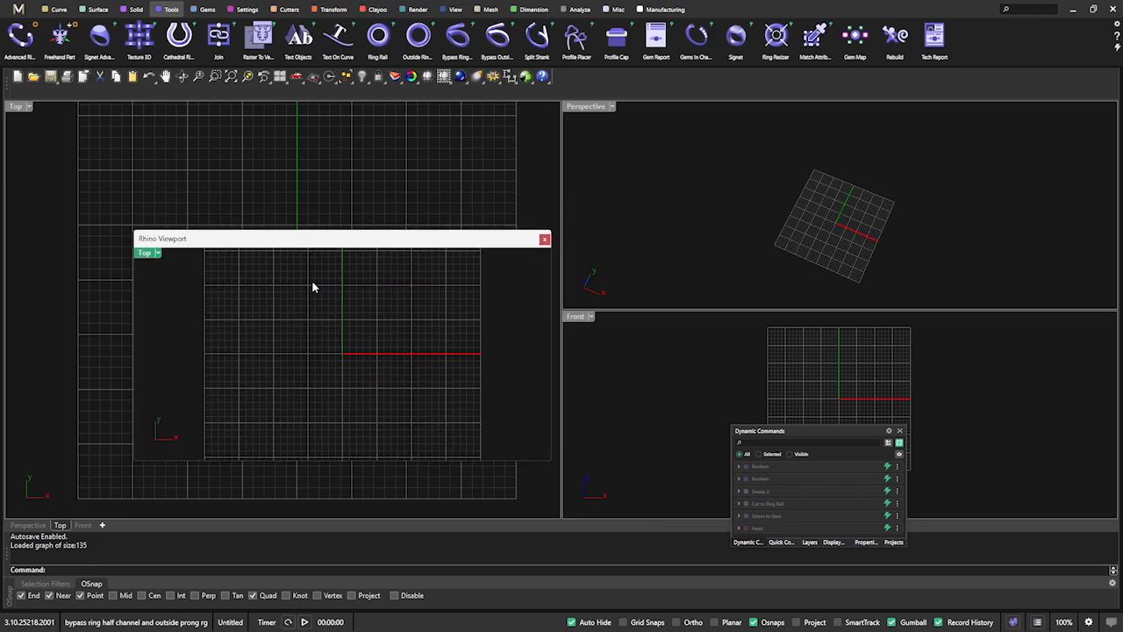
{"action": "mouse_move", "coordinate": [321, 244]}
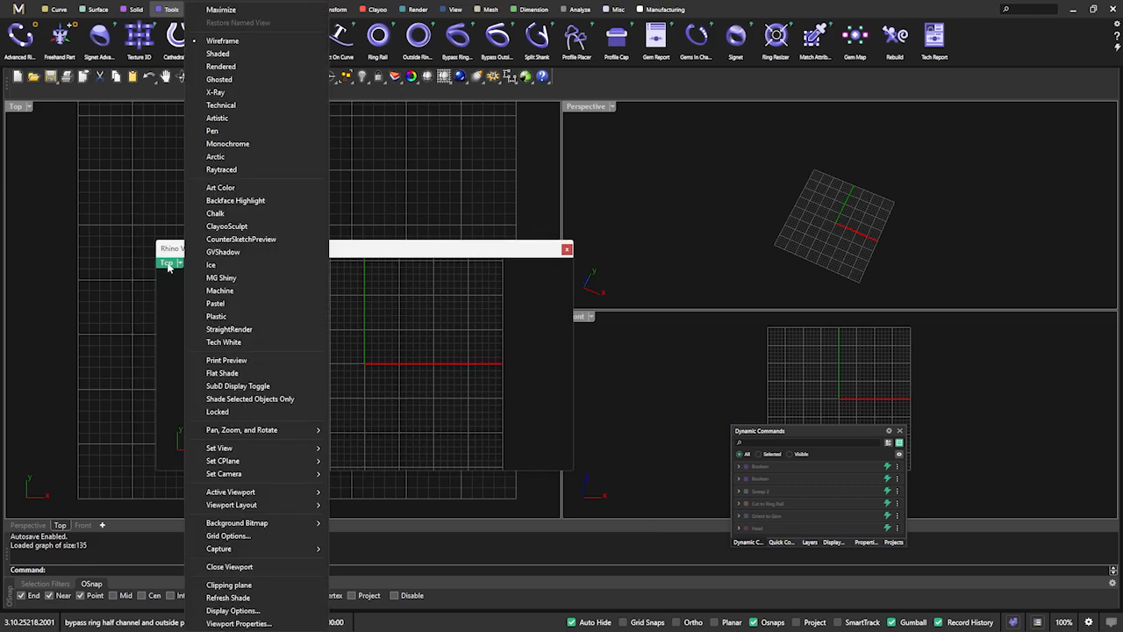
{"action": "mouse_move", "coordinate": [219, 449]}
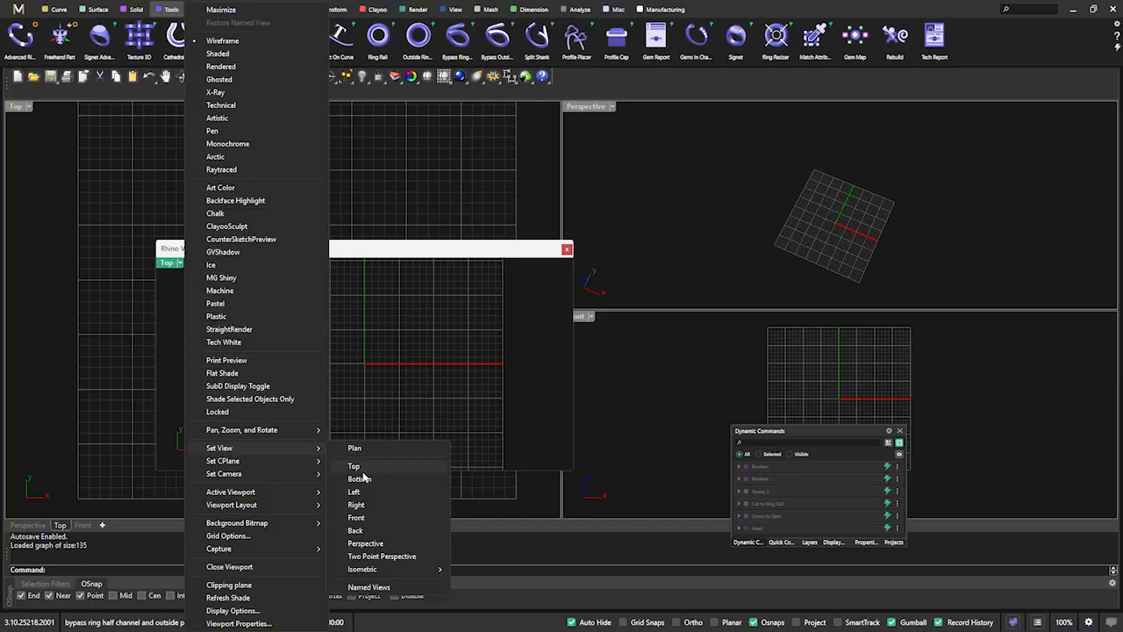
{"action": "mouse_move", "coordinate": [356, 518]}
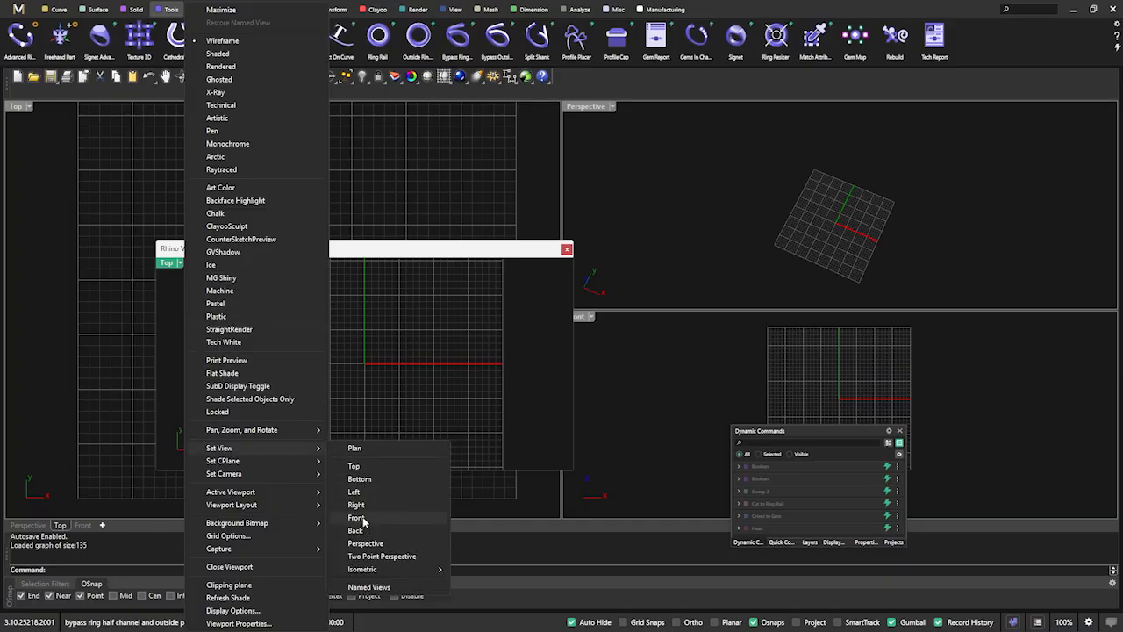
{"action": "left_click", "coordinate": [356, 516]}
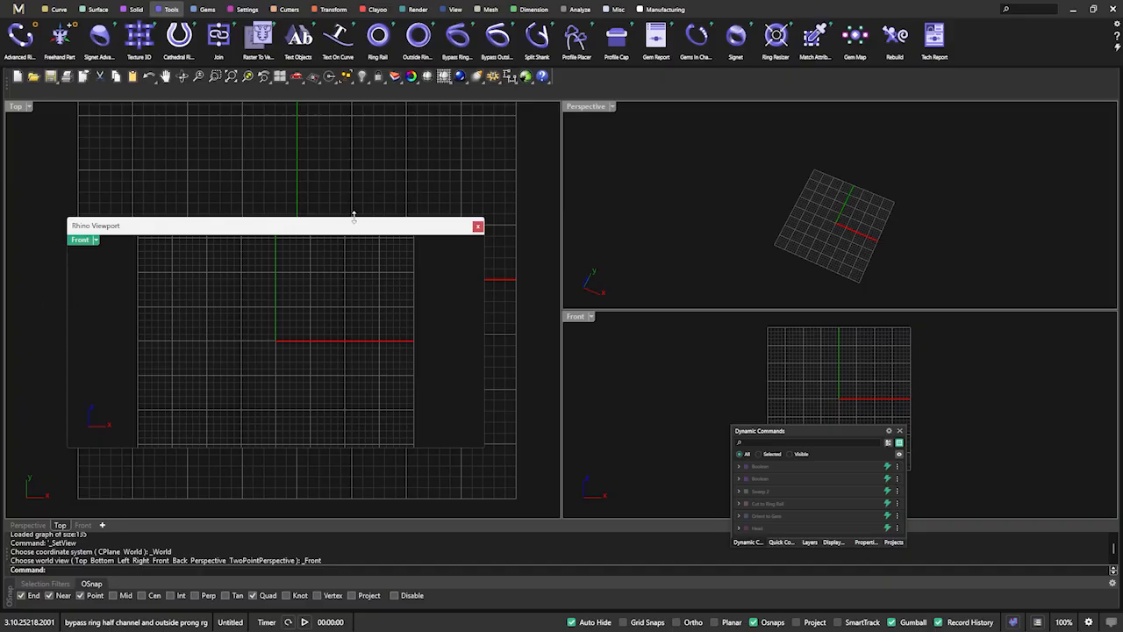
{"action": "left_click", "coordinate": [477, 227]}
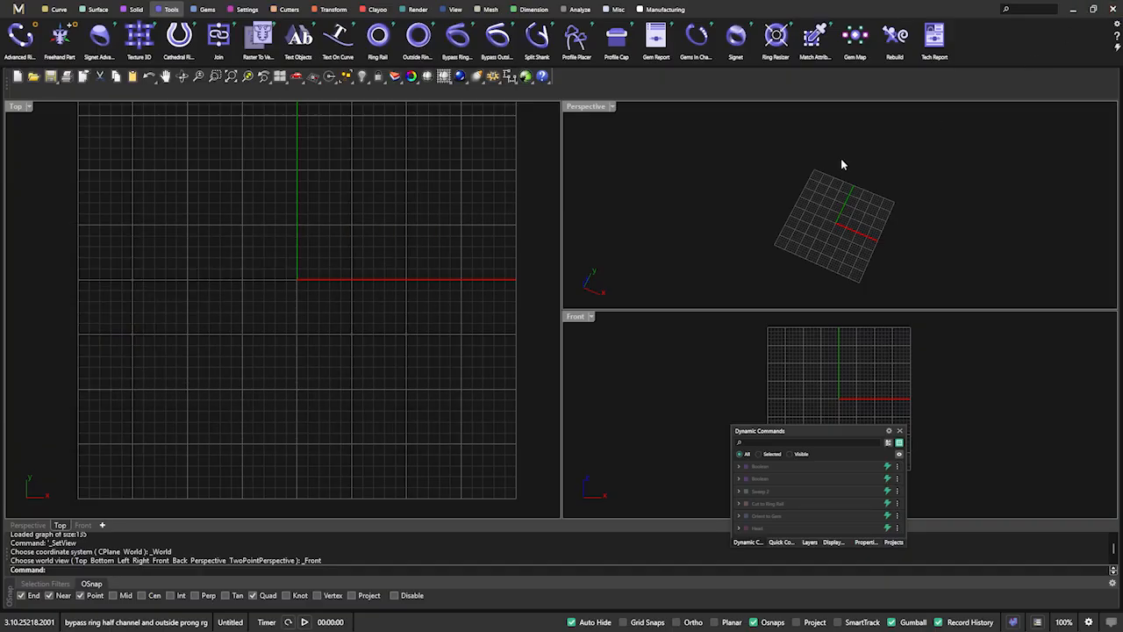
{"action": "mouse_move", "coordinate": [61, 224]}
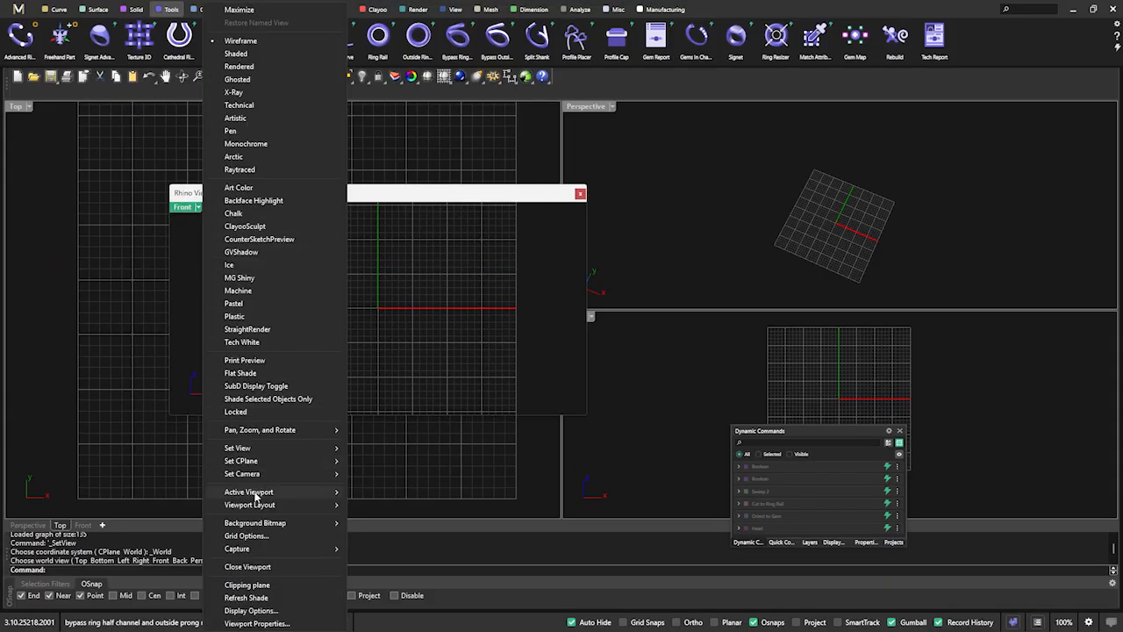
{"action": "mouse_move", "coordinate": [253, 567]}
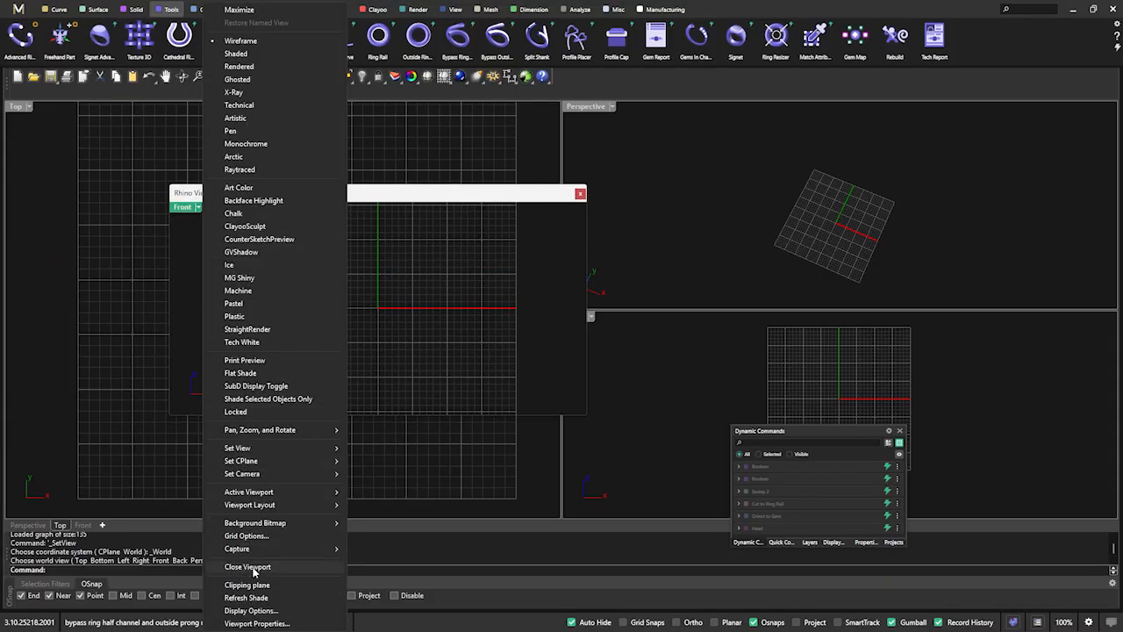
{"action": "left_click", "coordinate": [247, 565]}
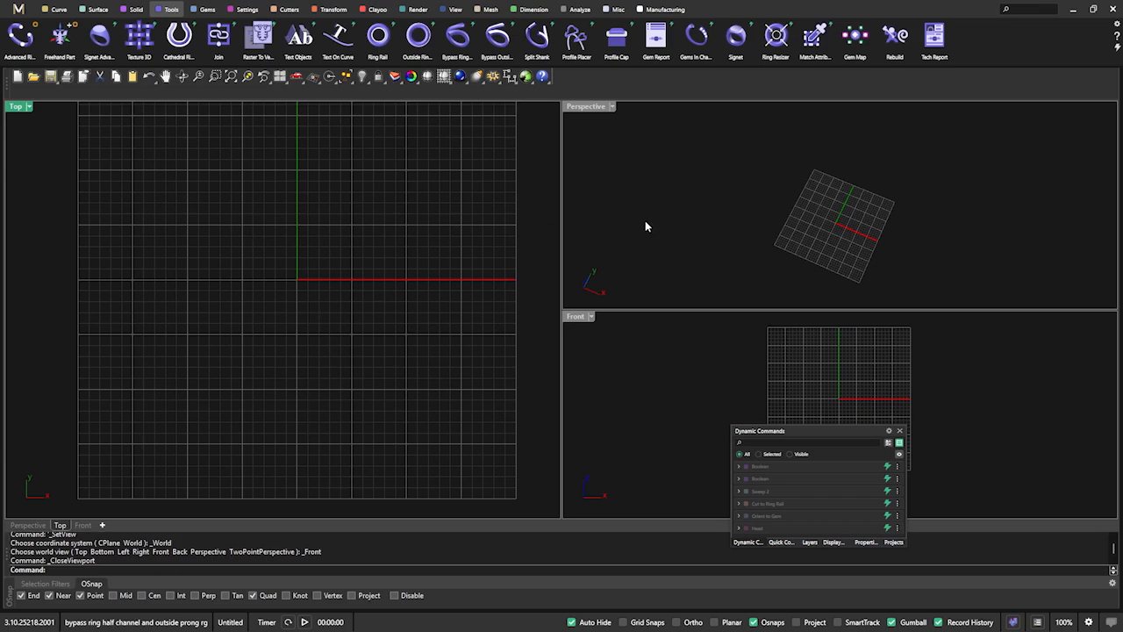
{"action": "mouse_move", "coordinate": [495, 297]}
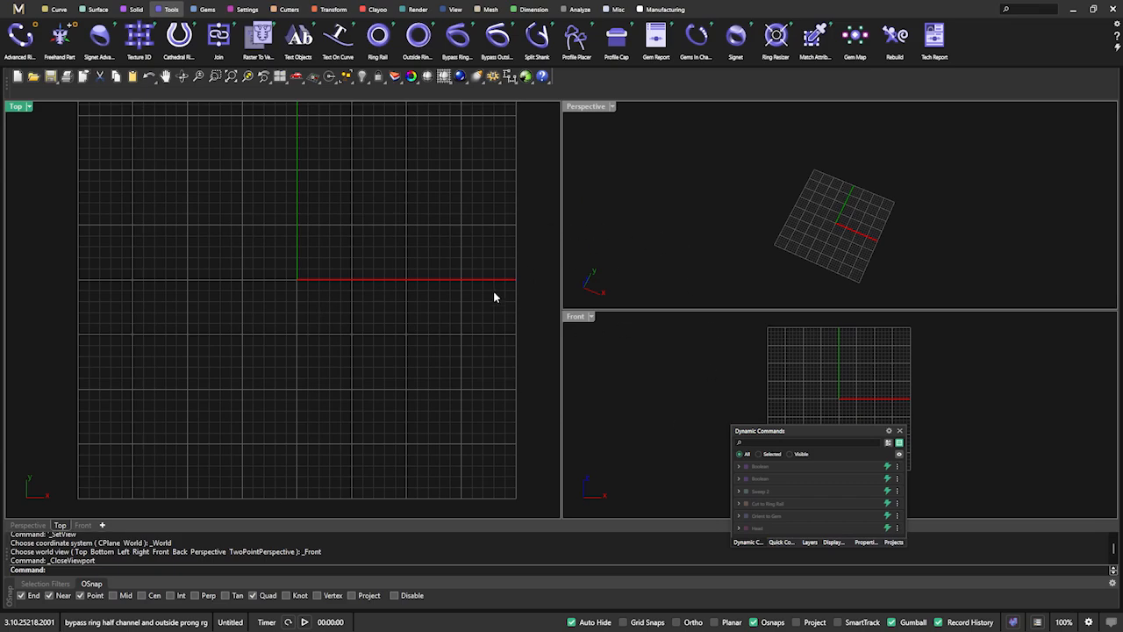
{"action": "mouse_move", "coordinate": [596, 229]}
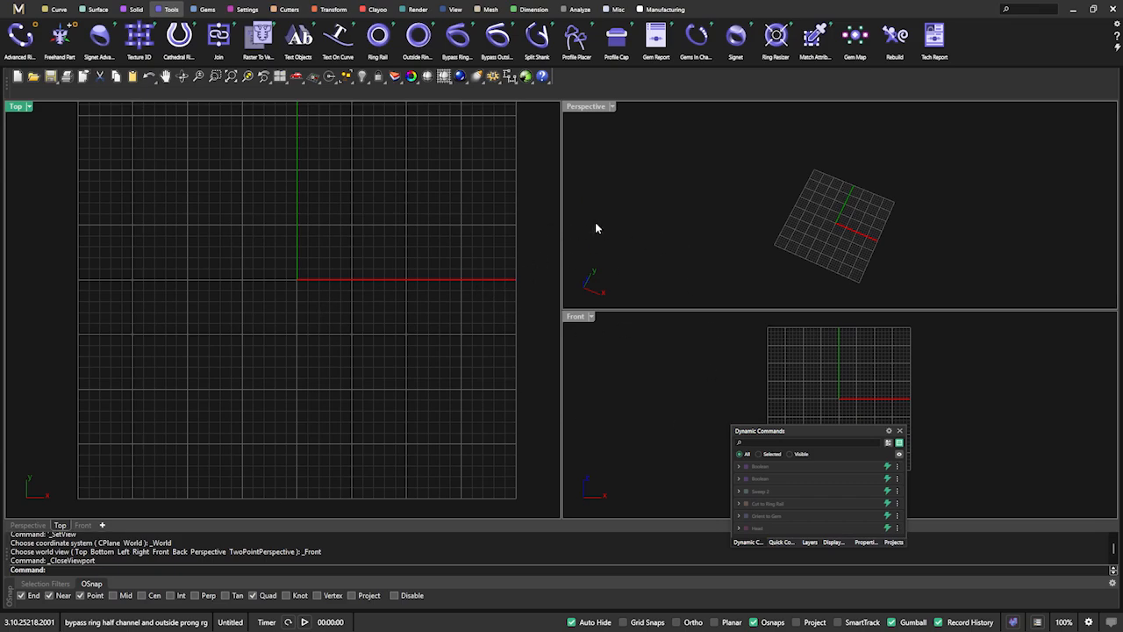
{"action": "left_click", "coordinate": [611, 105]}
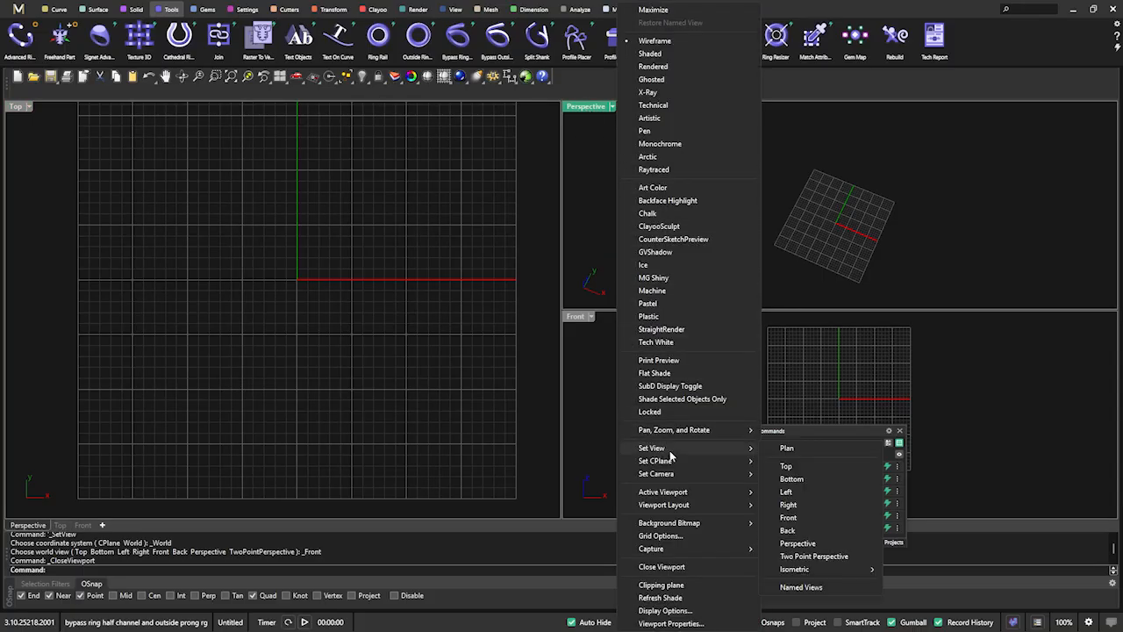
{"action": "mouse_move", "coordinate": [823, 589]}
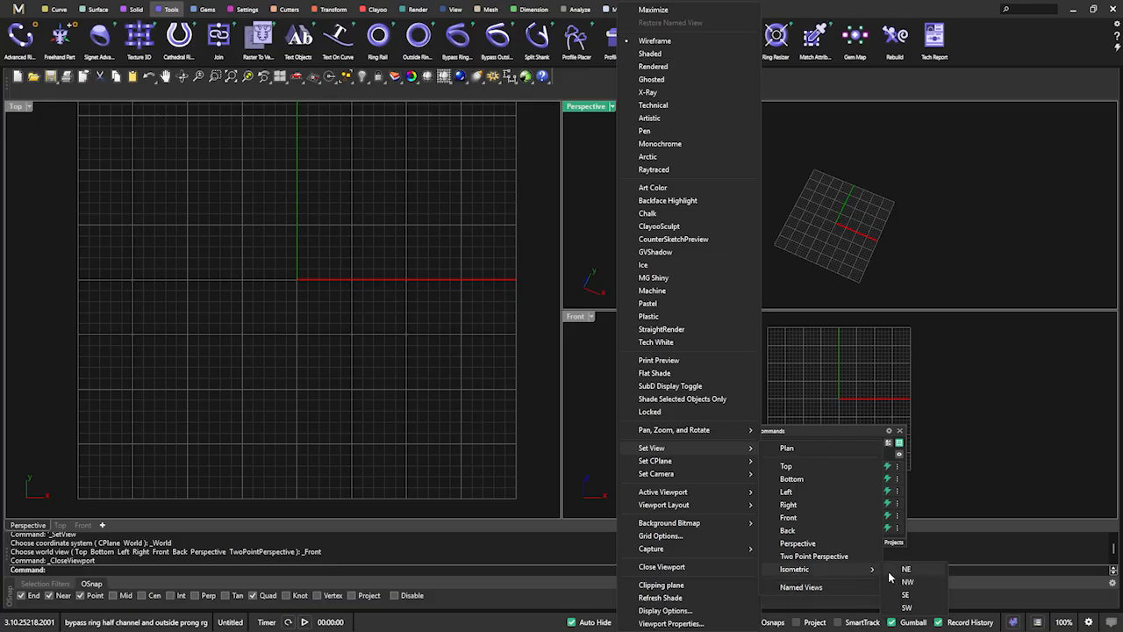
{"action": "mouse_move", "coordinate": [904, 607]}
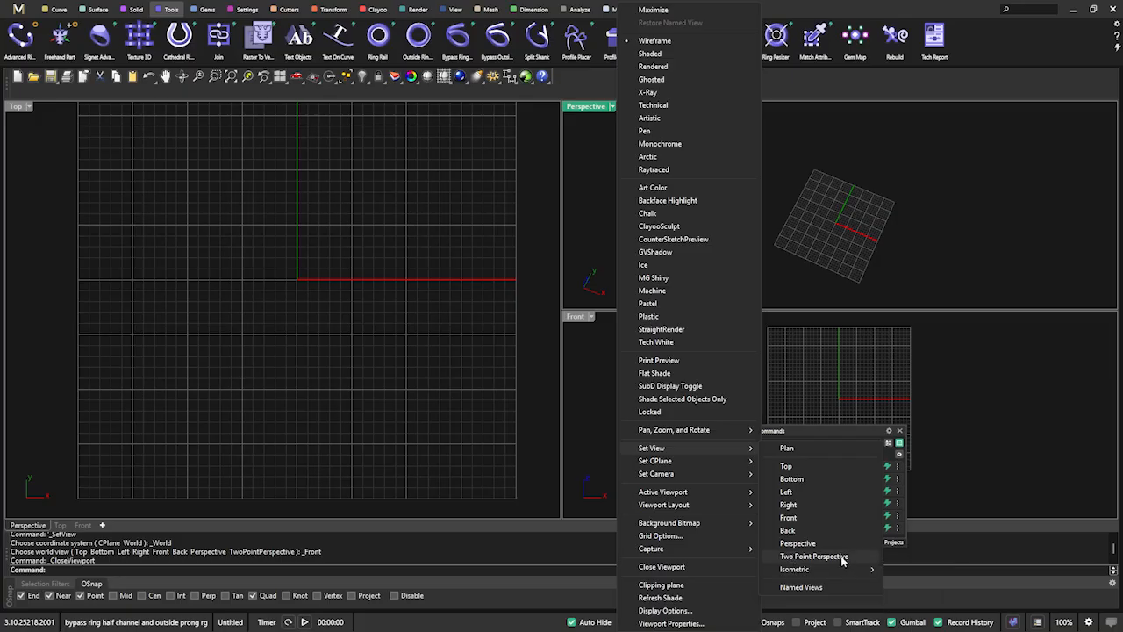
{"action": "mouse_move", "coordinate": [816, 569]}
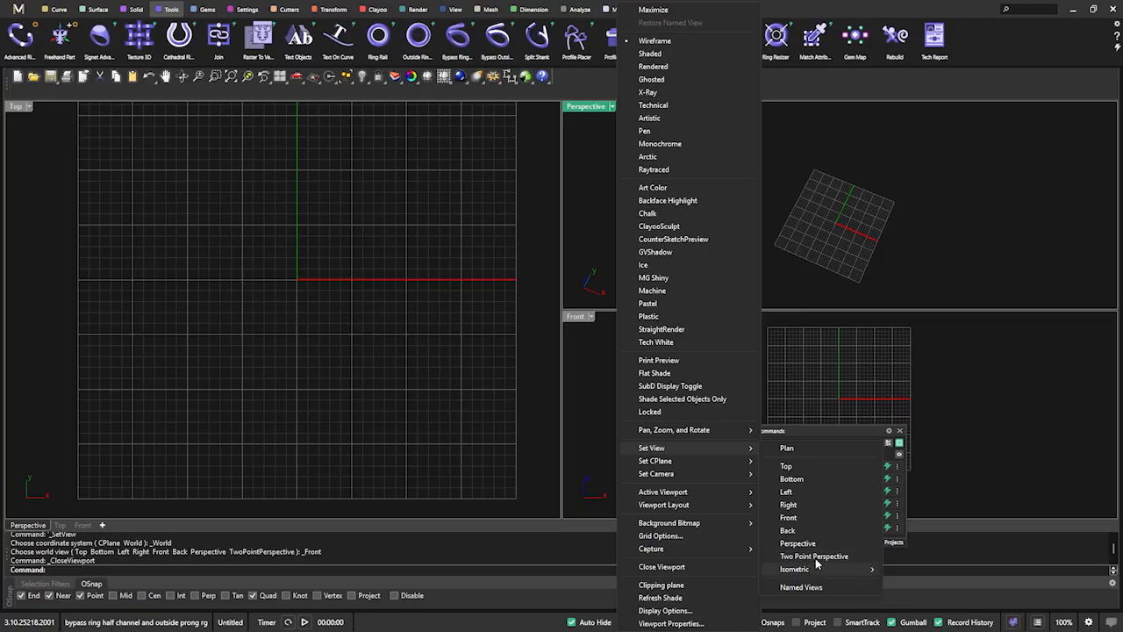
{"action": "mouse_move", "coordinate": [816, 569]}
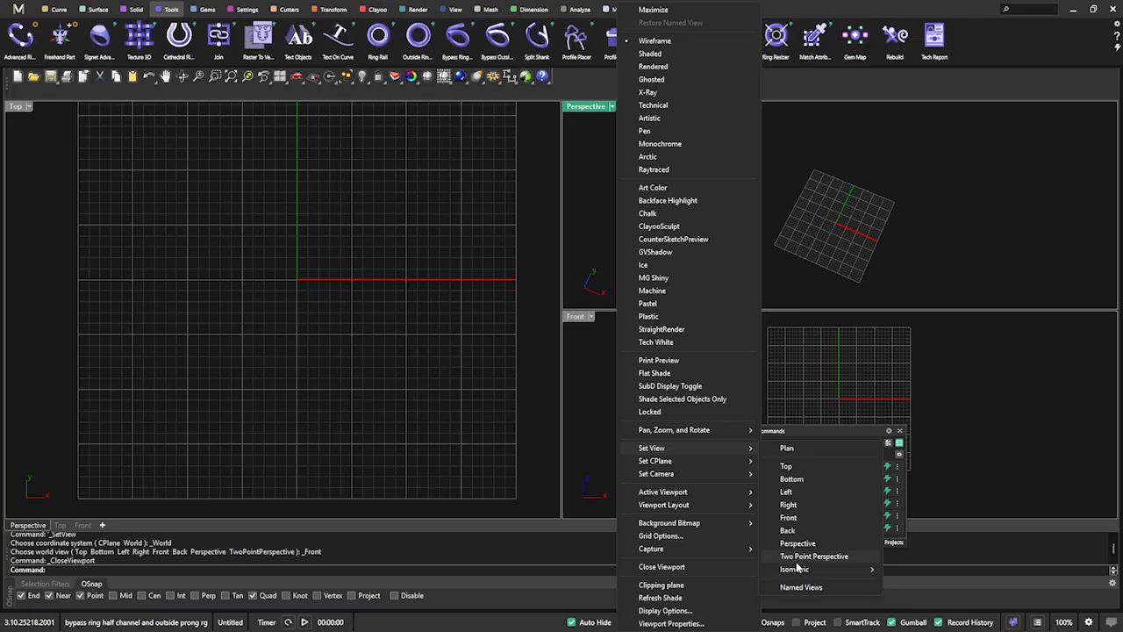
{"action": "mouse_move", "coordinate": [814, 568]}
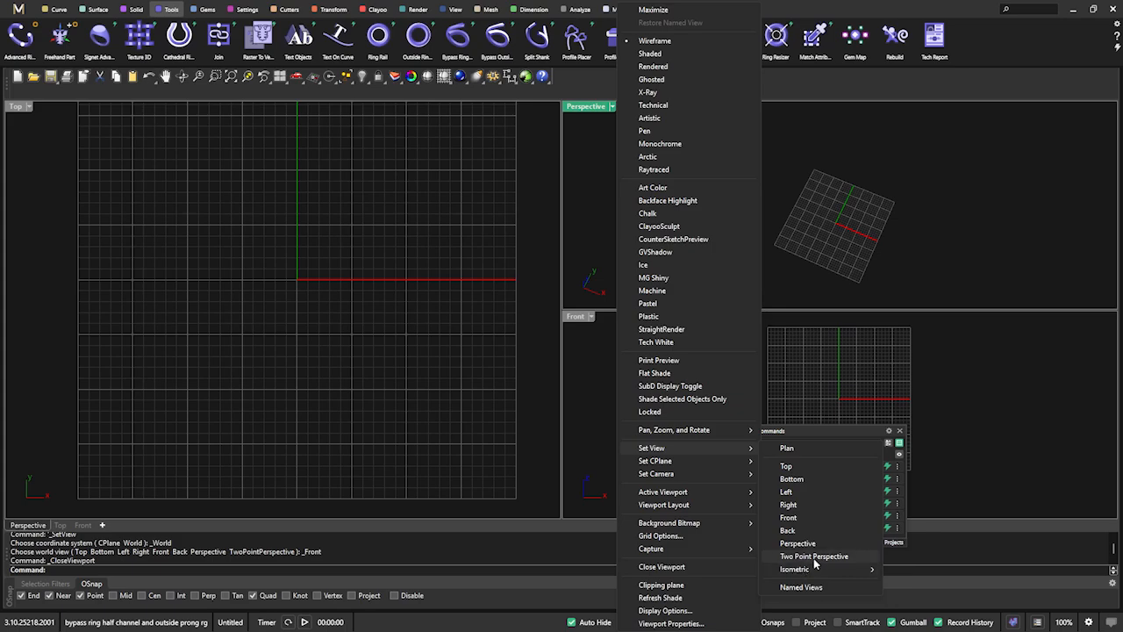
{"action": "mouse_move", "coordinate": [814, 568]}
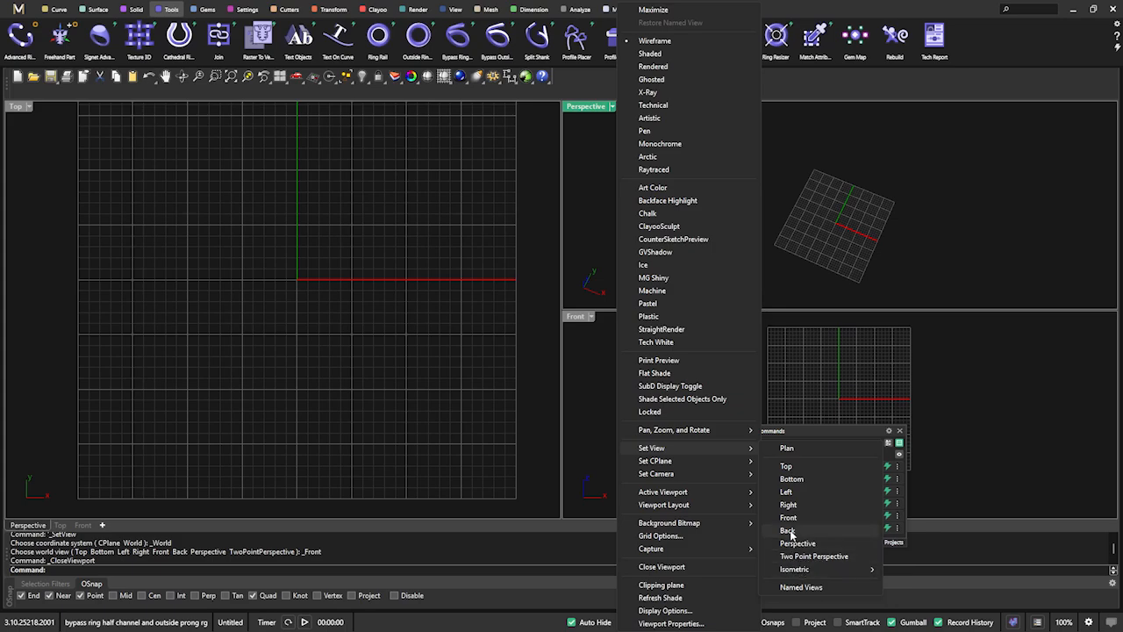
{"action": "mouse_move", "coordinate": [809, 593]}
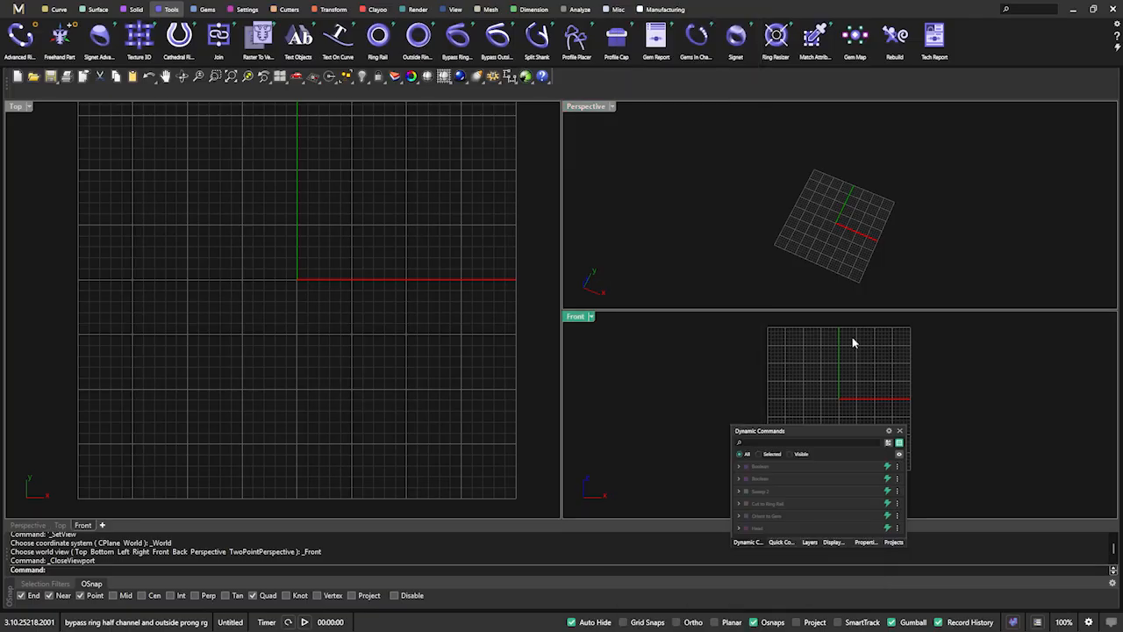
{"action": "mouse_move", "coordinate": [492, 200]}
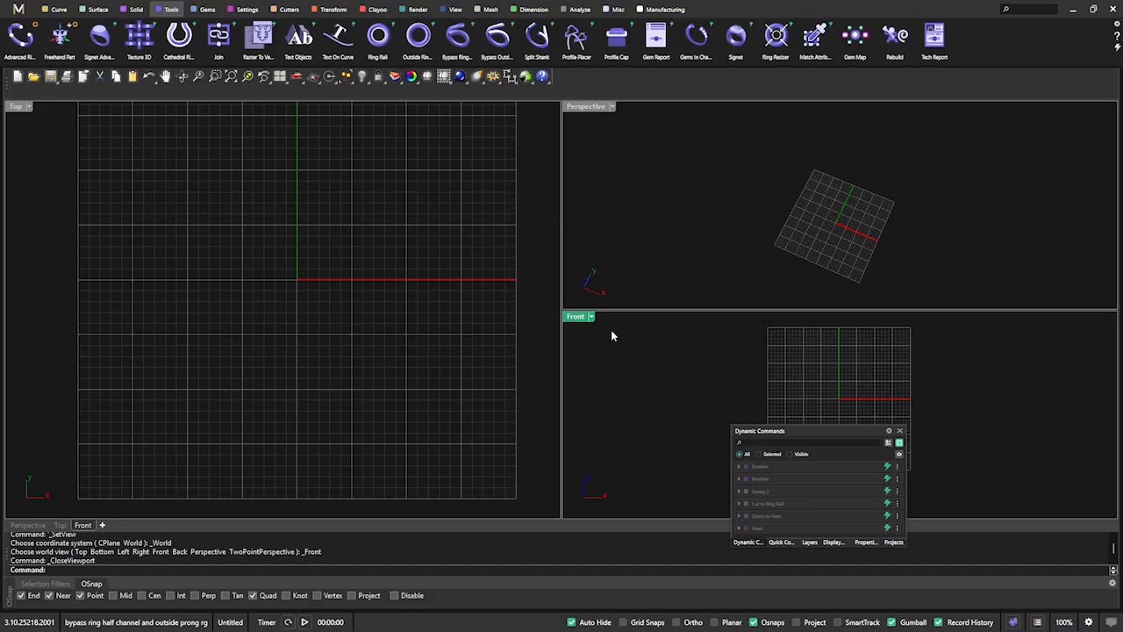
{"action": "mouse_move", "coordinate": [502, 232]}
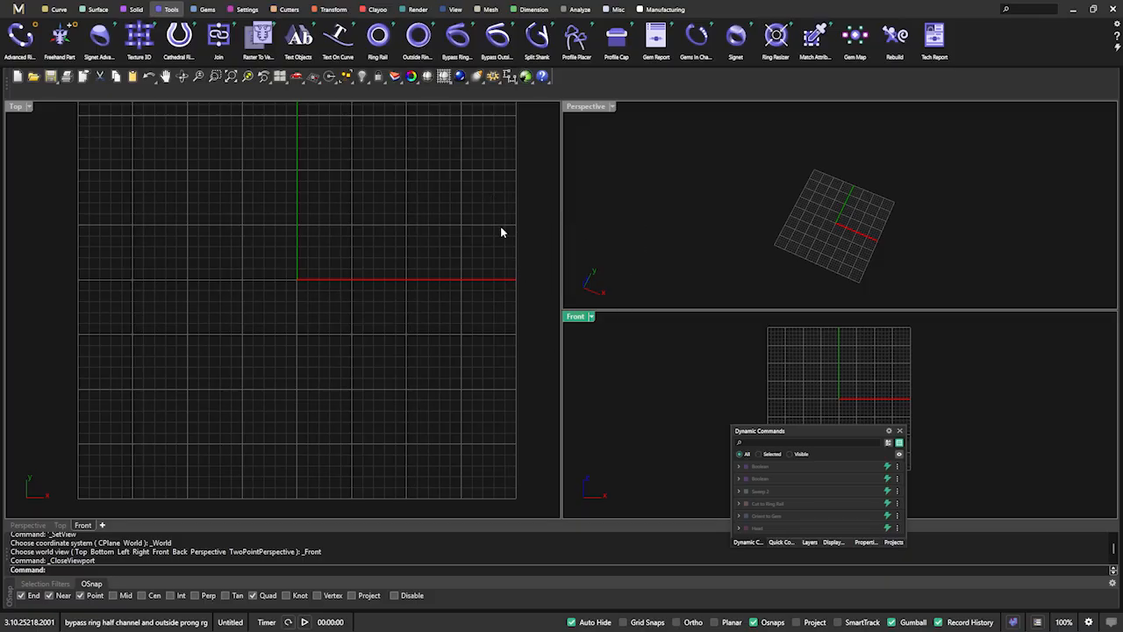
{"action": "mouse_move", "coordinate": [631, 332]}
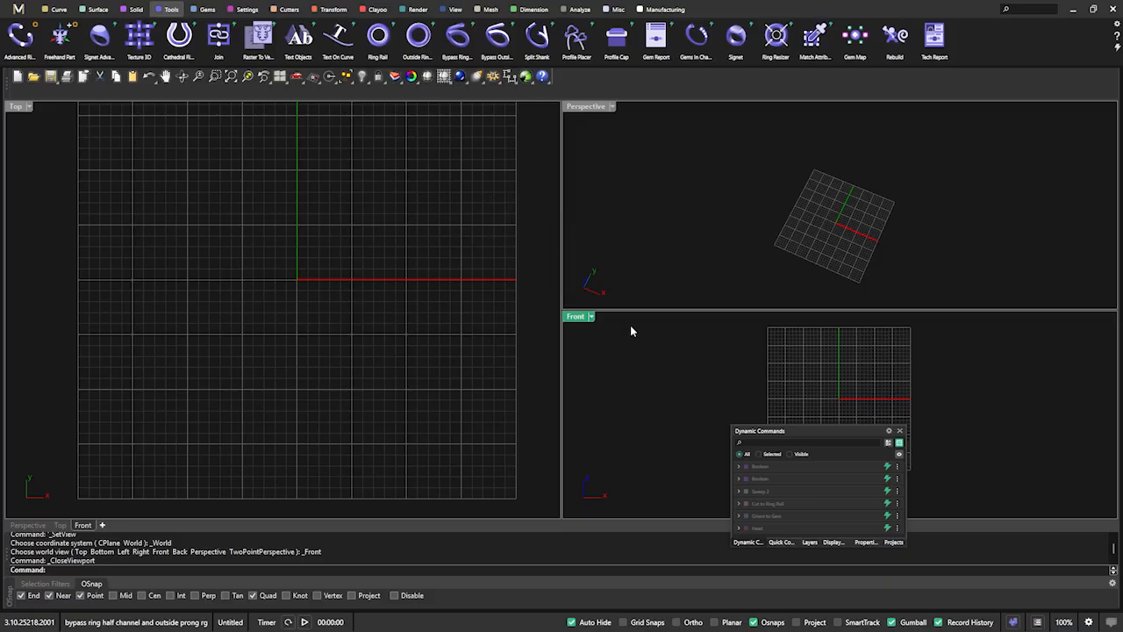
{"action": "mouse_move", "coordinate": [18, 11]}
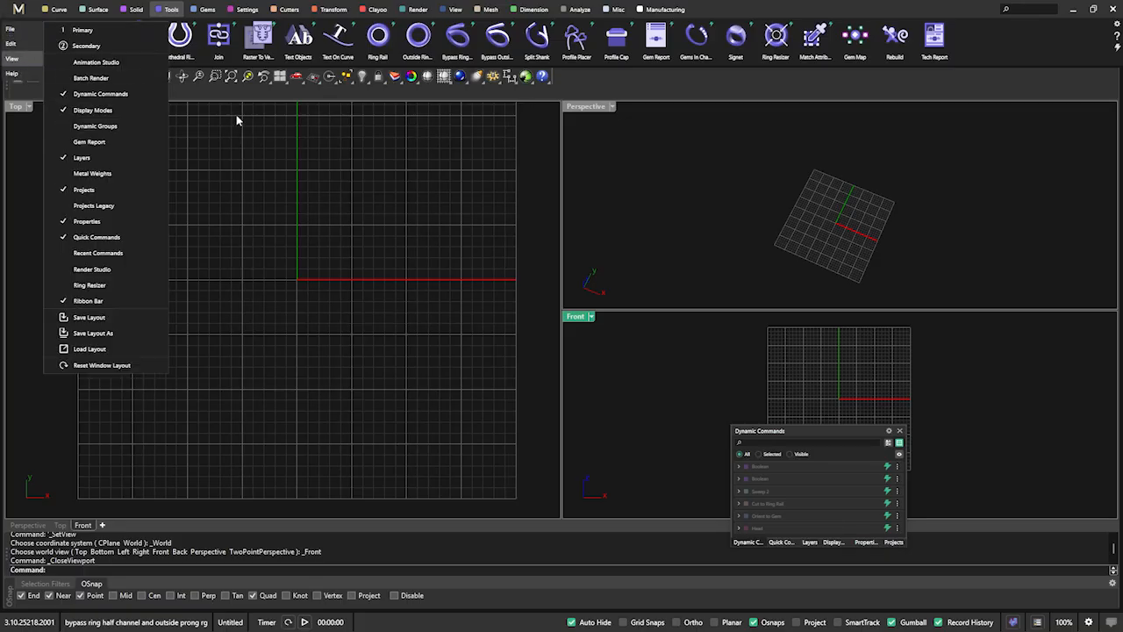
- Exit and relaunch MatrixGold, then bring up the View tab's viewport layout commands
{"action": "left_click", "coordinate": [11, 28]}
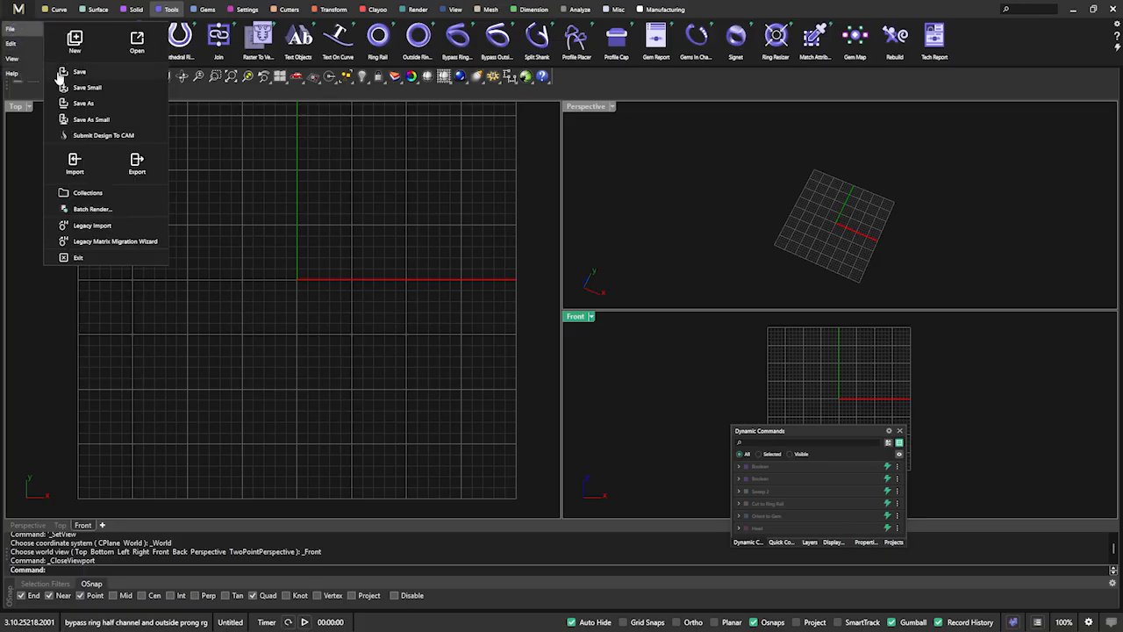
{"action": "left_click", "coordinate": [12, 60]}
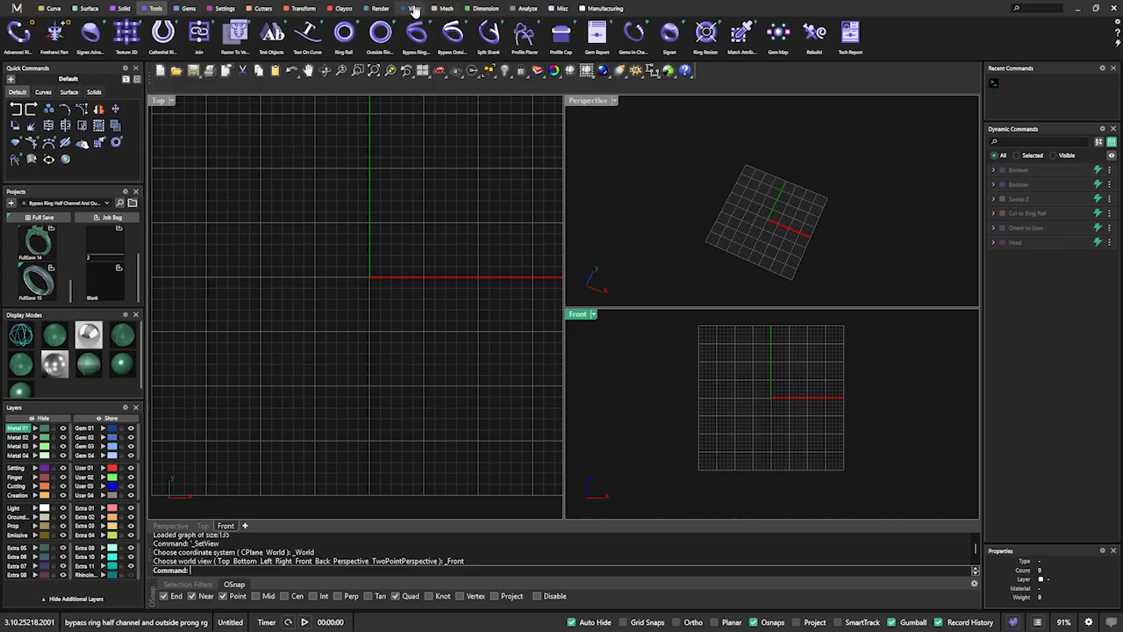
{"action": "left_click", "coordinate": [413, 7]}
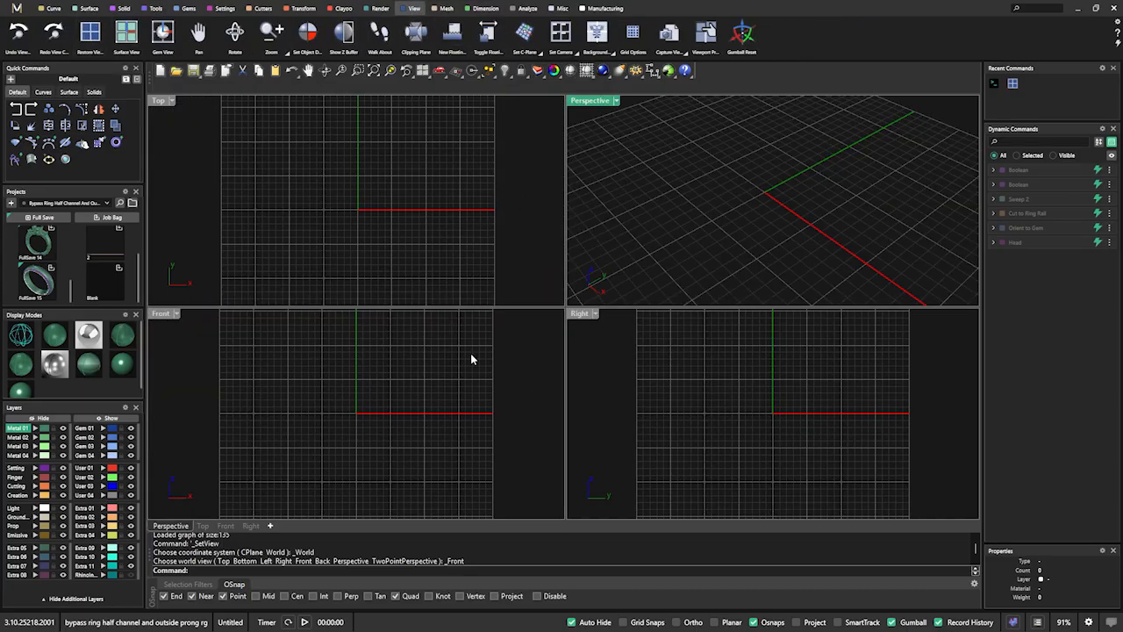
{"action": "mouse_move", "coordinate": [540, 272]}
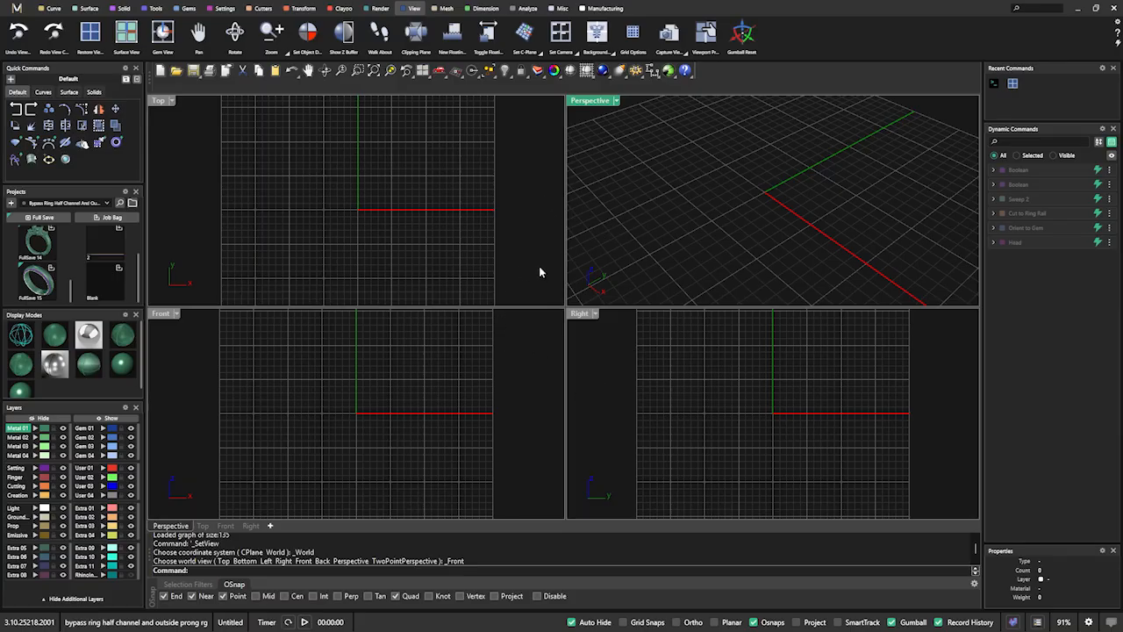
{"action": "mouse_move", "coordinate": [523, 252]}
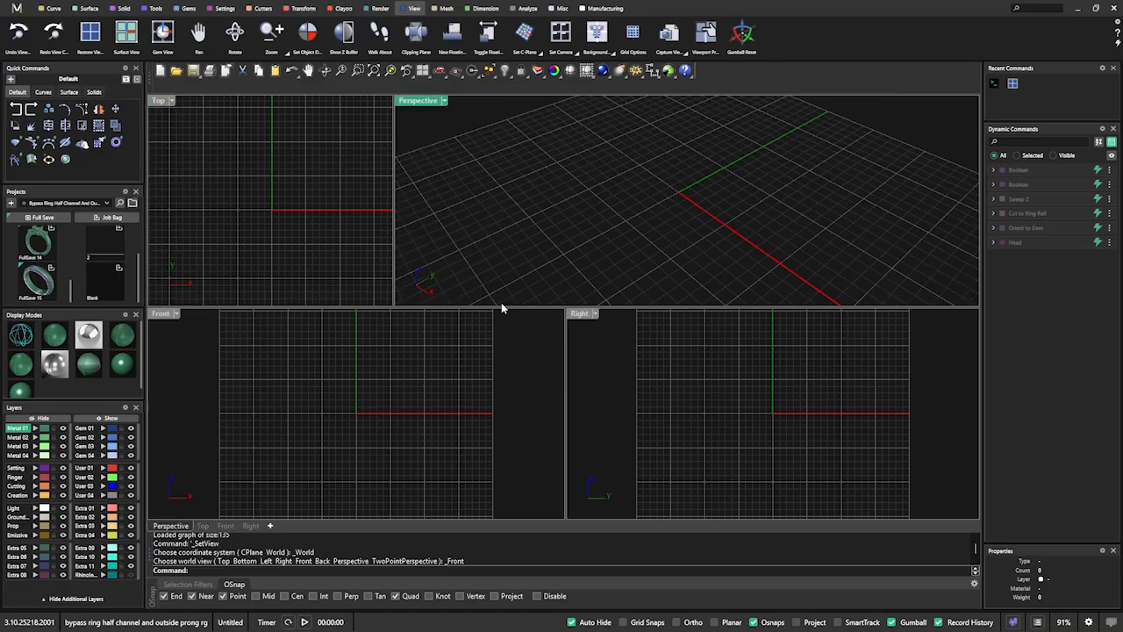
{"action": "mouse_move", "coordinate": [467, 386]}
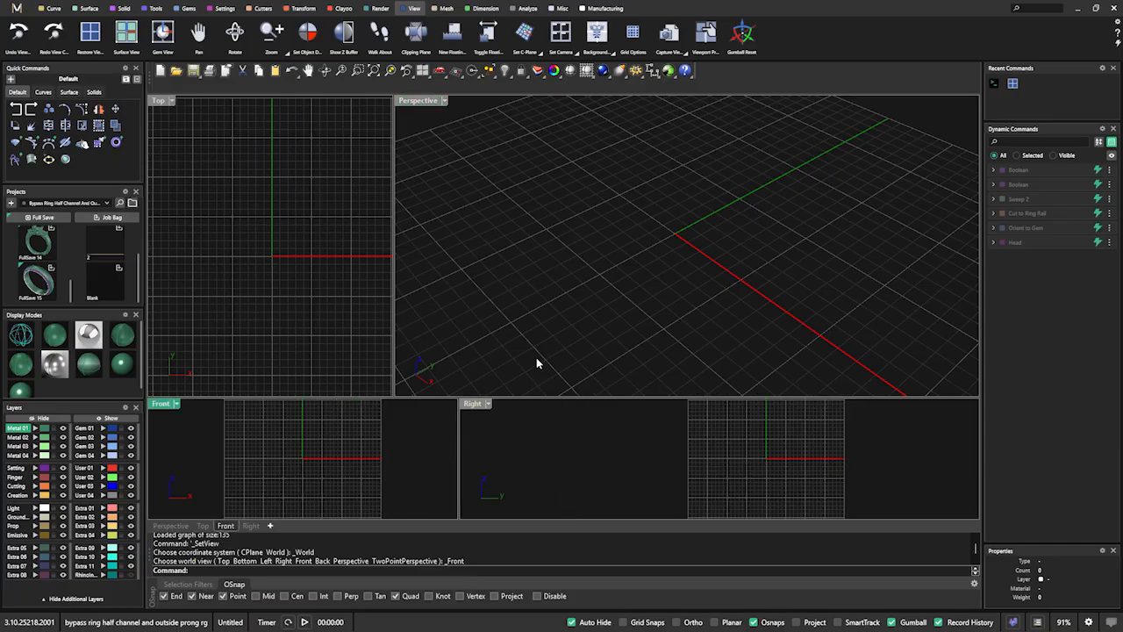
{"action": "mouse_move", "coordinate": [525, 256]}
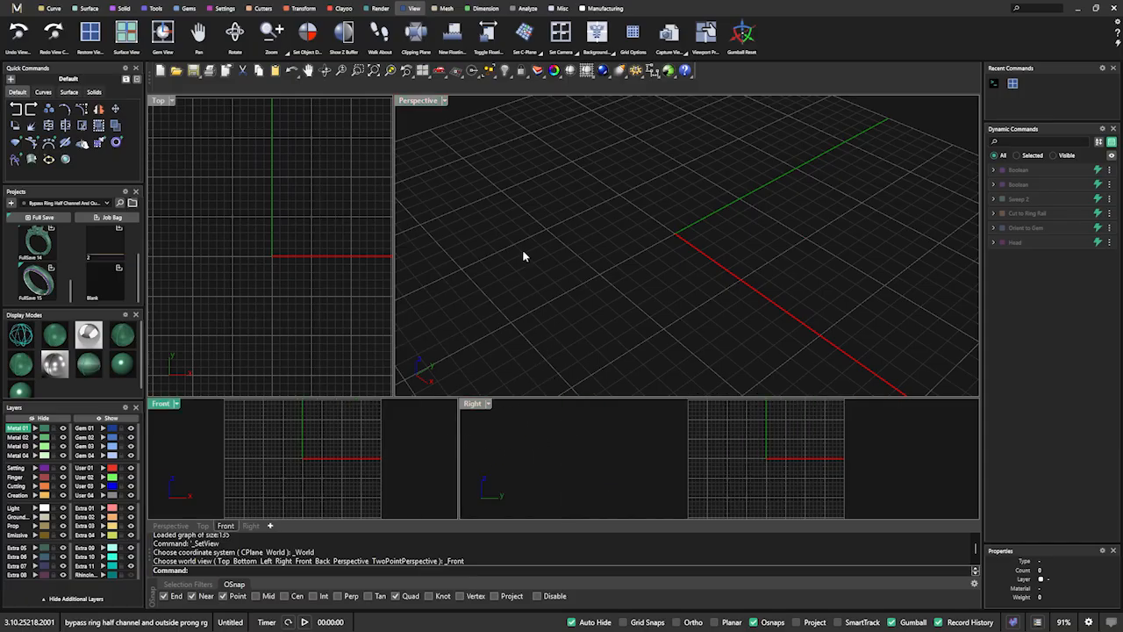
{"action": "mouse_move", "coordinate": [535, 361]}
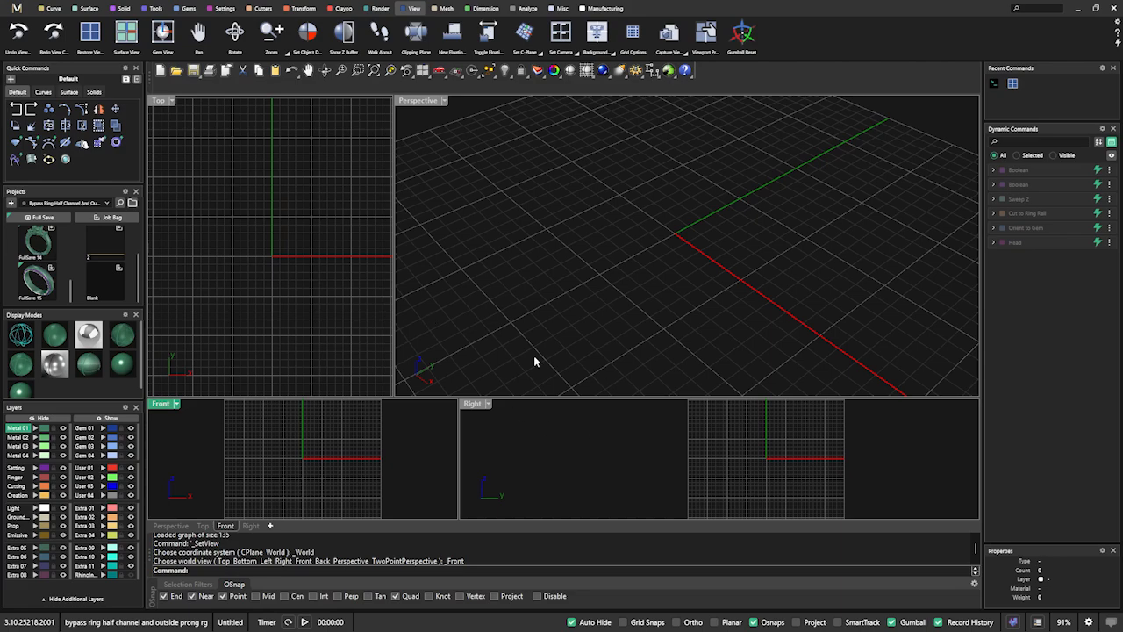
{"action": "mouse_move", "coordinate": [553, 328]}
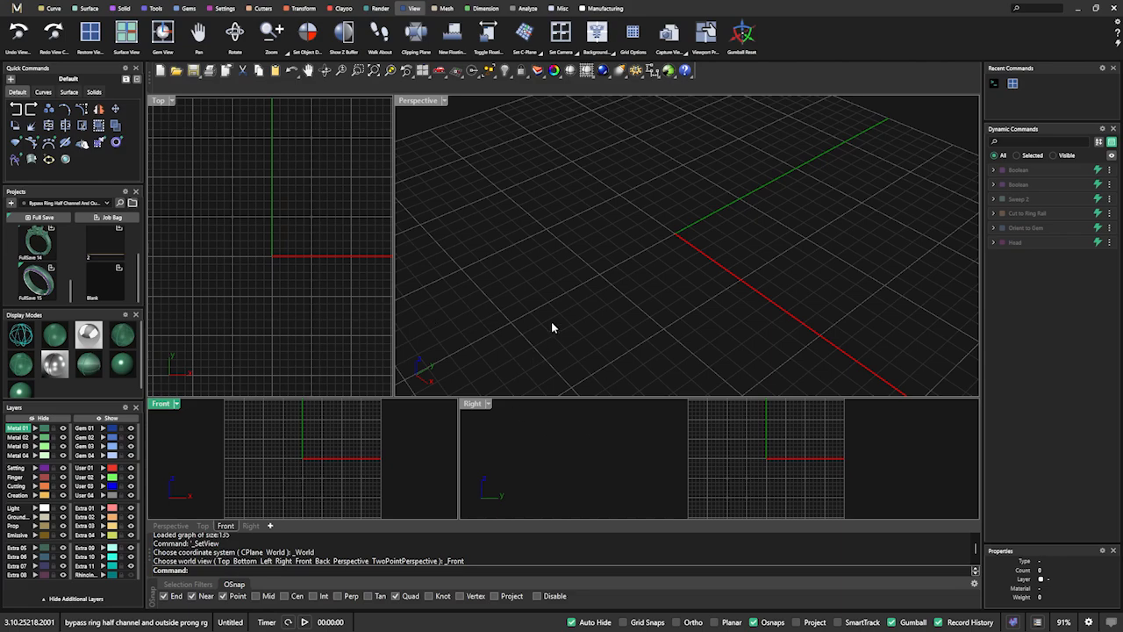